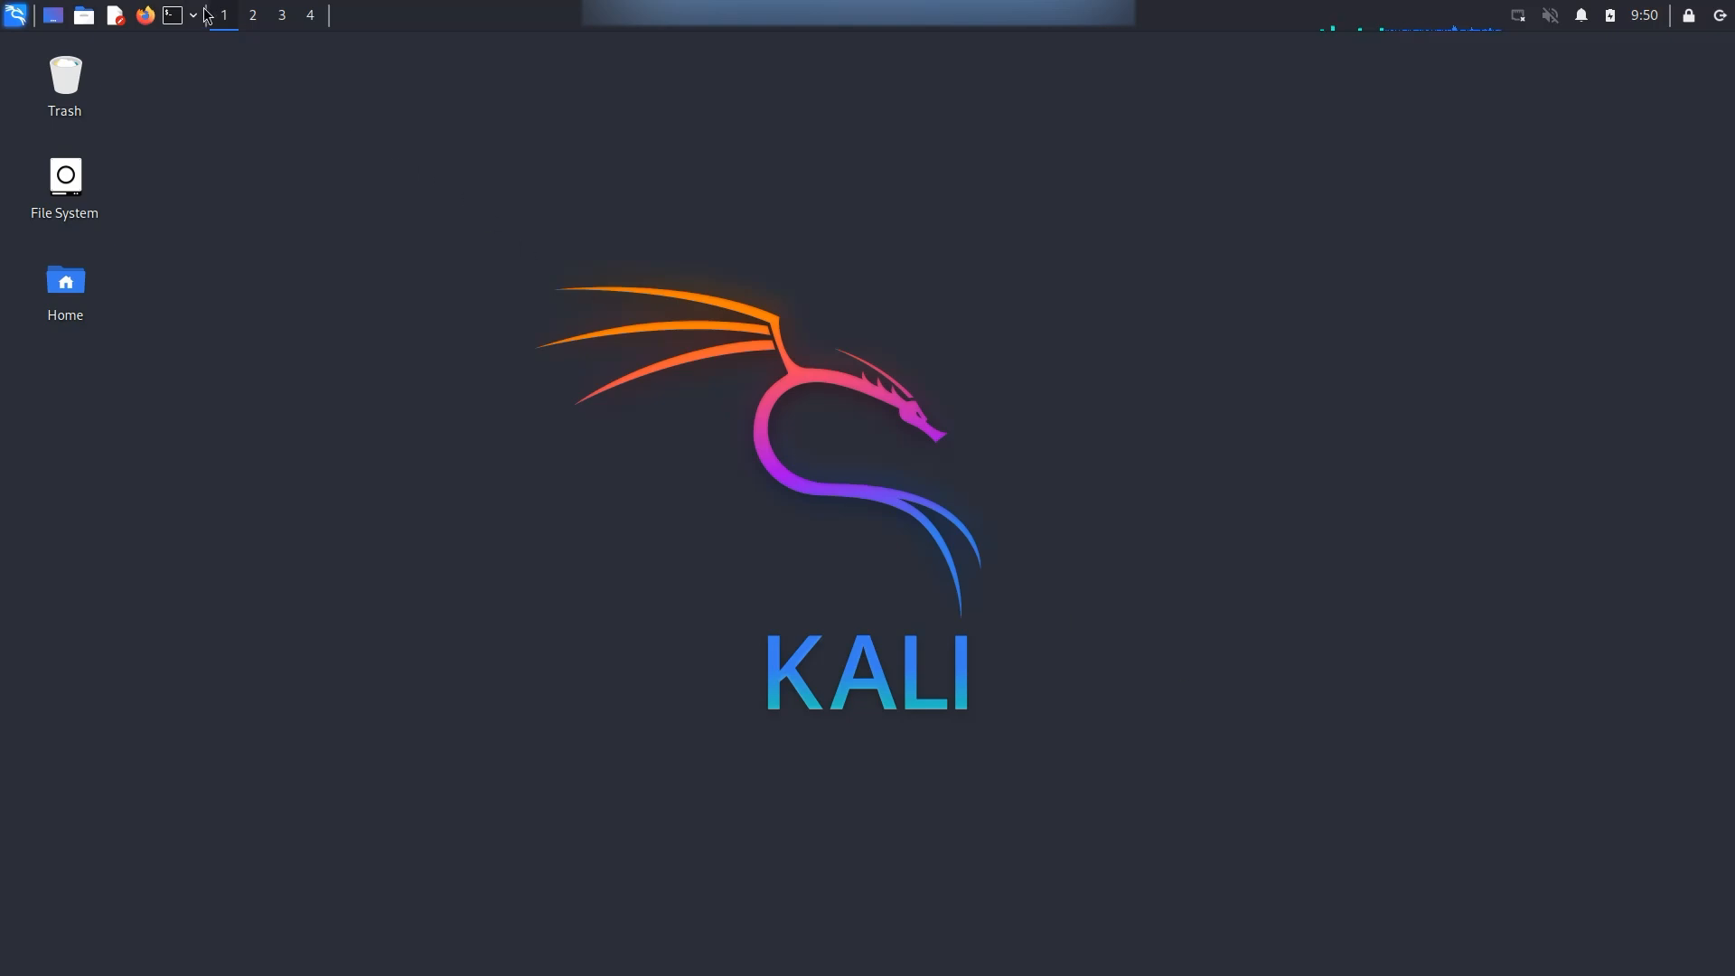
Launch QTerminal from the top-panel terminal icon
click(171, 15)
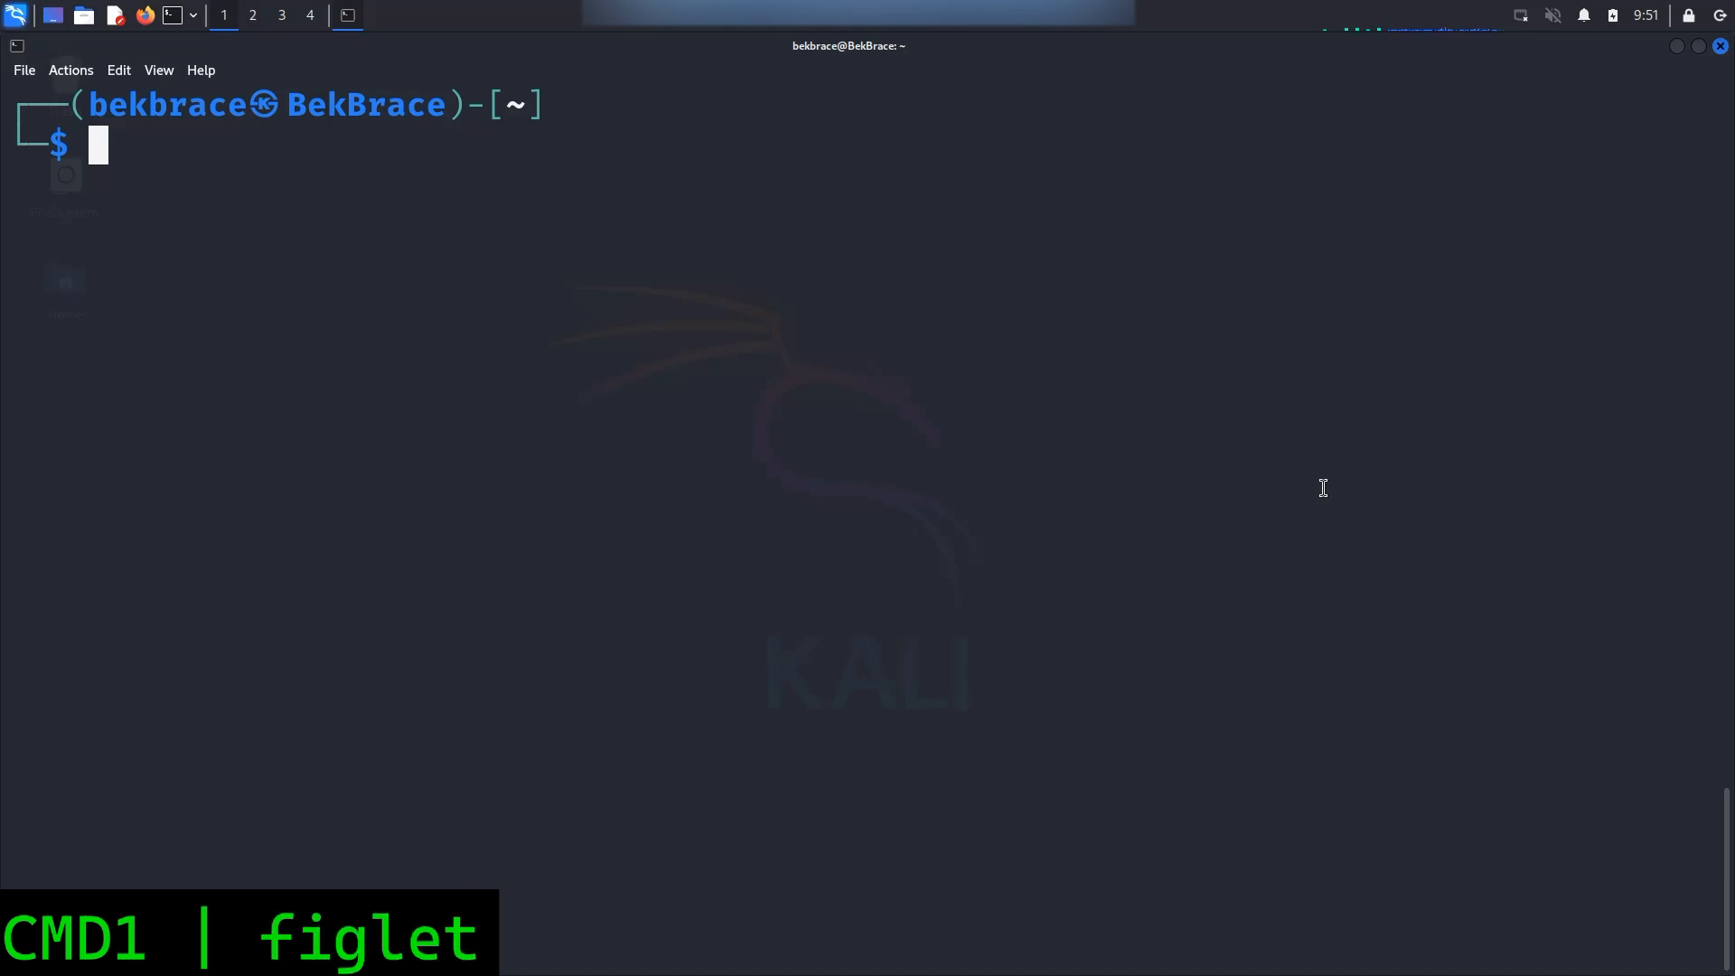
Run figlet "Linux Rocks!" to print a large ASCII-art banner
text(figlet ")
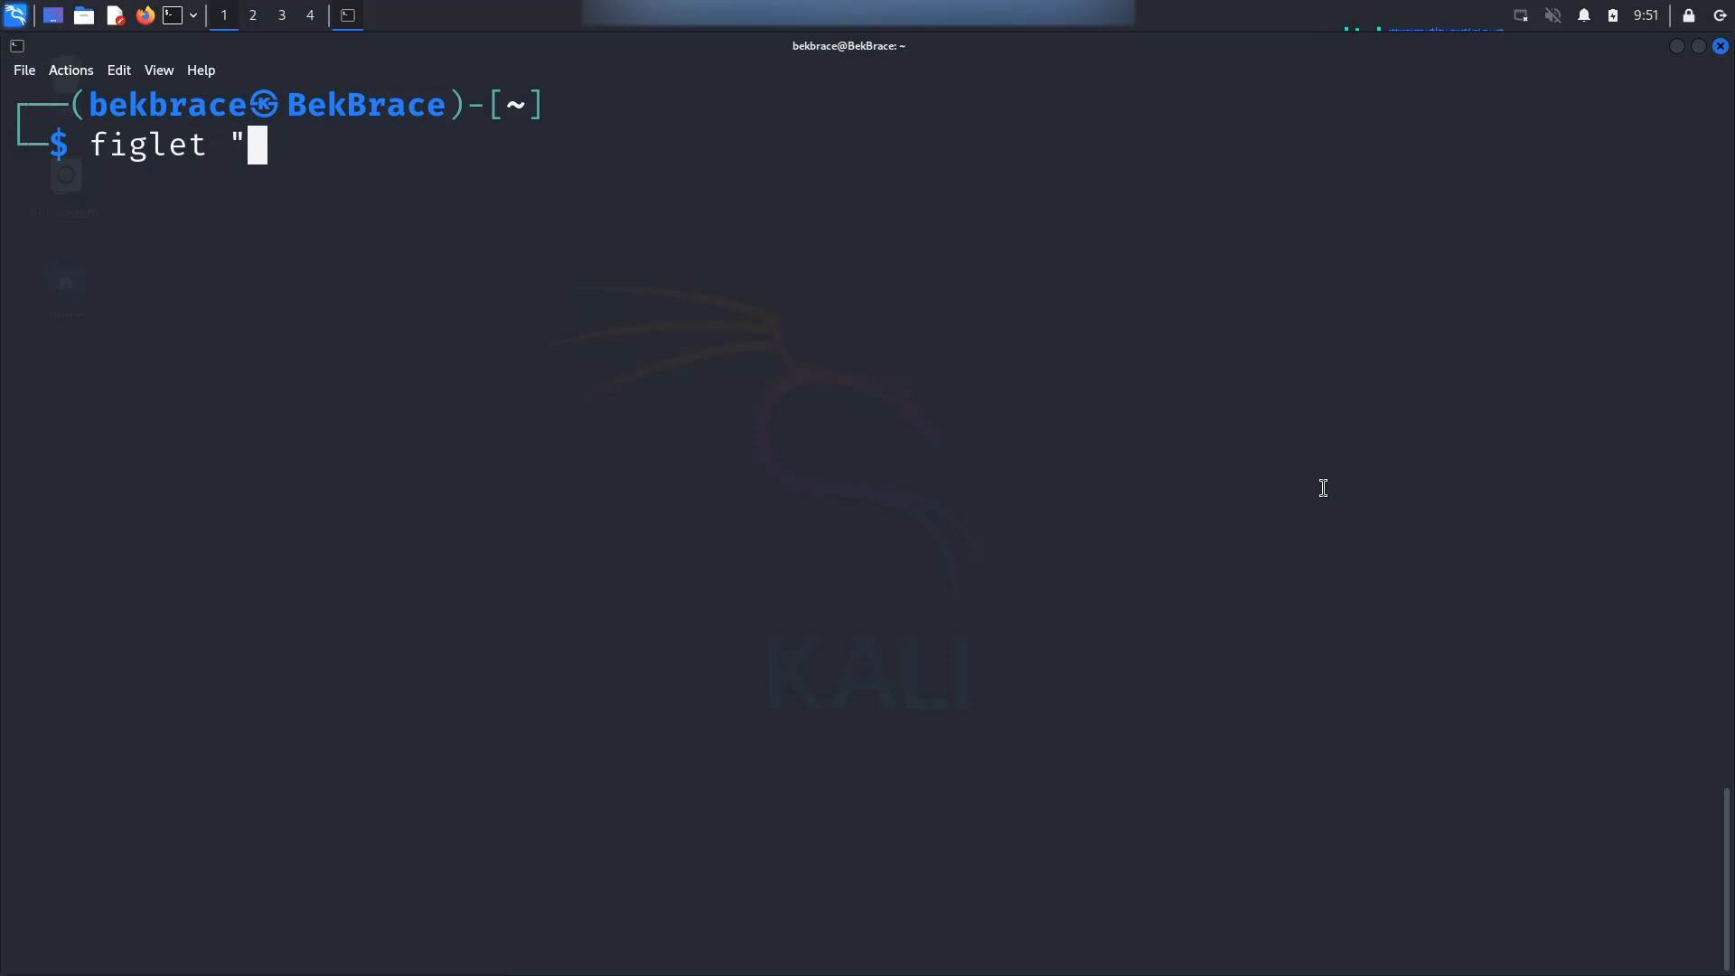
text(L)
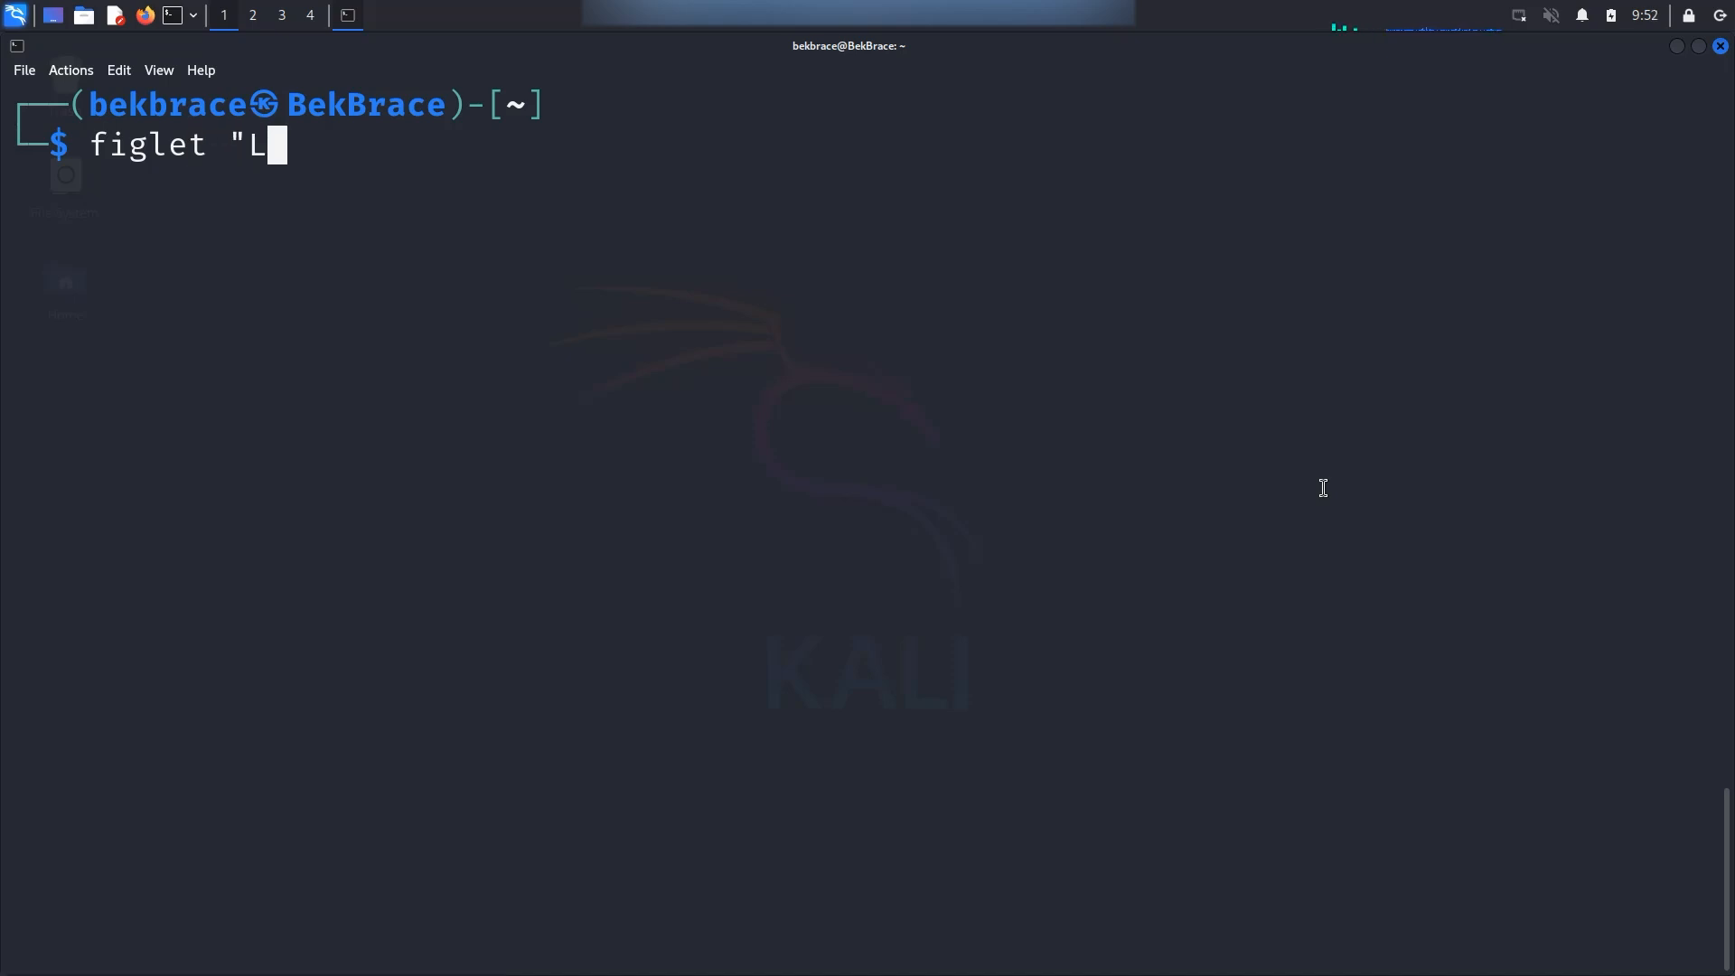
text(inux Rocks!)
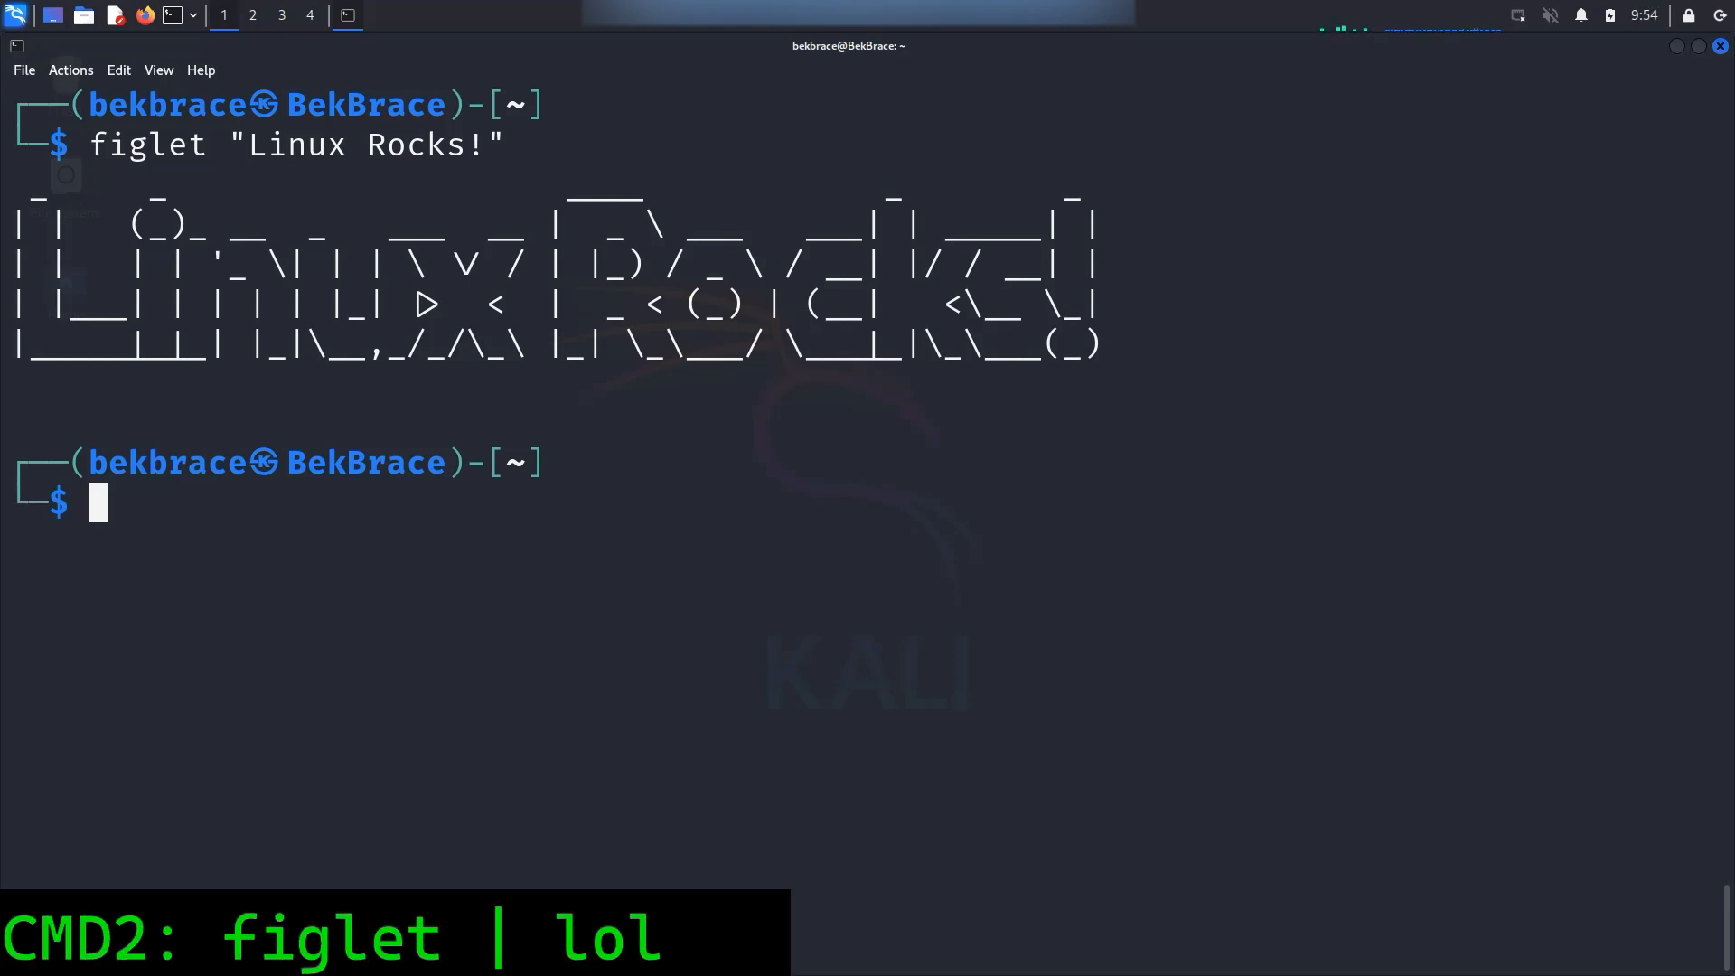
Pipe the figlet "Linux Rocks!" banner through lolcat for rainbow colours
text(figlet "Linux Rocks!")
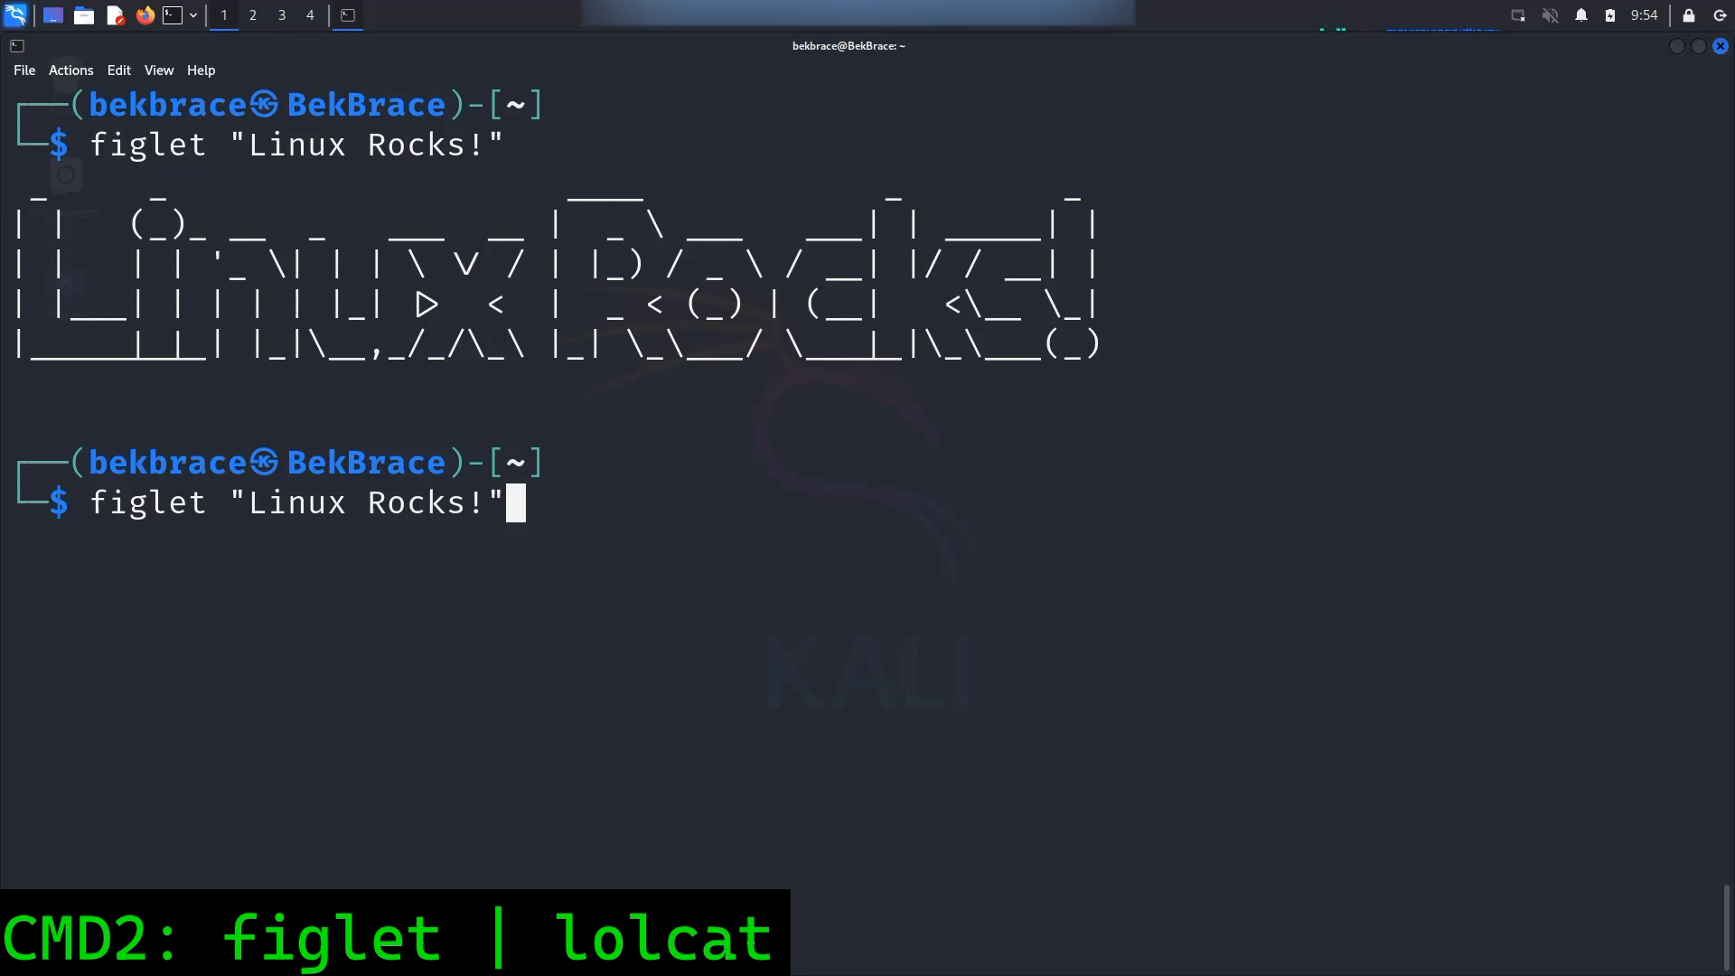
text(" ")
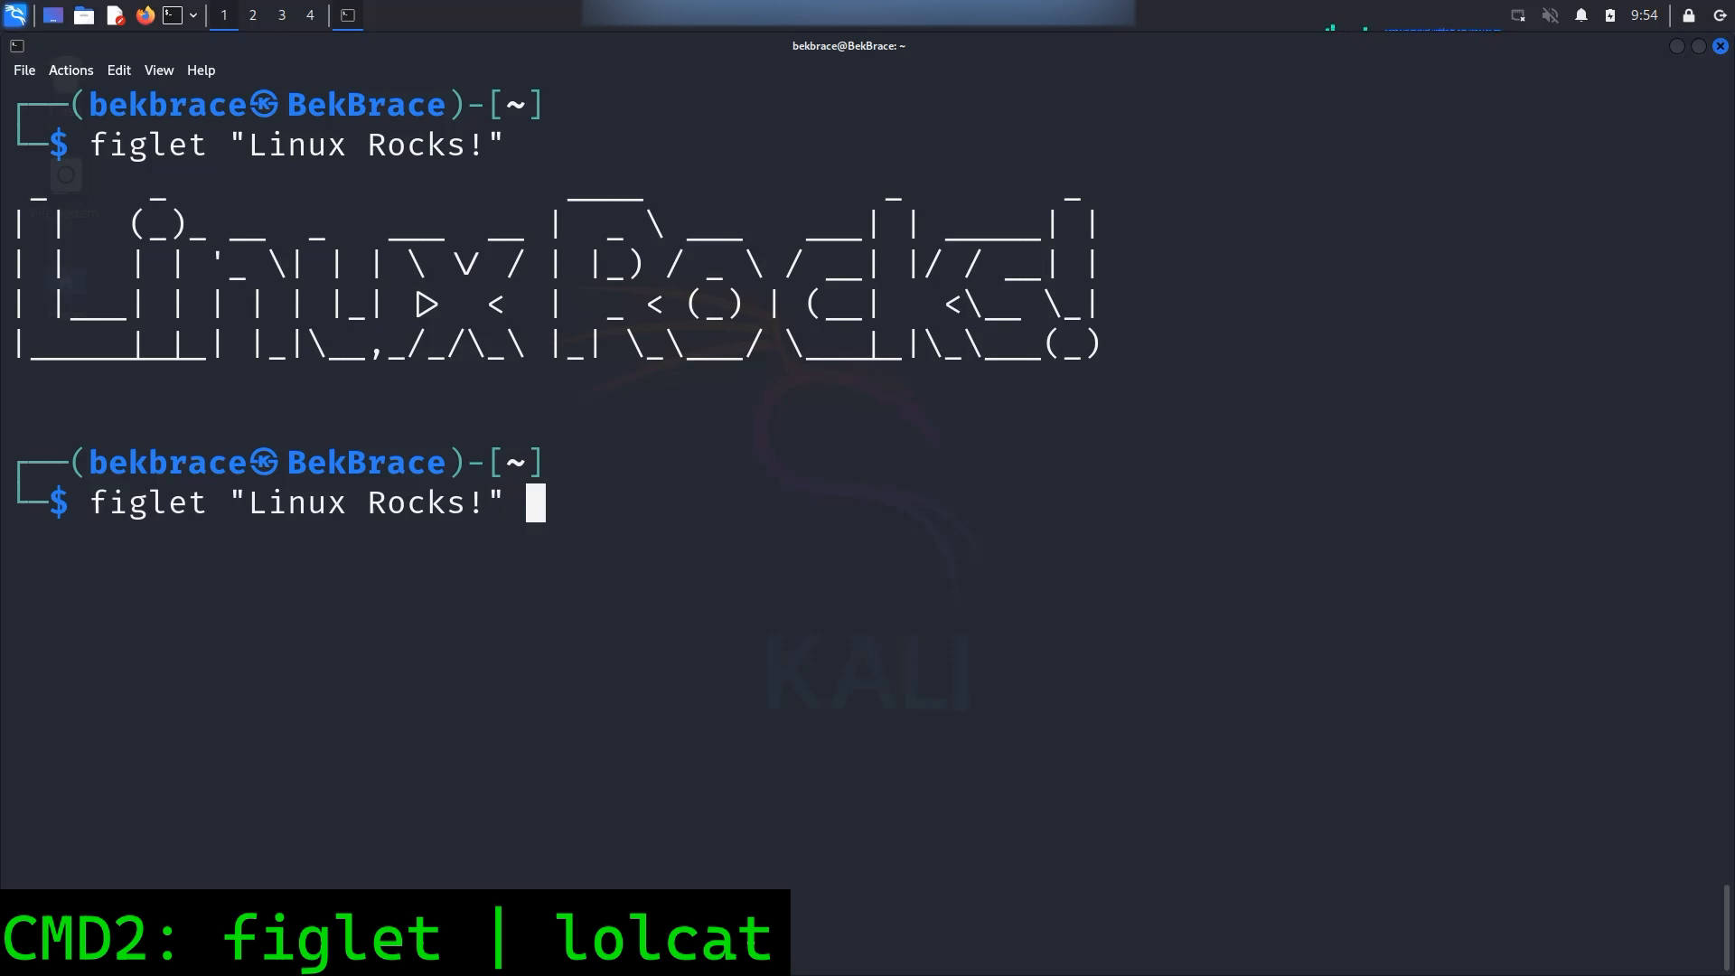
text(|)
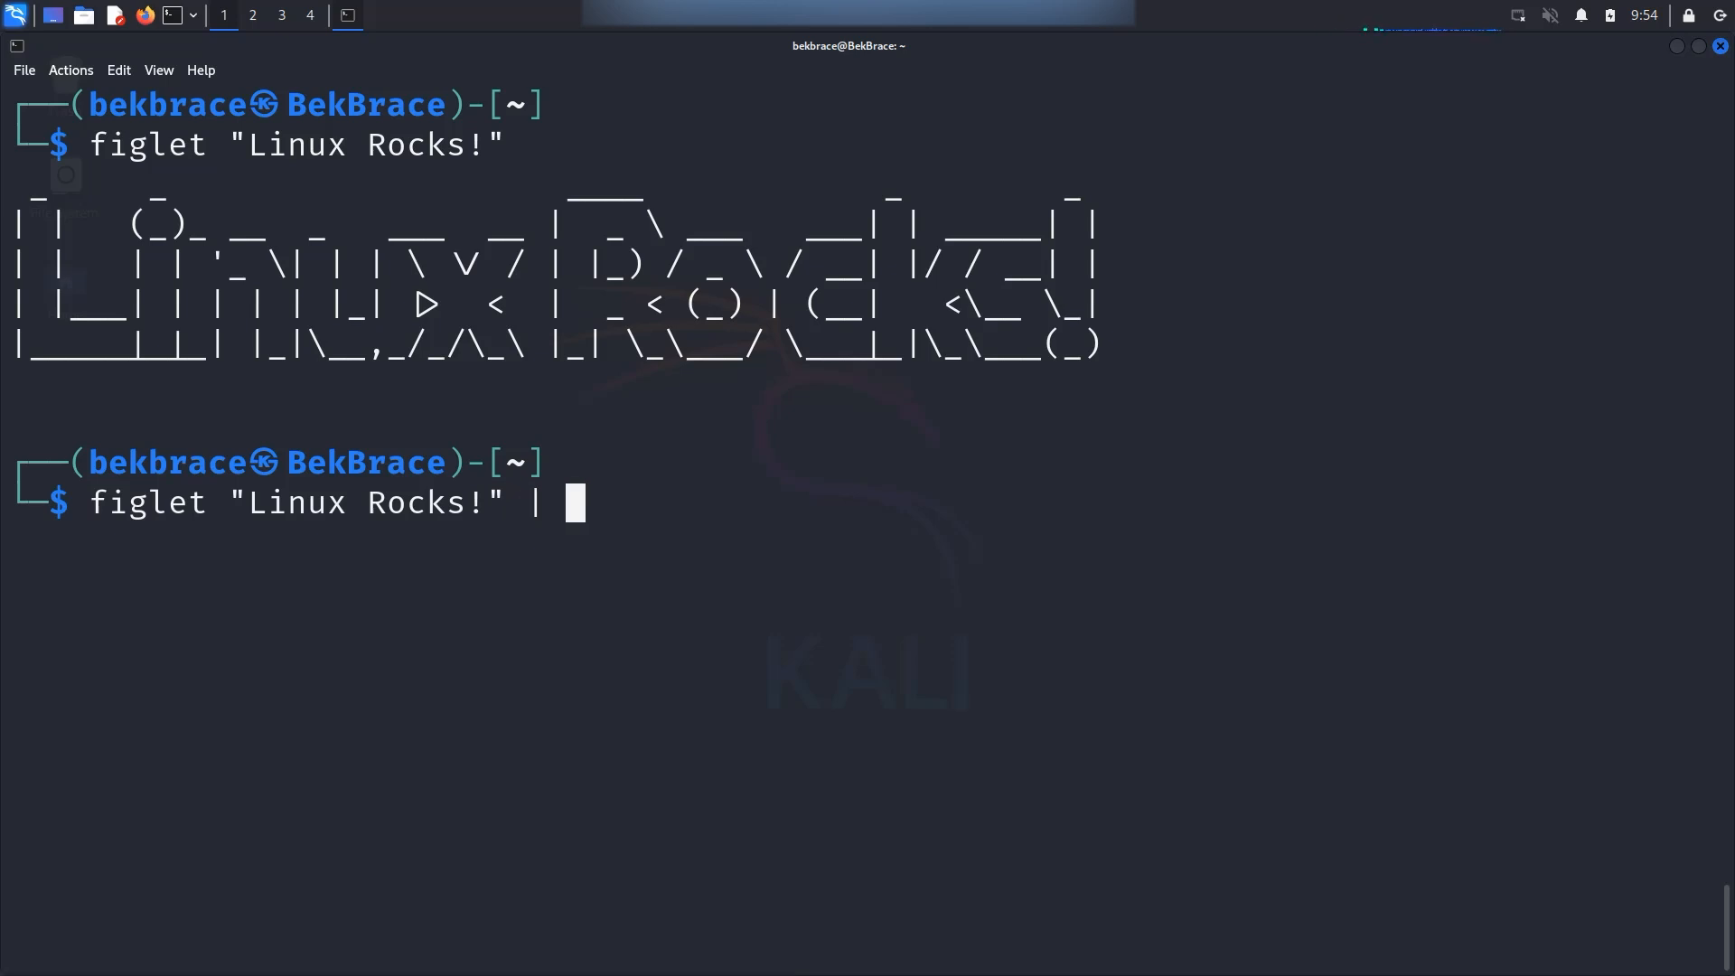
text(lolcat)
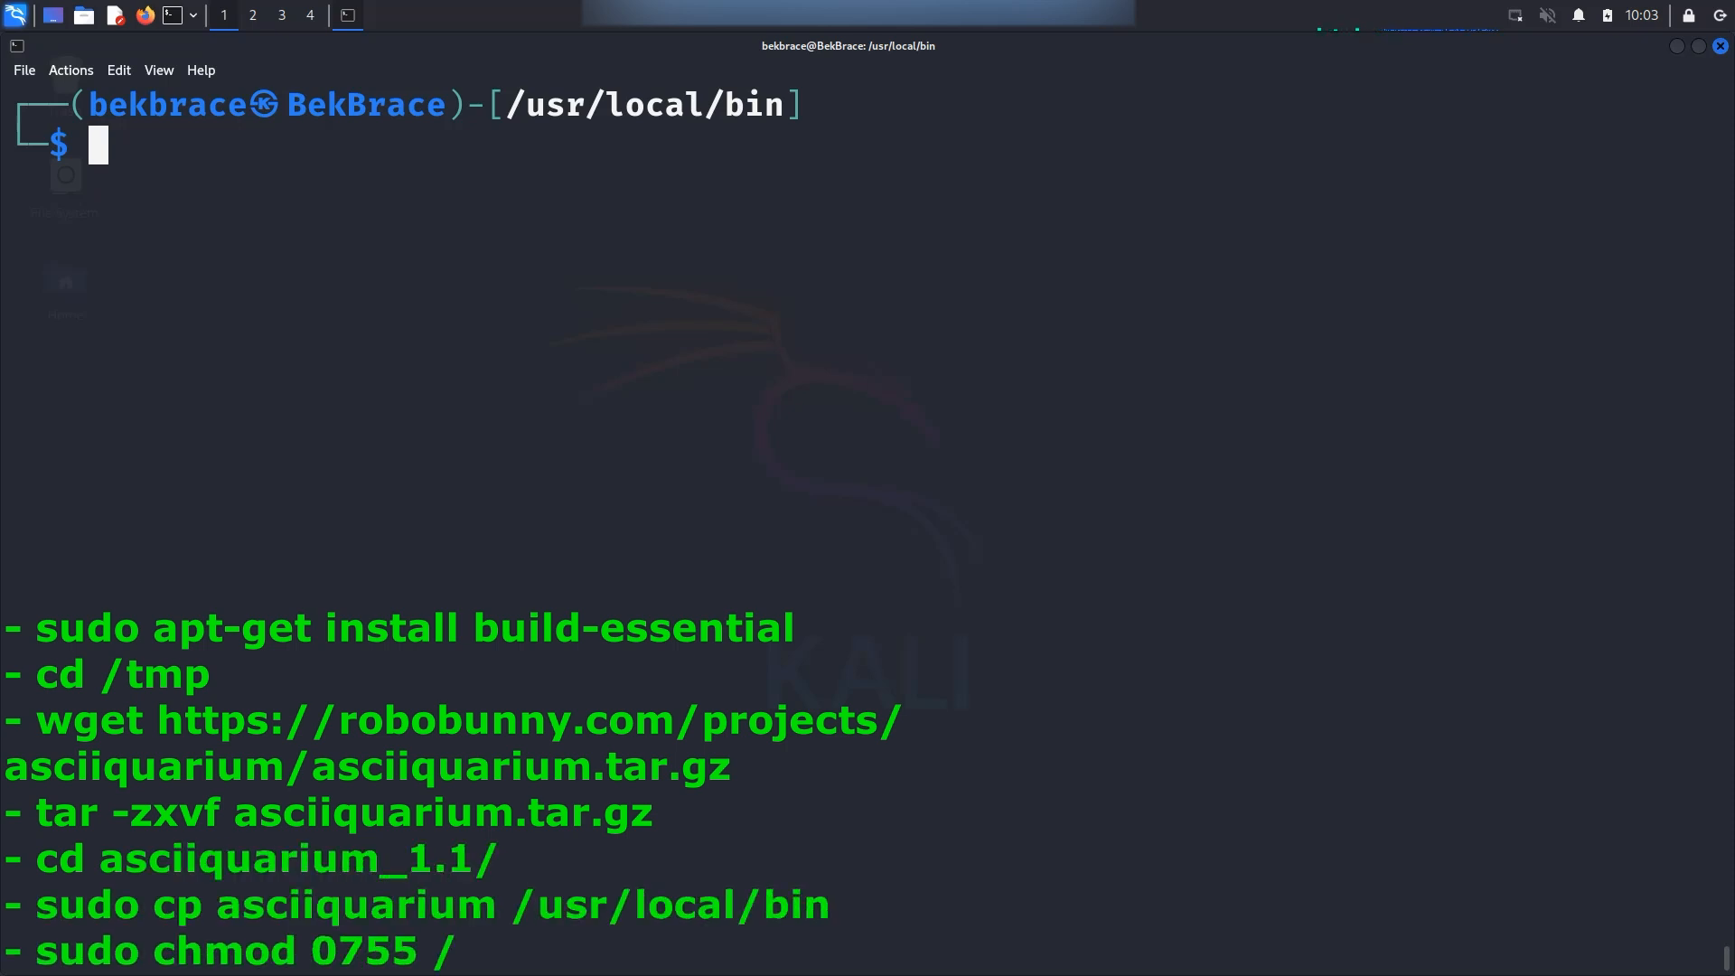
Change directory and launch the asciiquarium animation
text(cd)
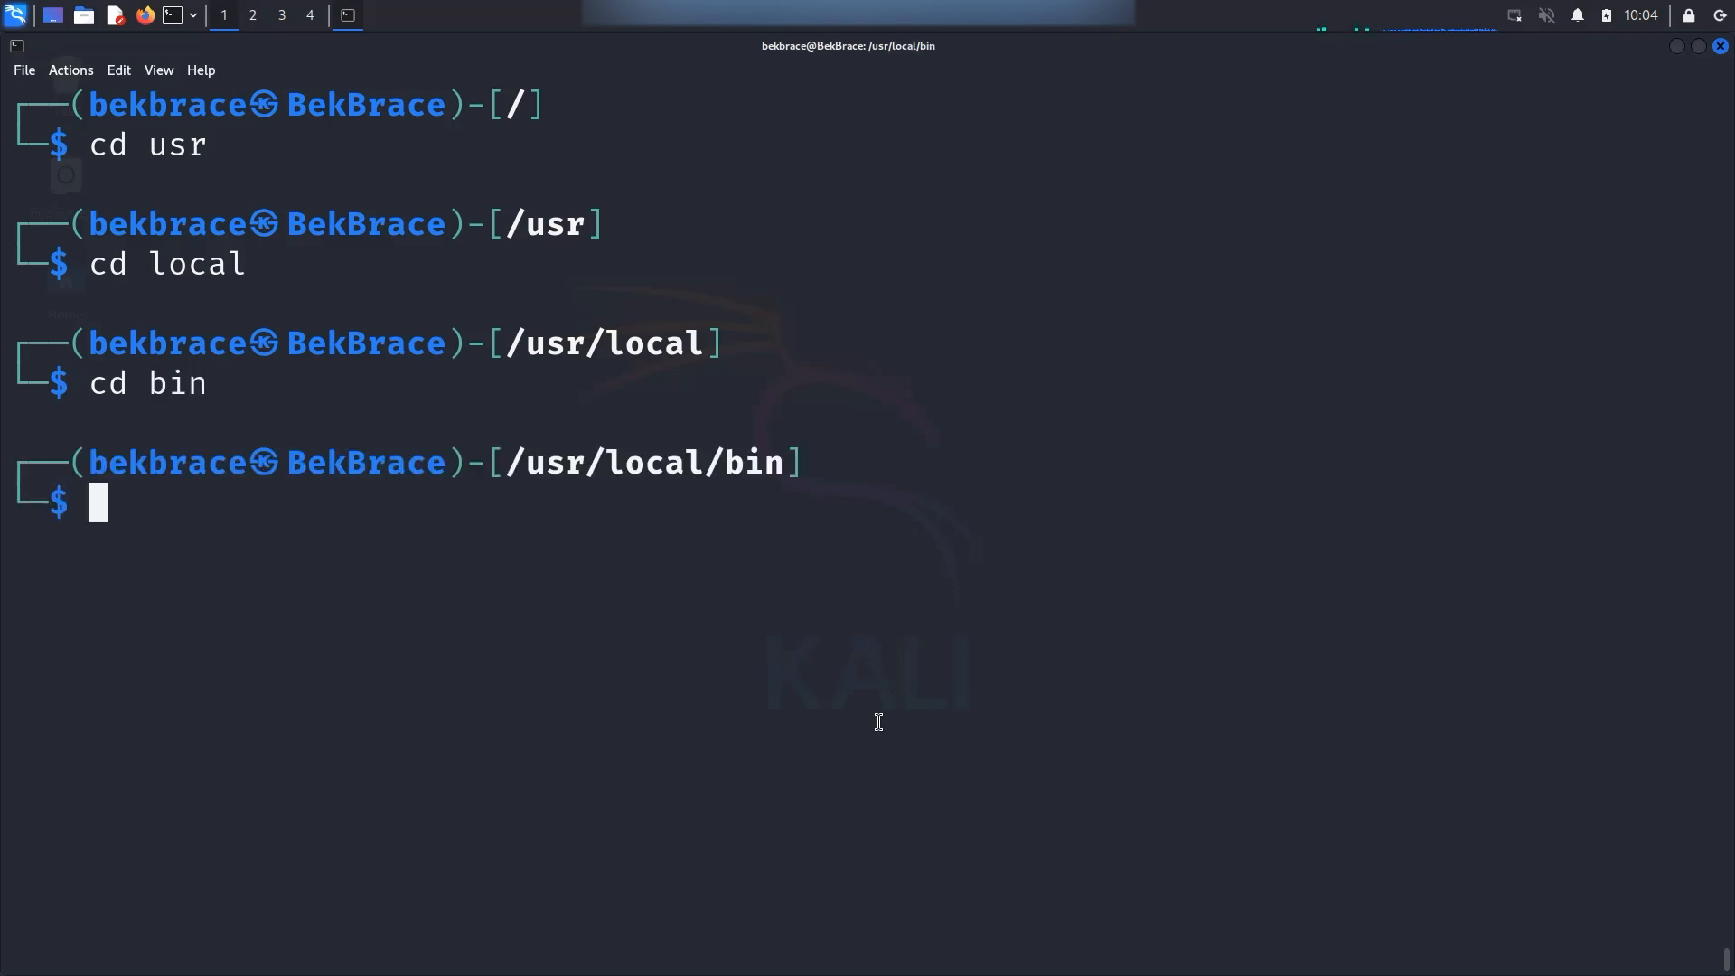
text(asc)
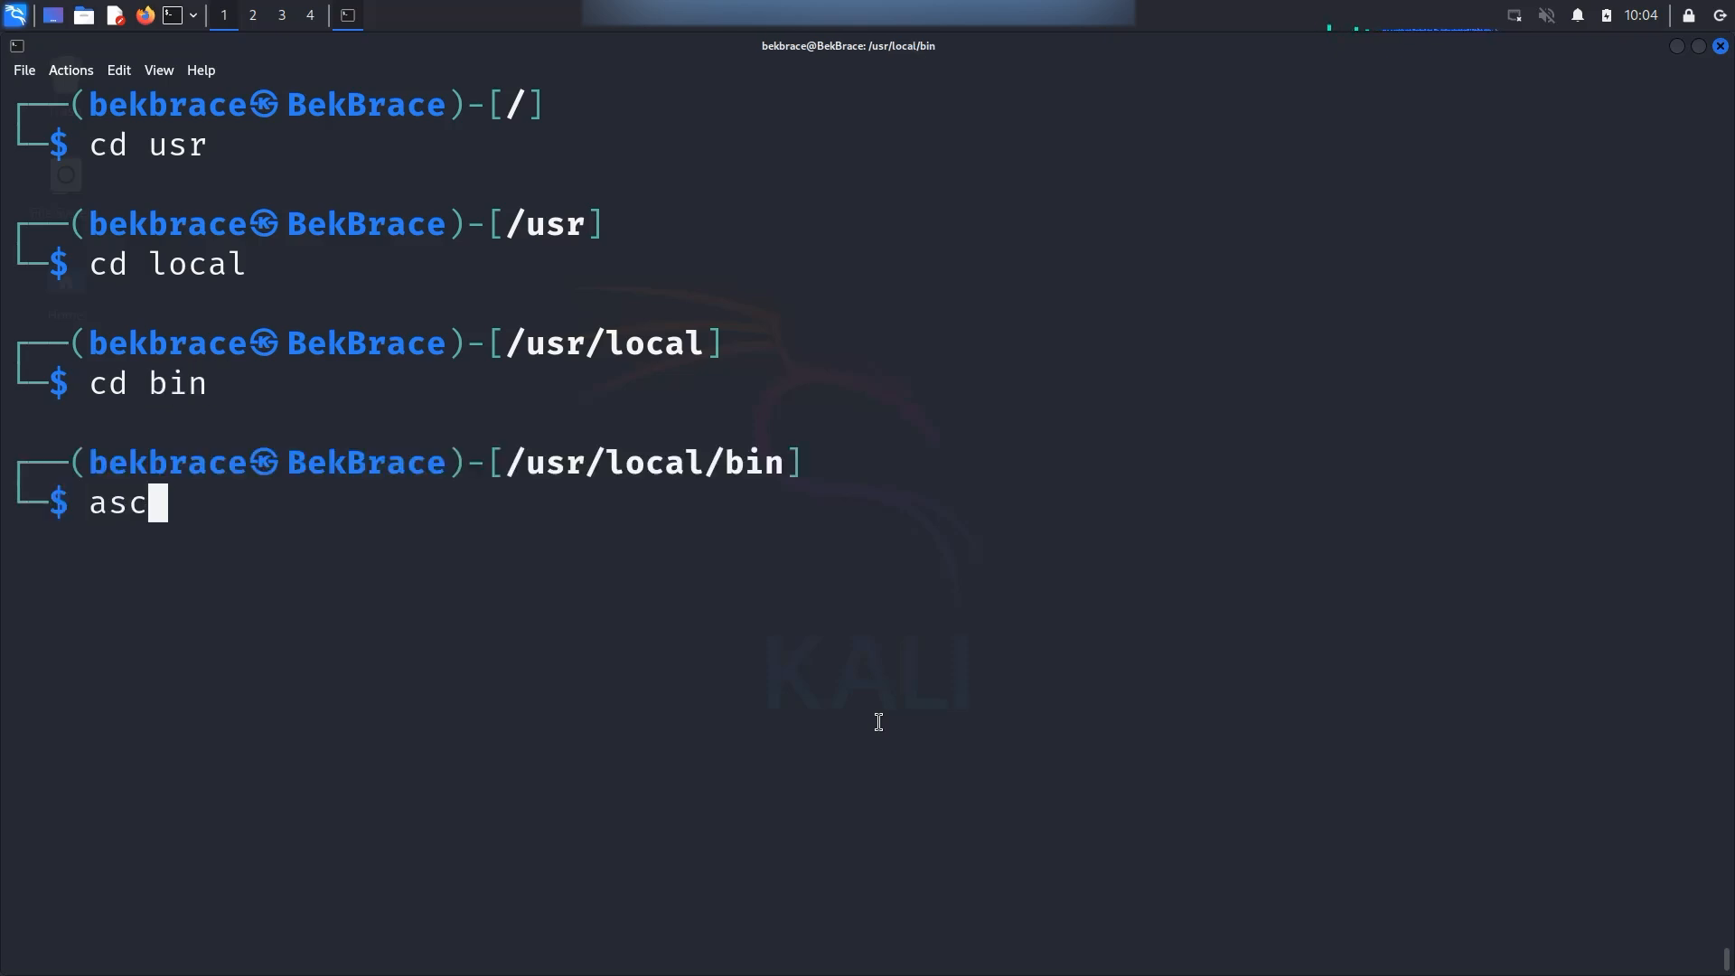
text(iiqua)
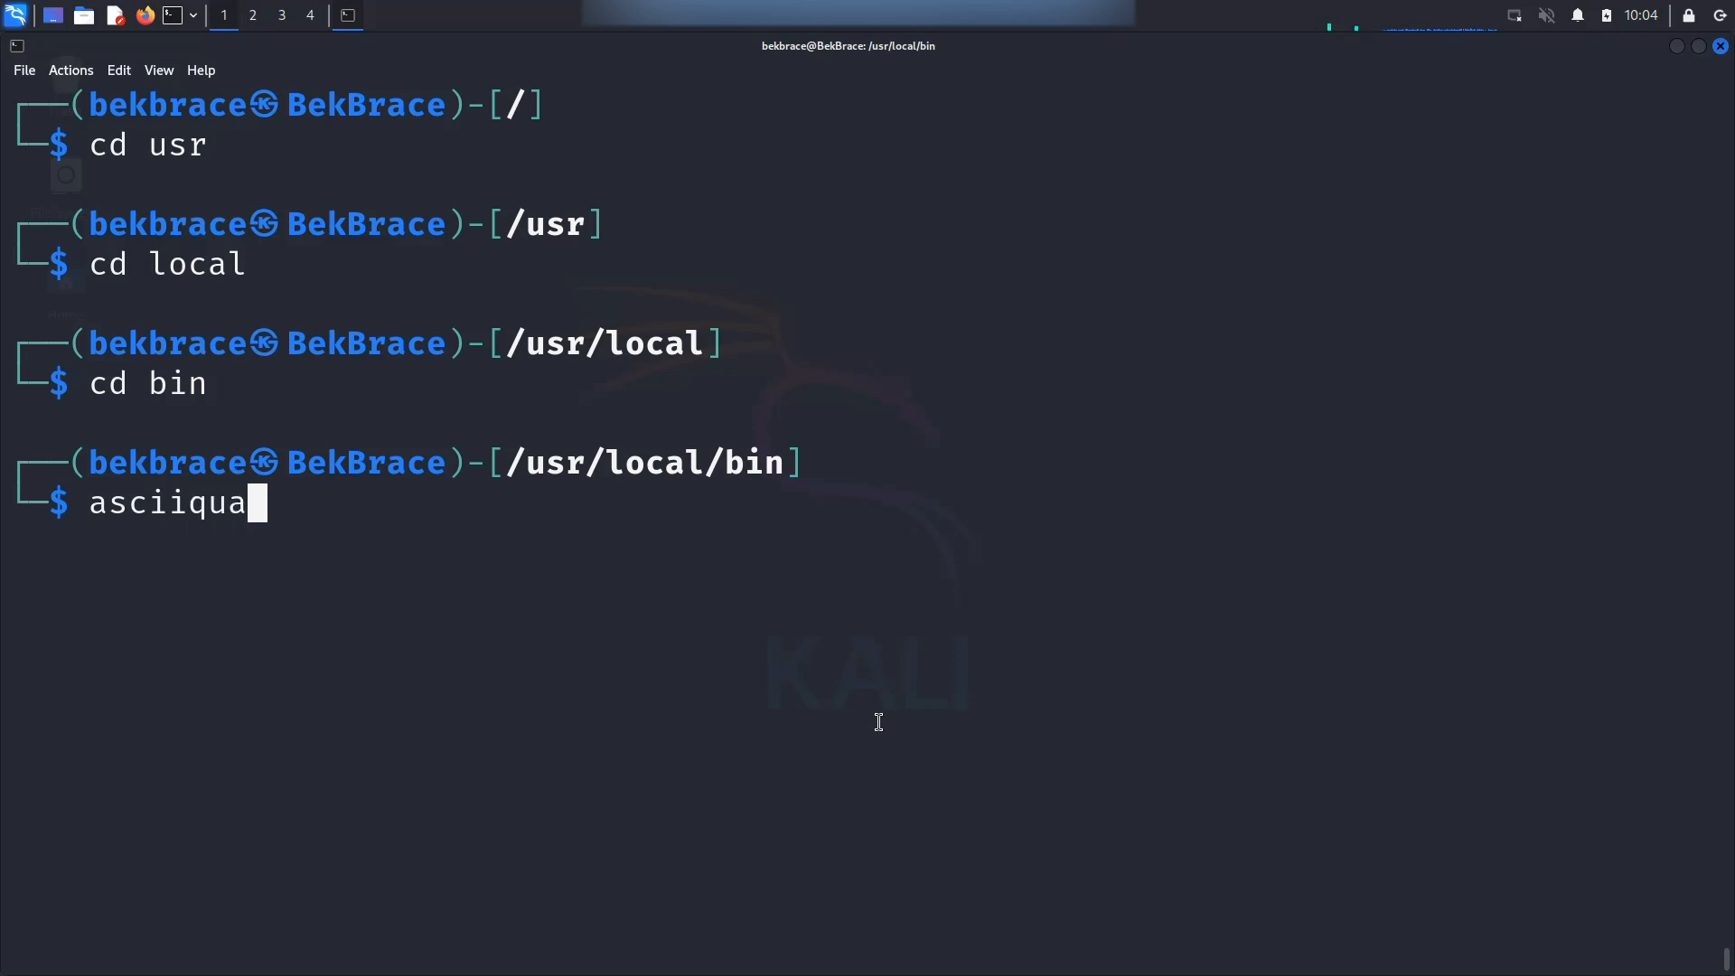
key(Return)
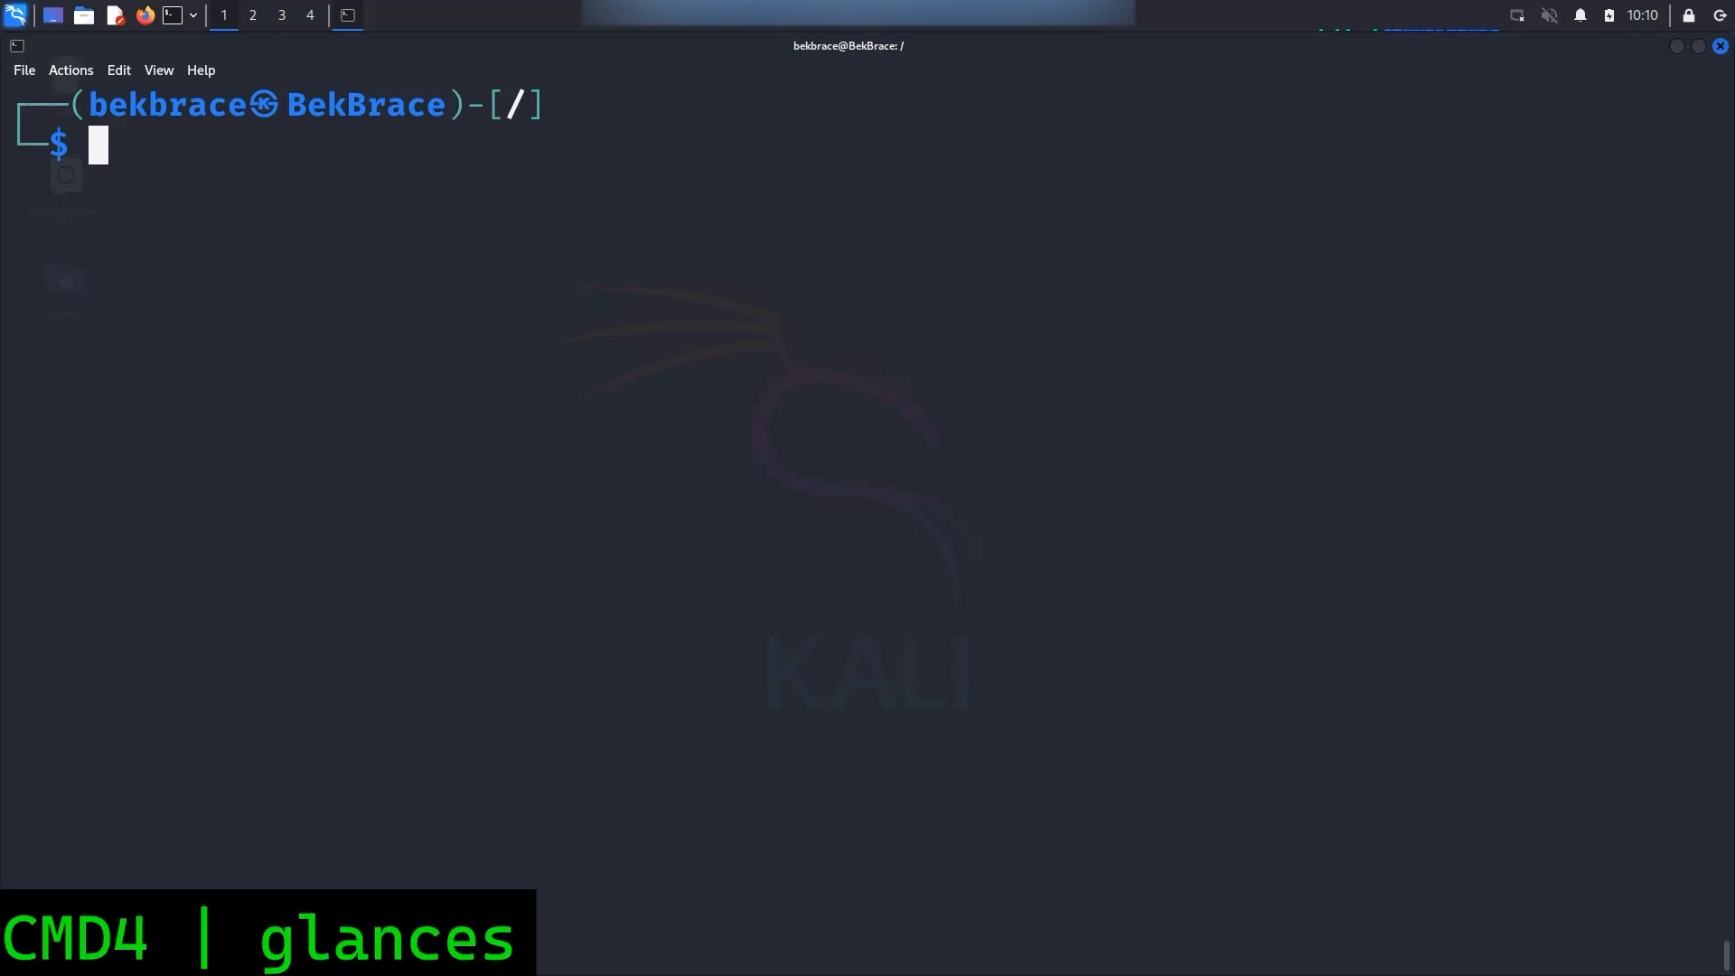
Run glances from the root directory and exit back to the prompt
text(glances)
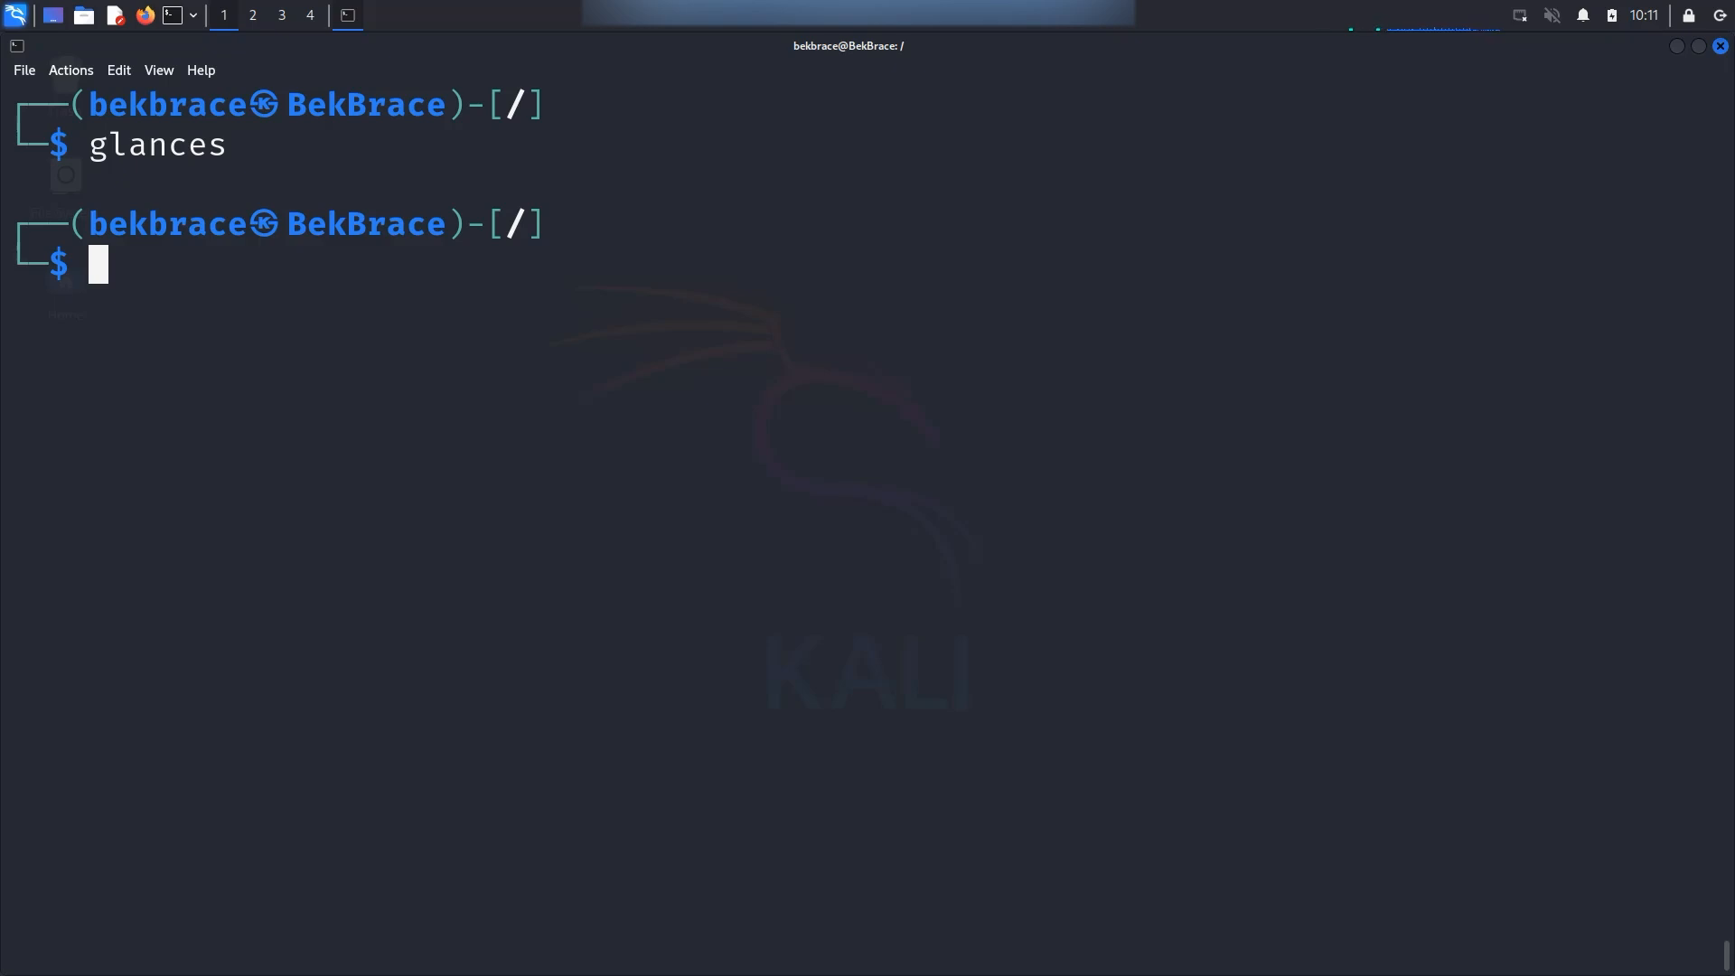
Flood the terminal with yes "I love Linux!" and stop it with Ctrl+C
text(yes ")
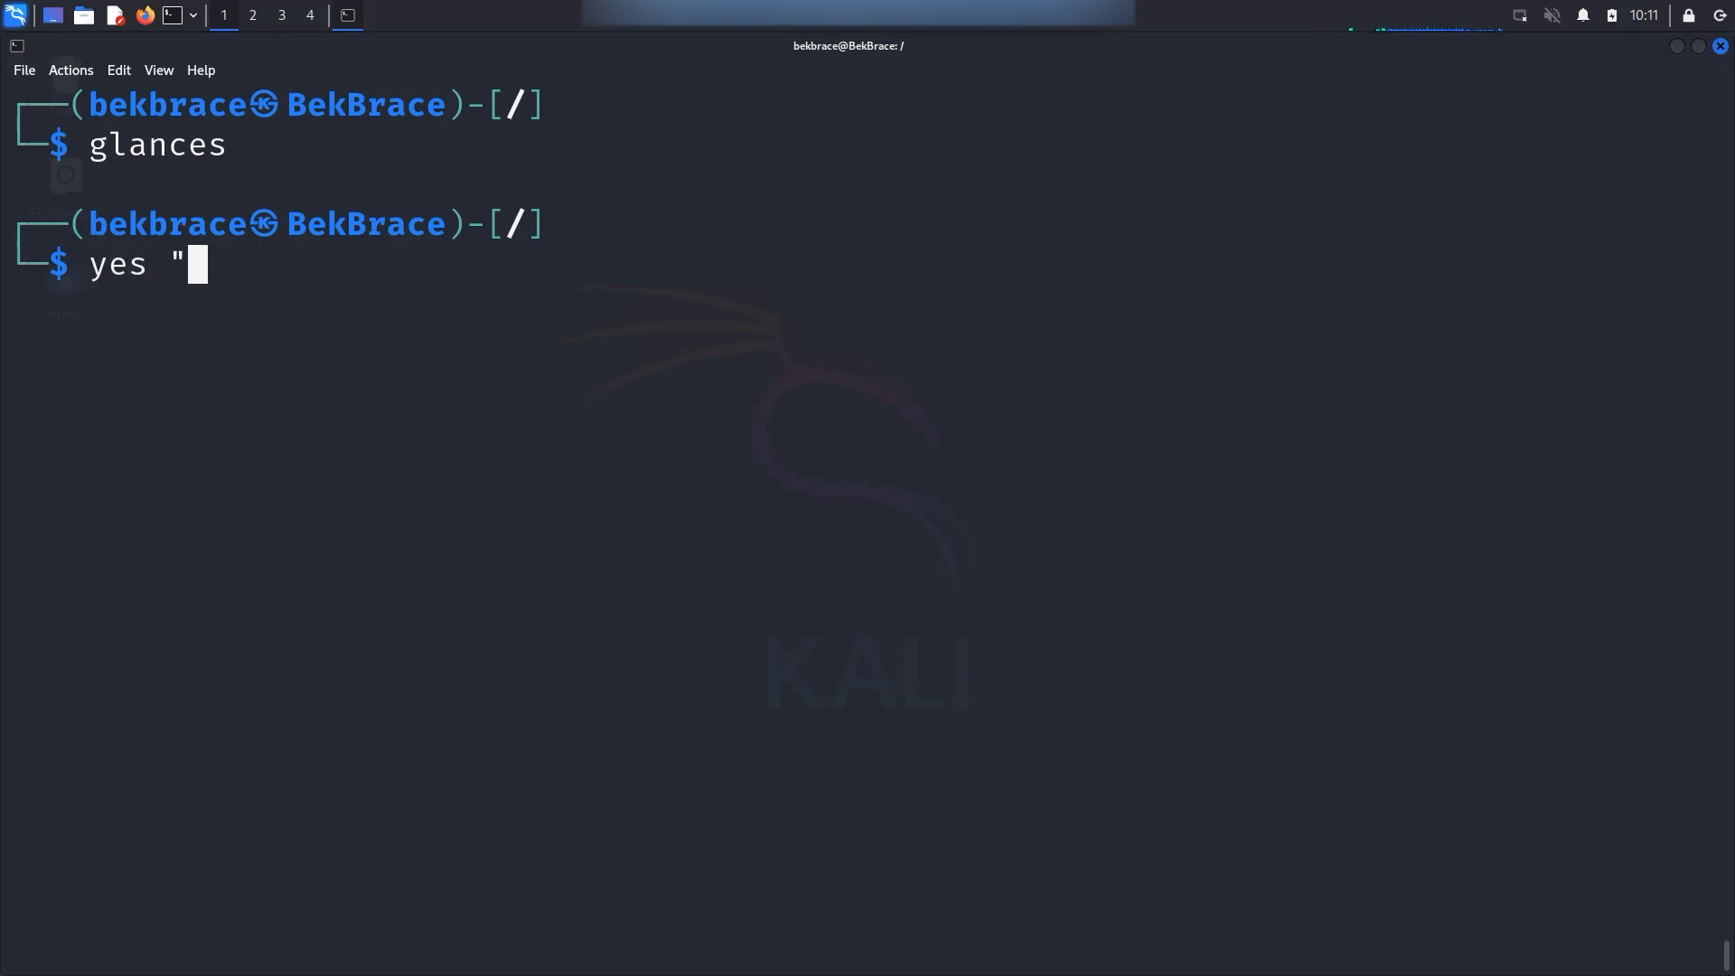
text(I love)
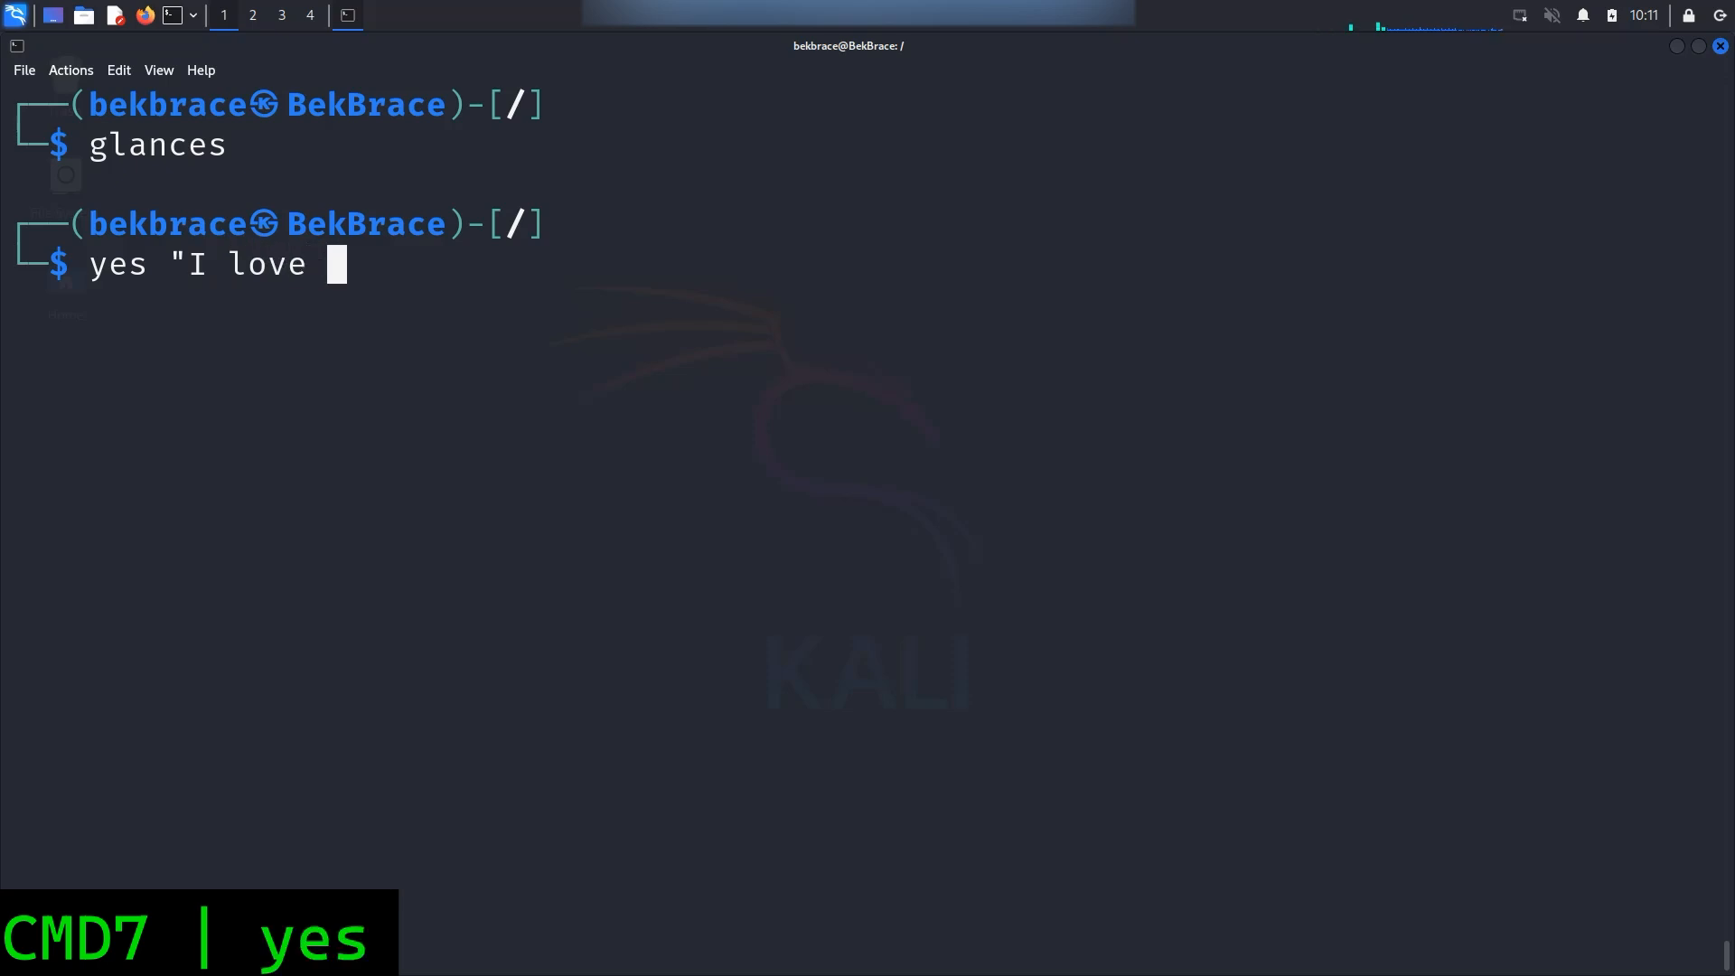
key(Return)
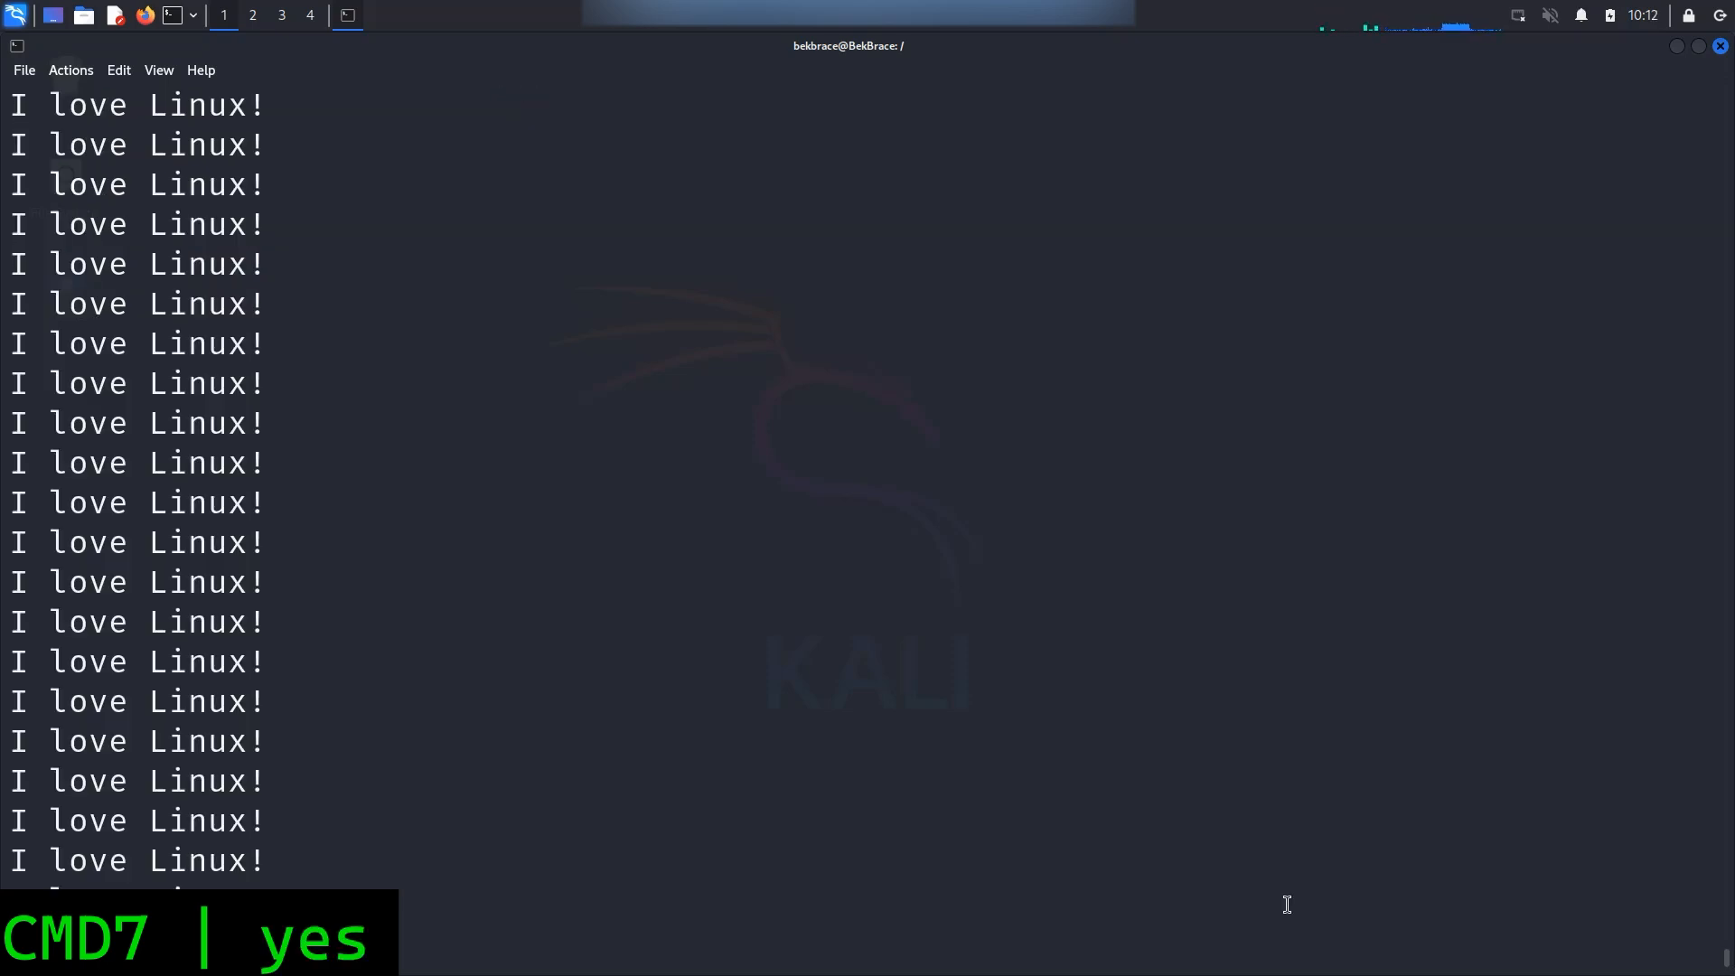
key(ctrl+c)
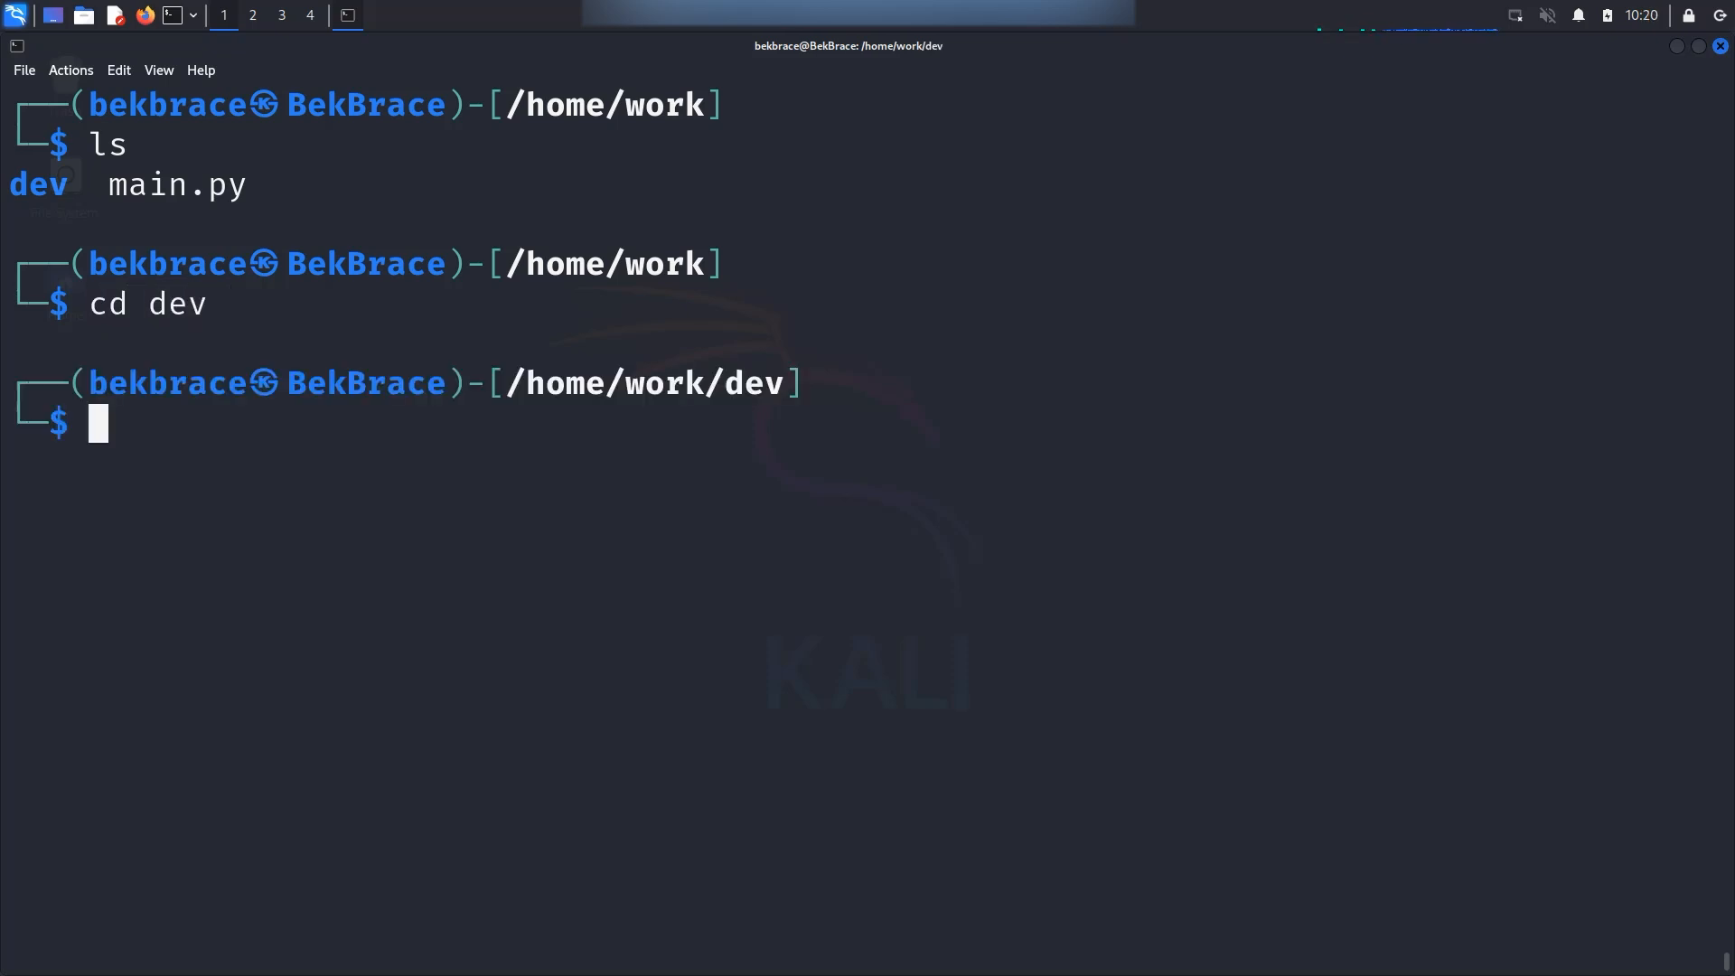
List /home/work's folders, return to /home/work, and send main.py through pv into /dev/null
text(ls)
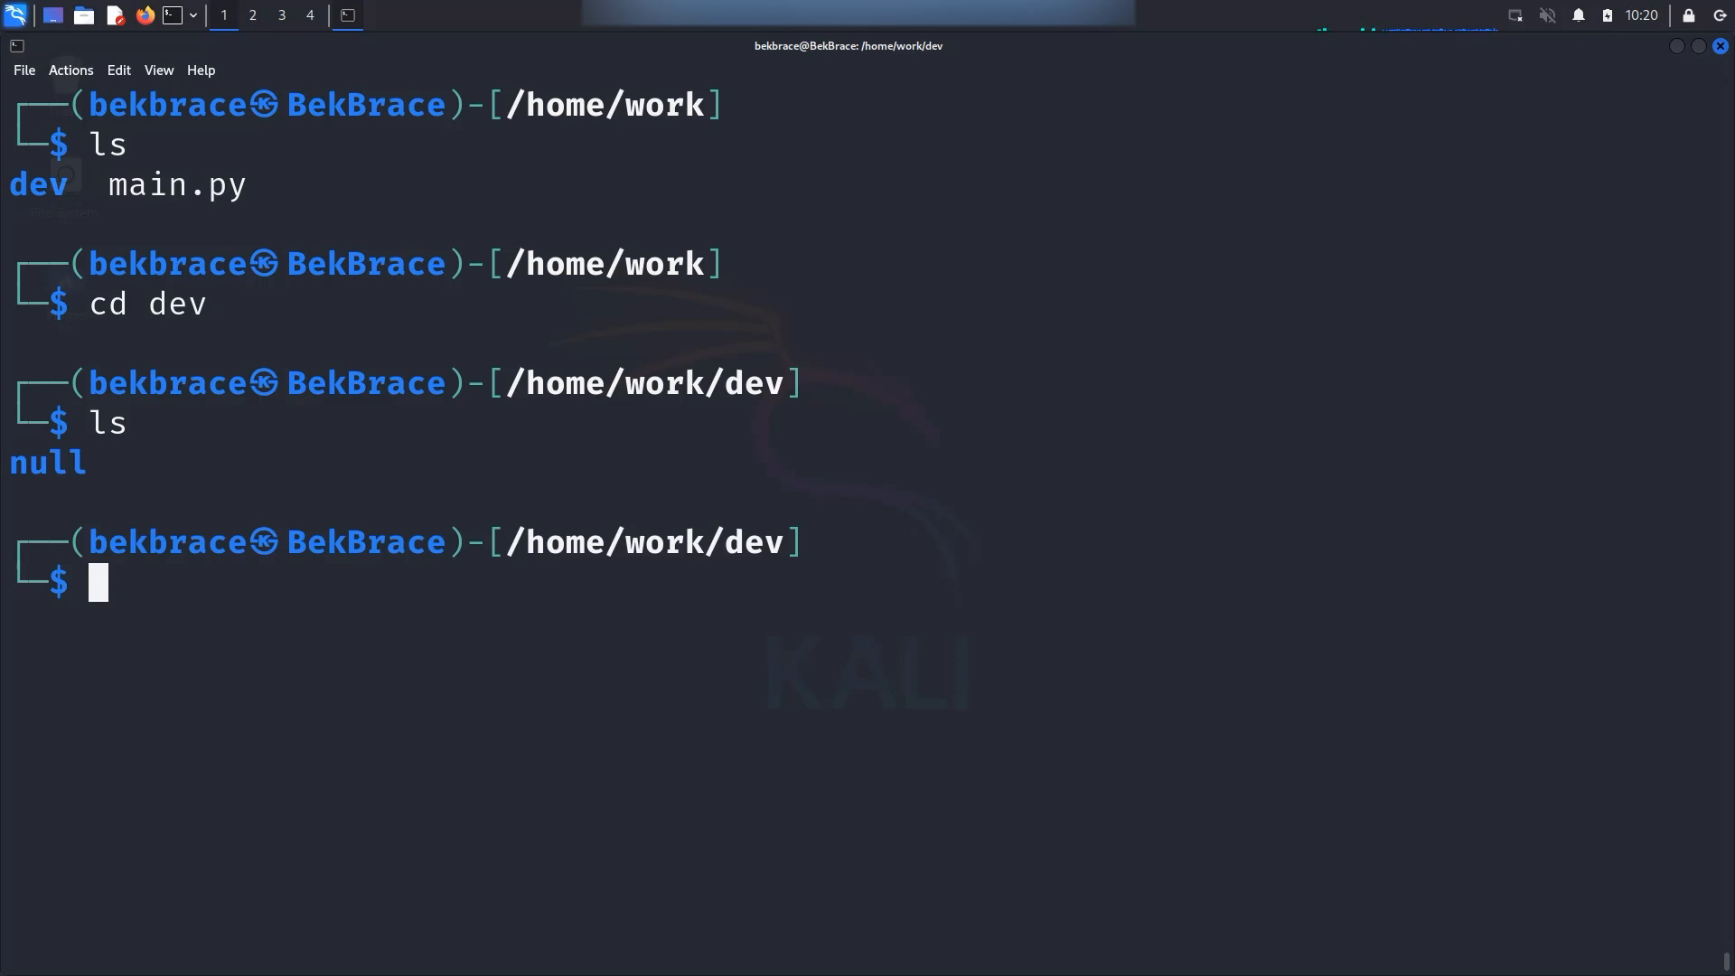
text(cd ..)
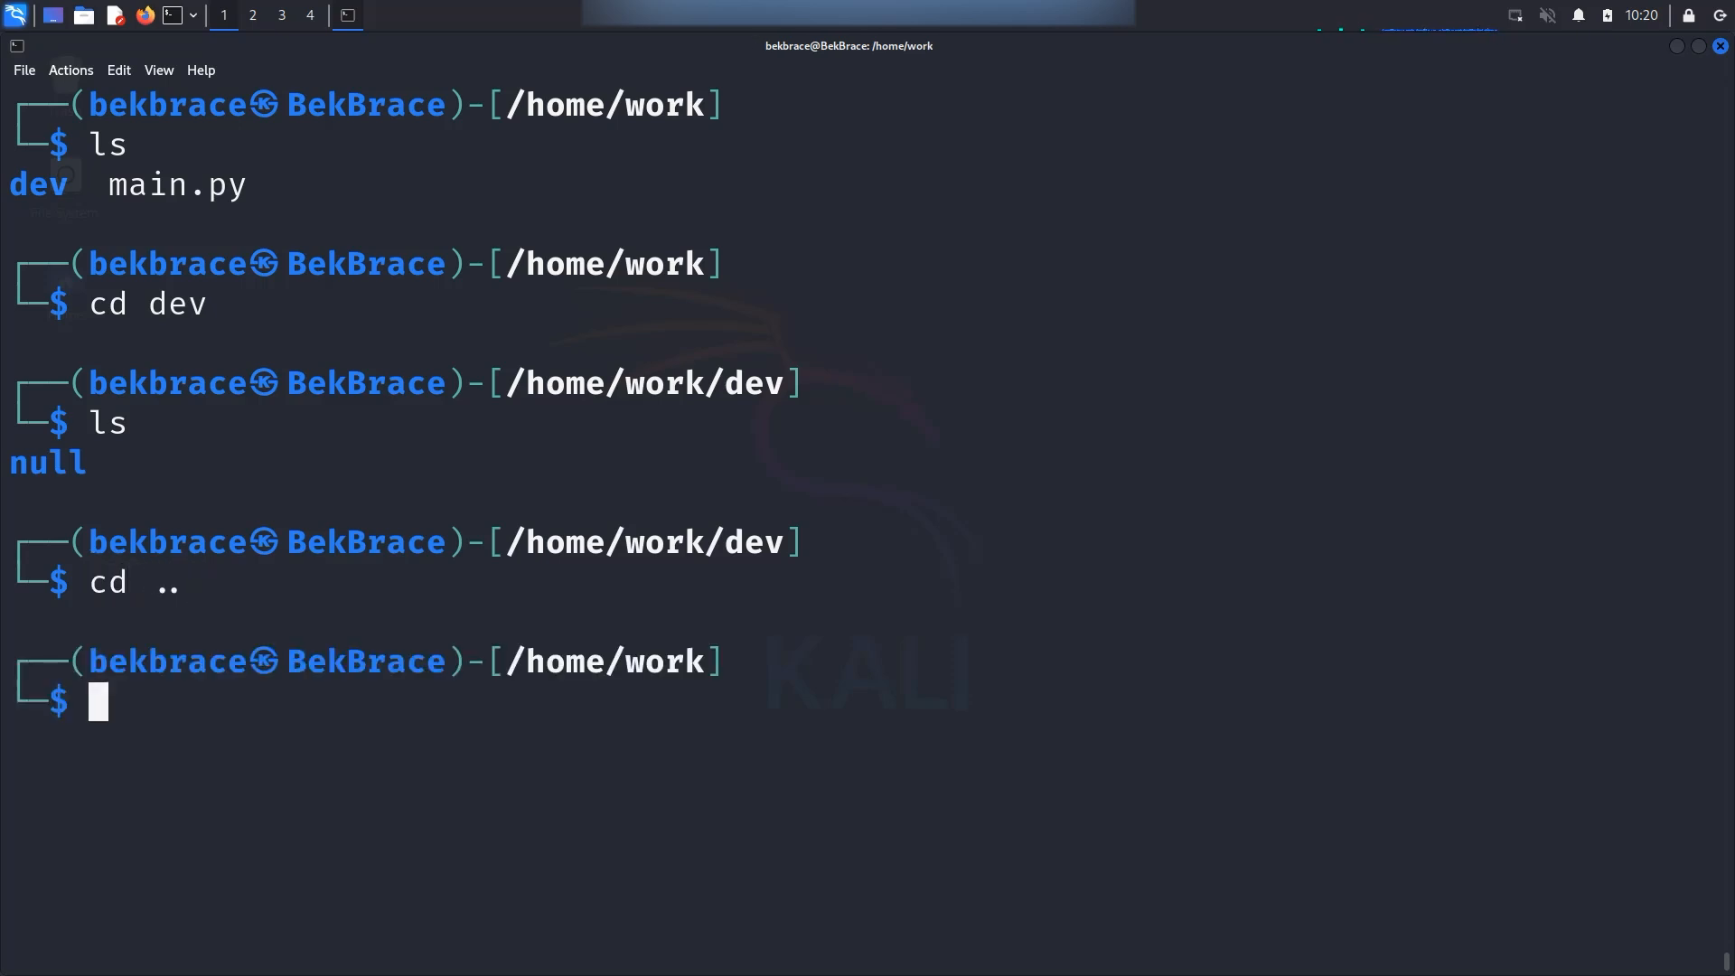
text(pv)
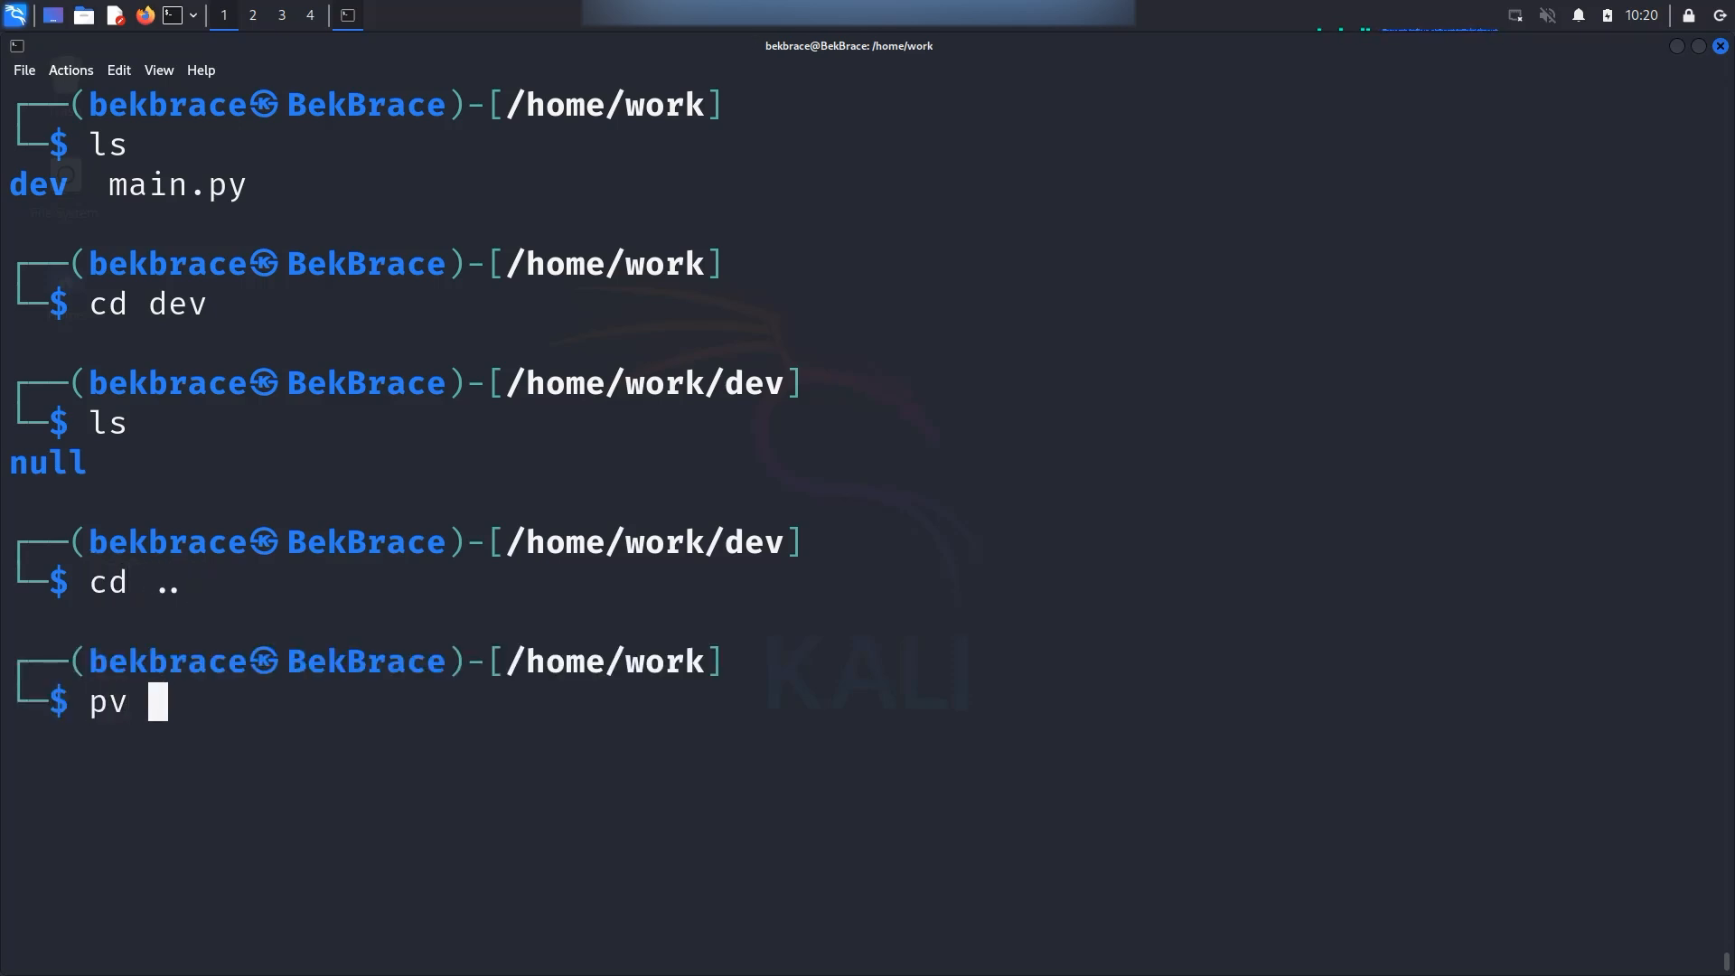
text(mai)
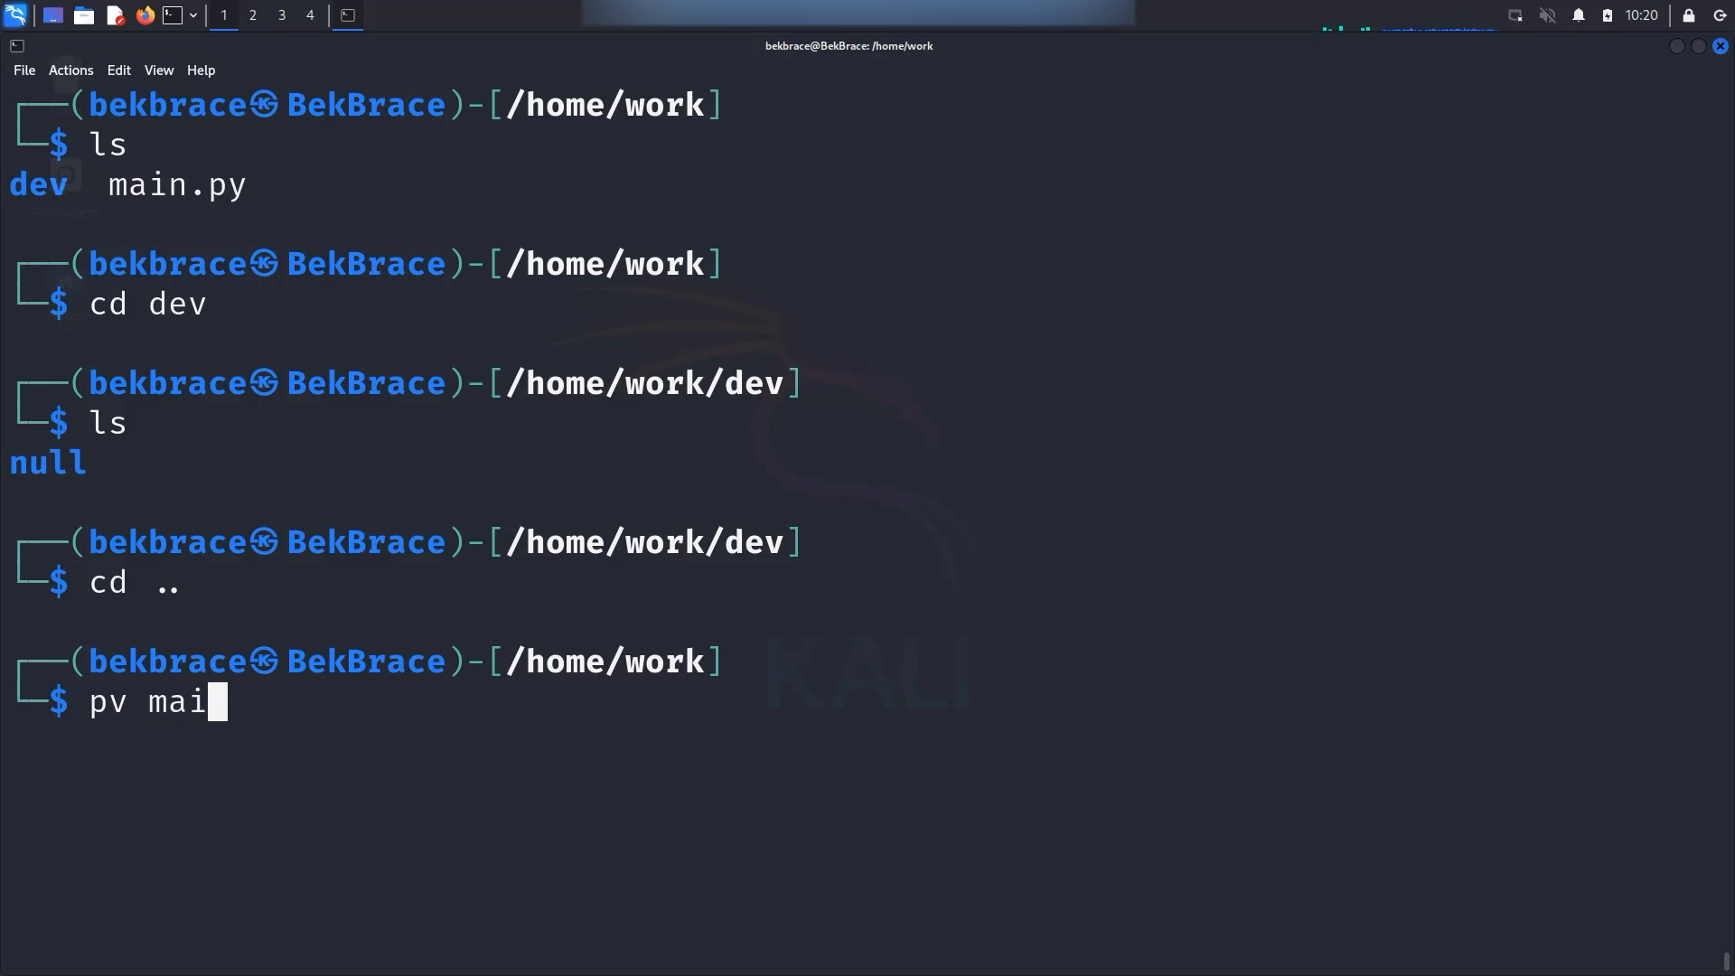
text(n.py >)
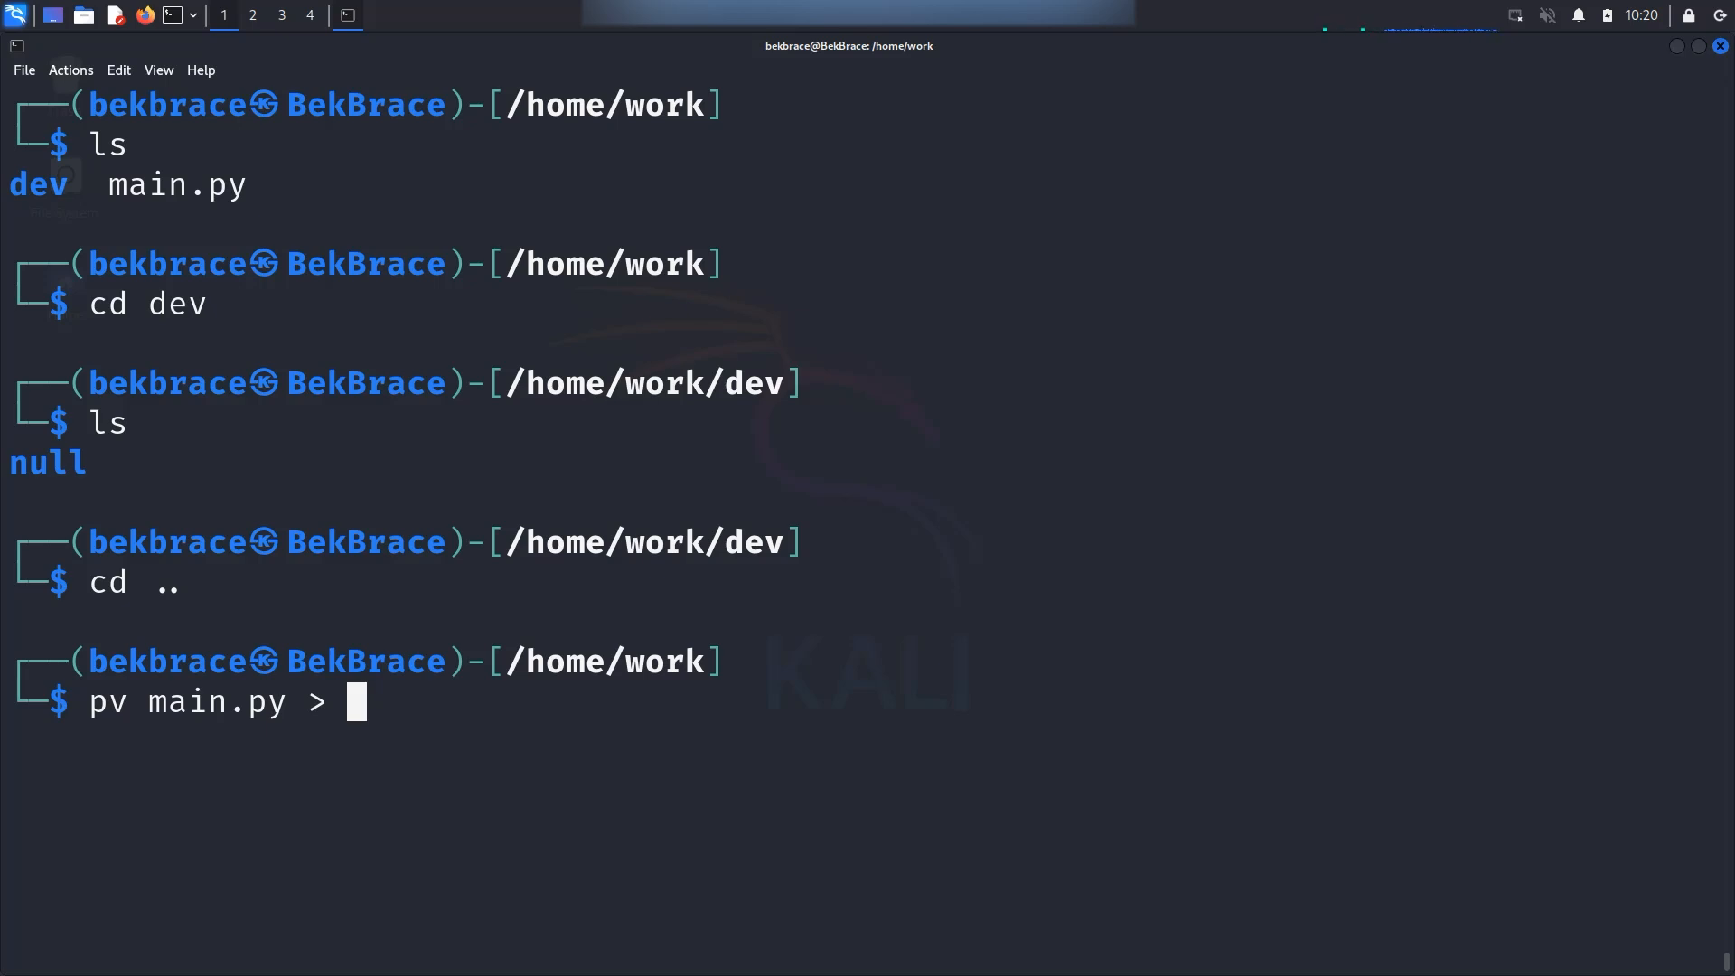
text(/dev)
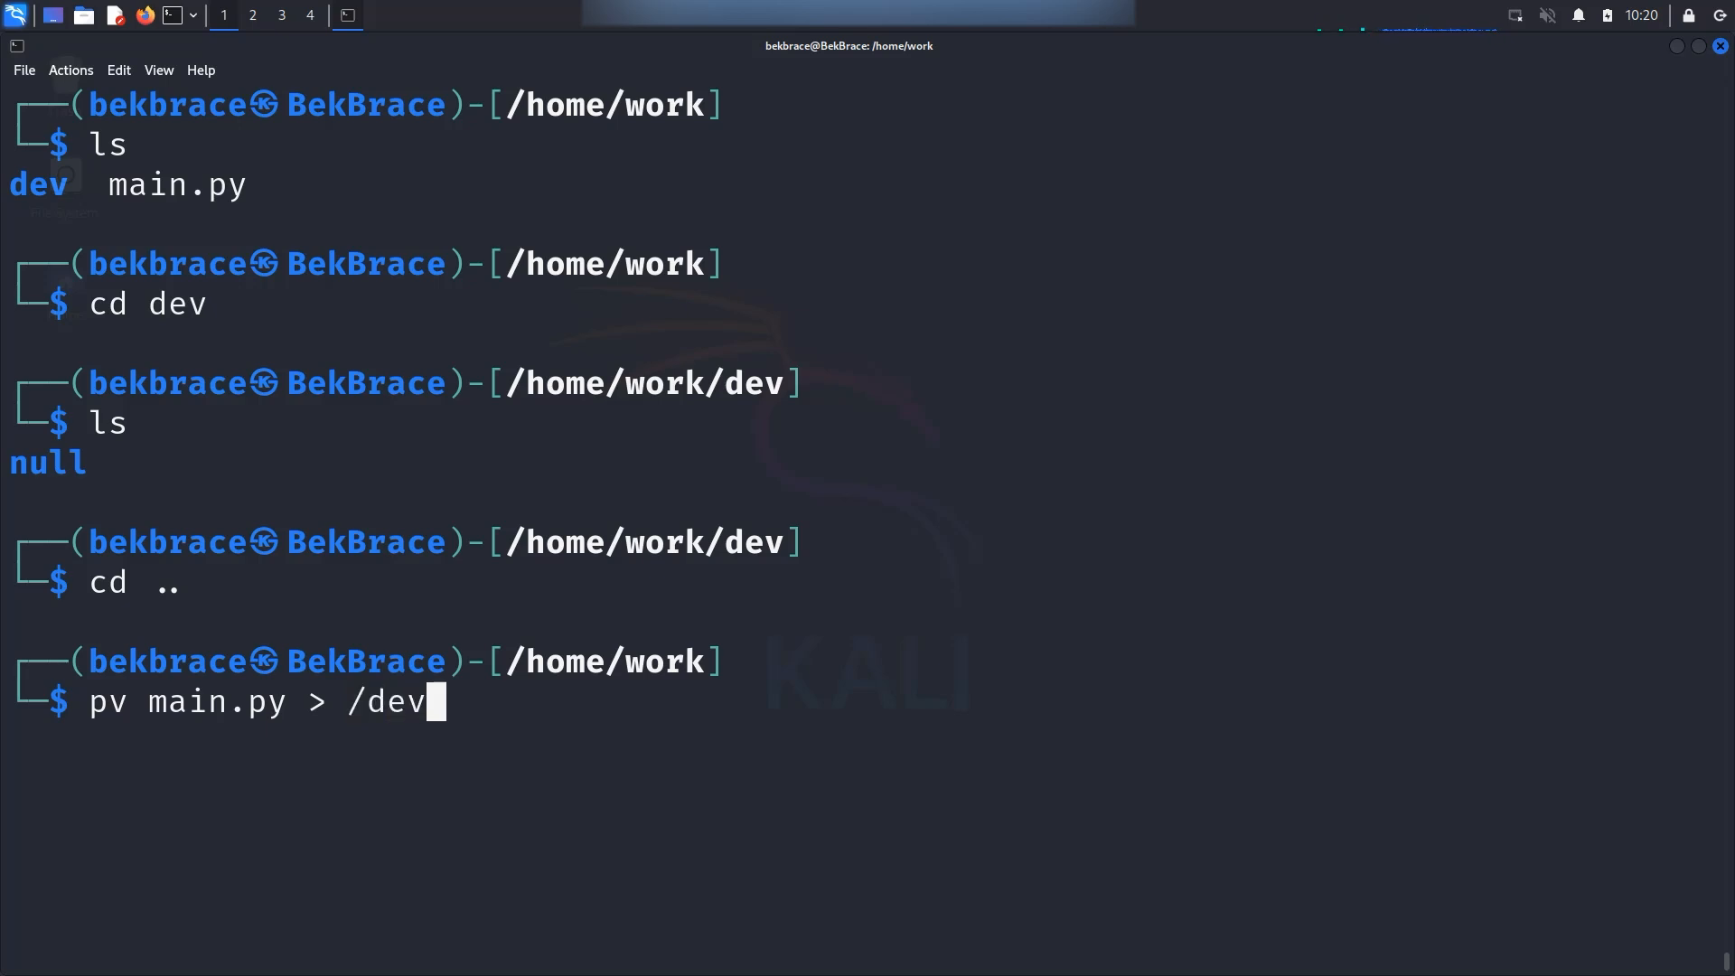
text(/null)
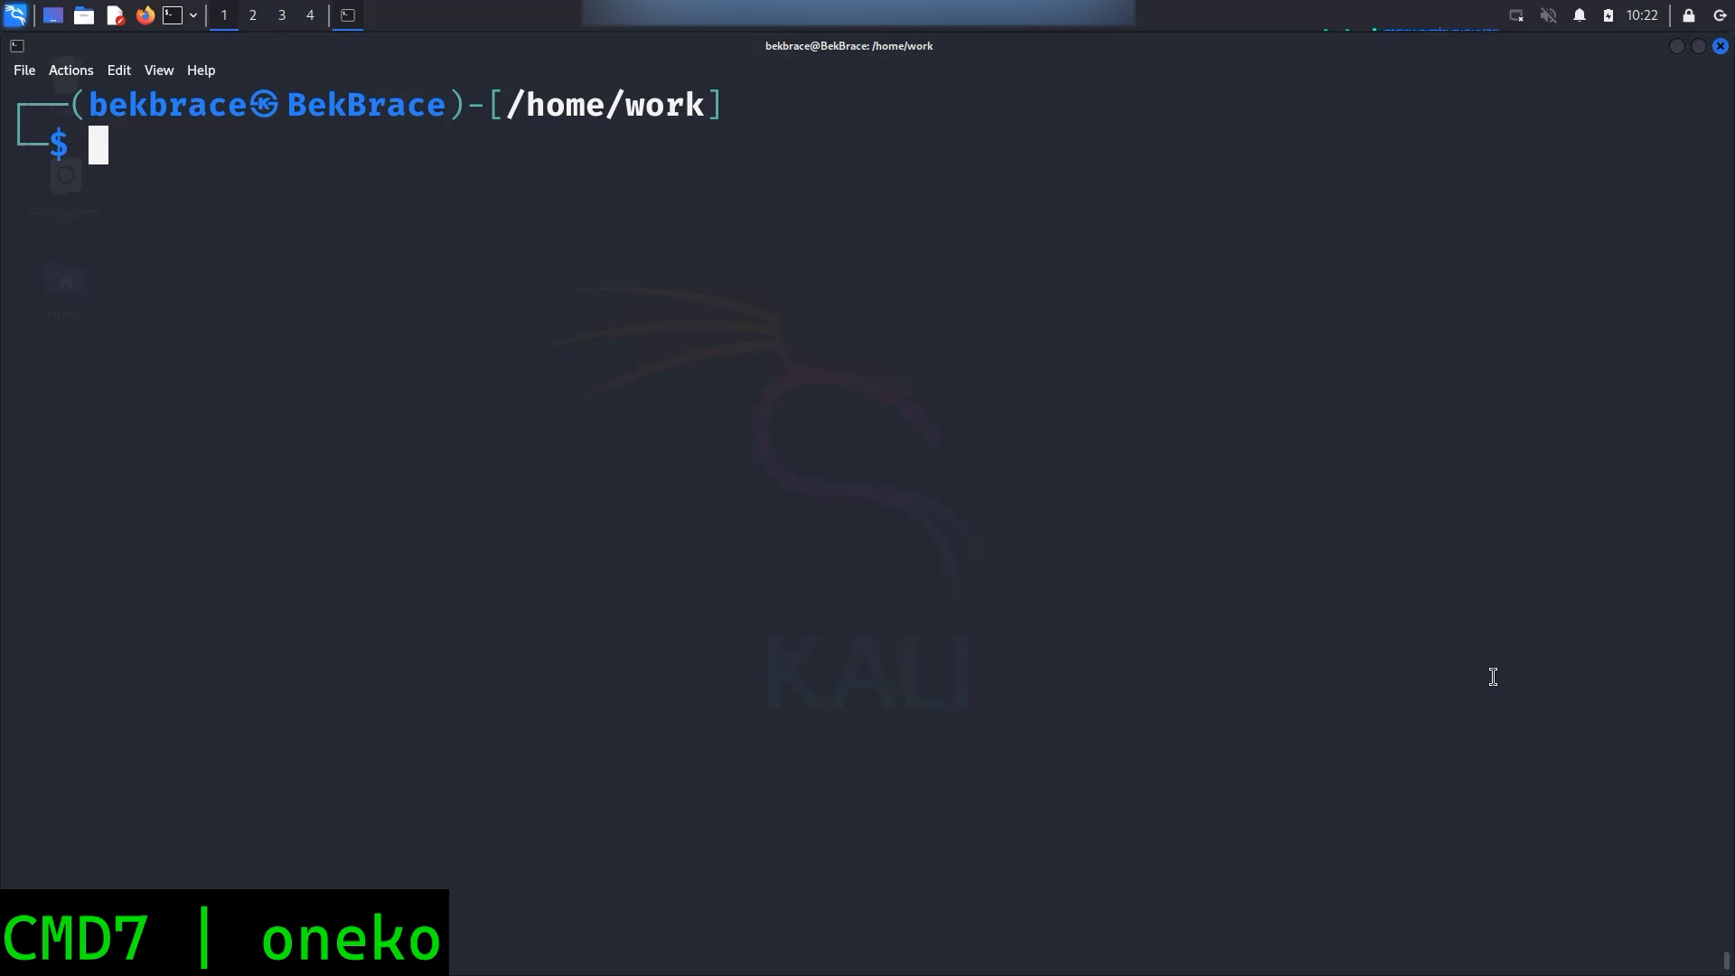
Launch the oneko cat, then interrupt it with Ctrl+C
text(oneko)
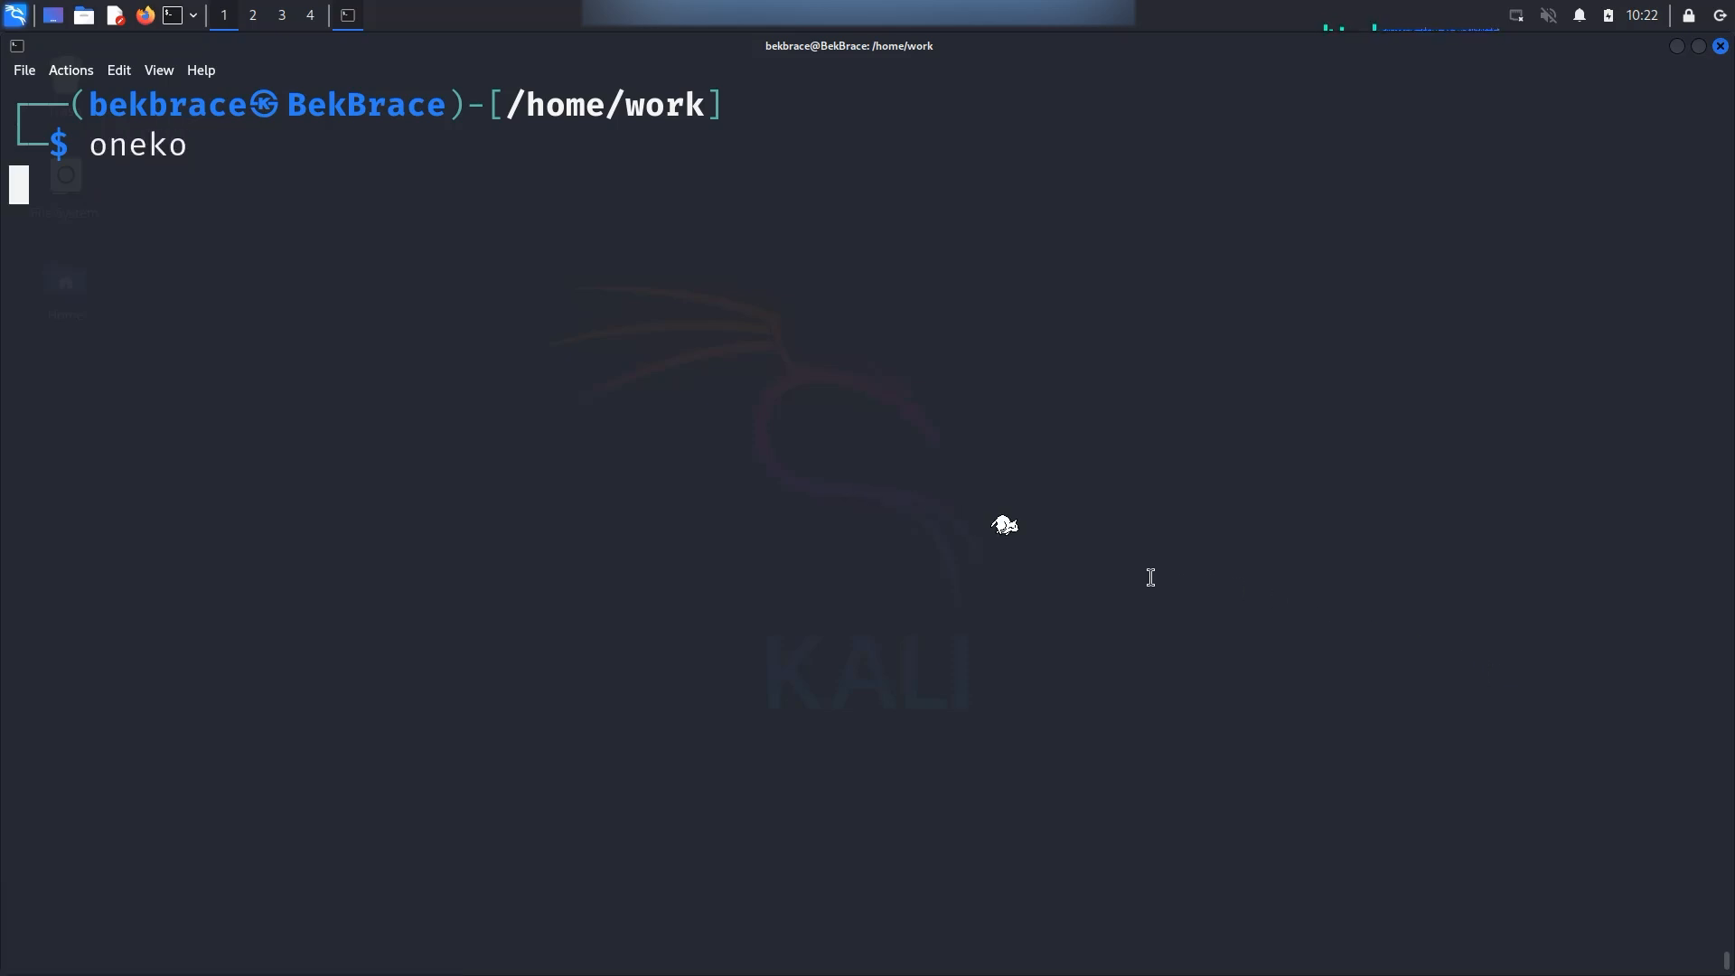
mouse_move(1040, 429)
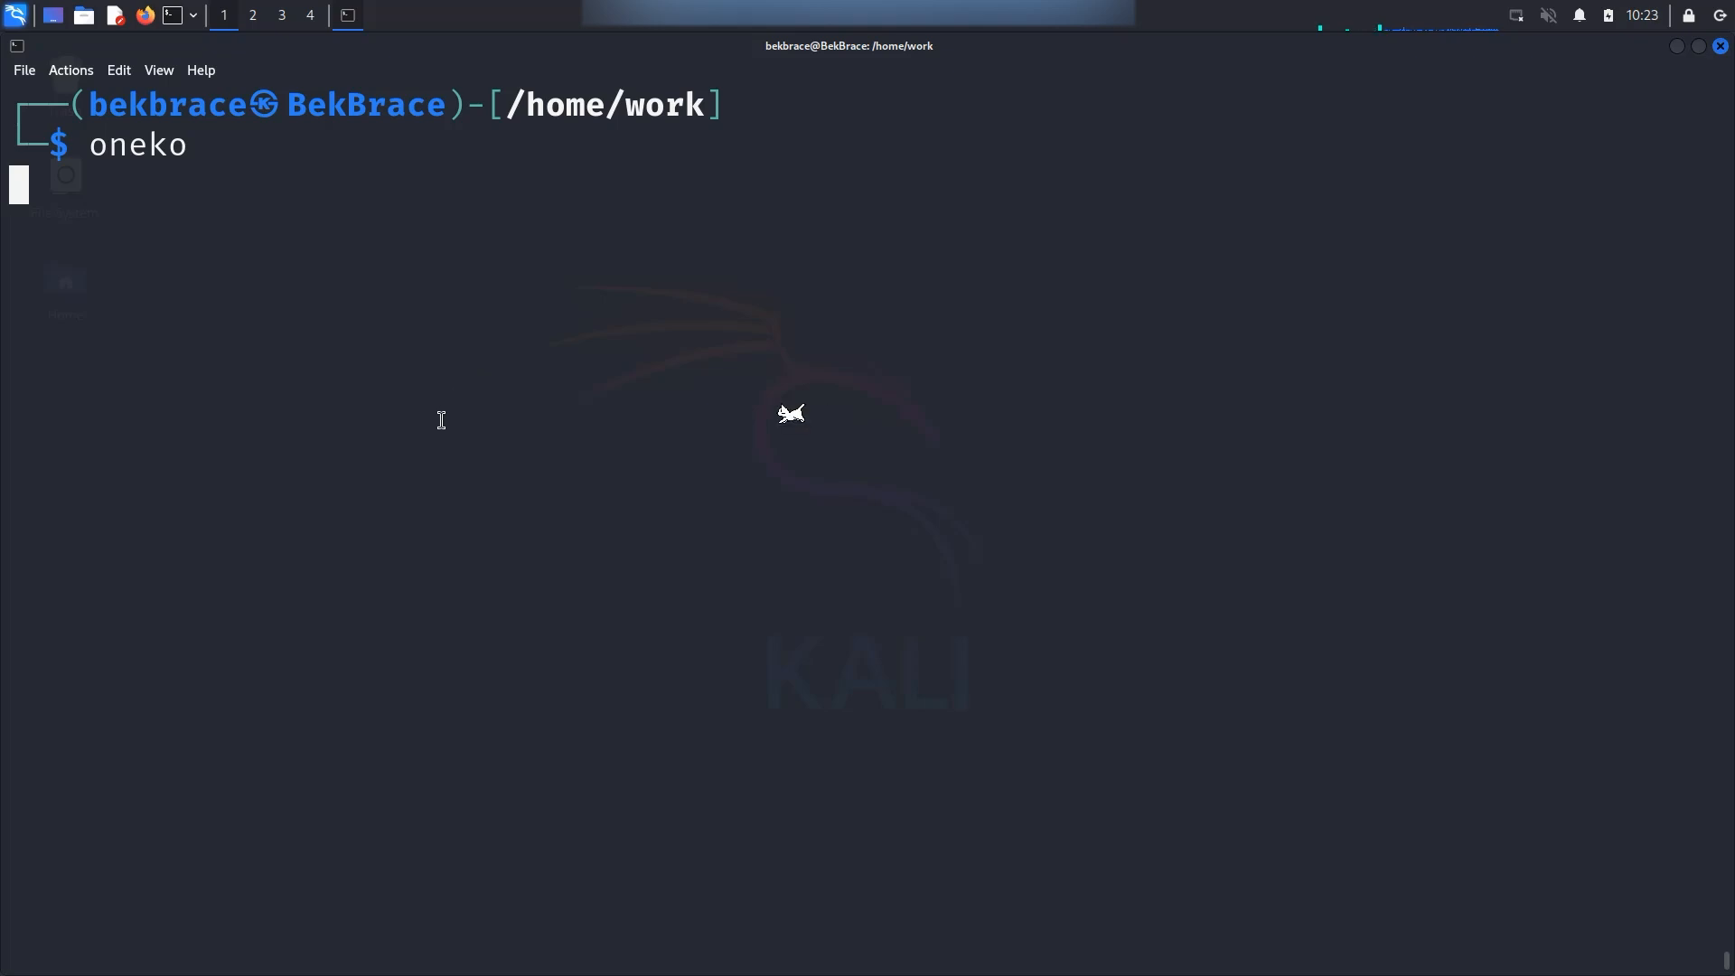
mouse_move(1138, 406)
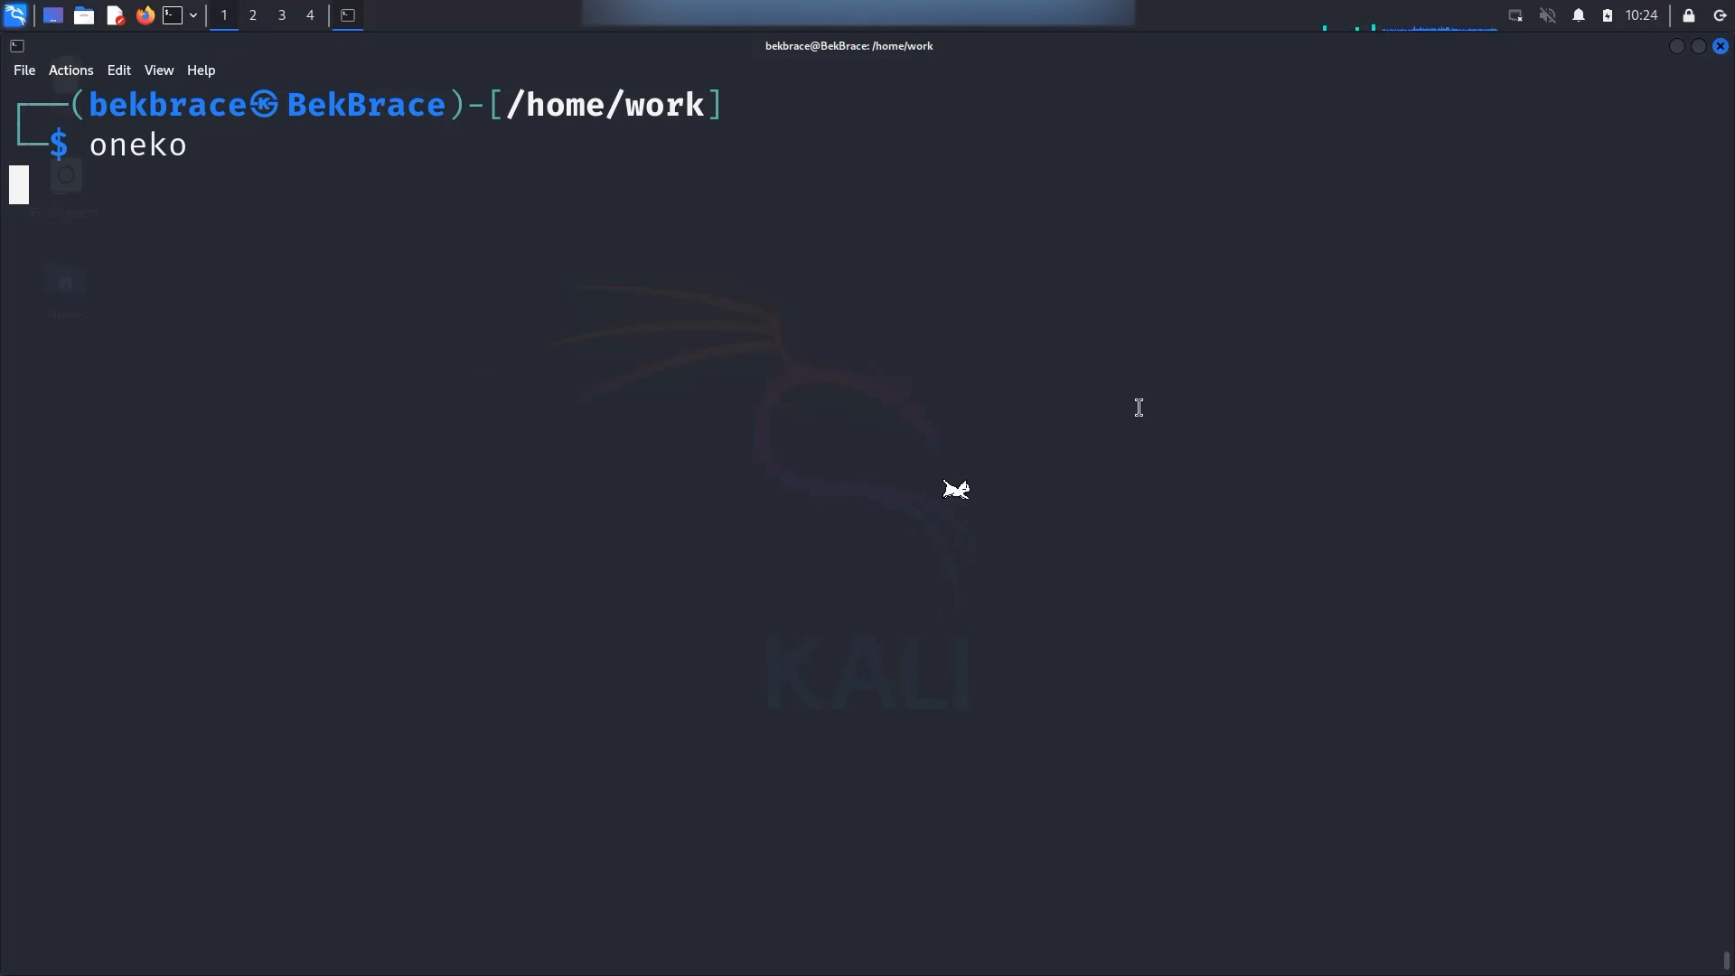
mouse_move(1005, 528)
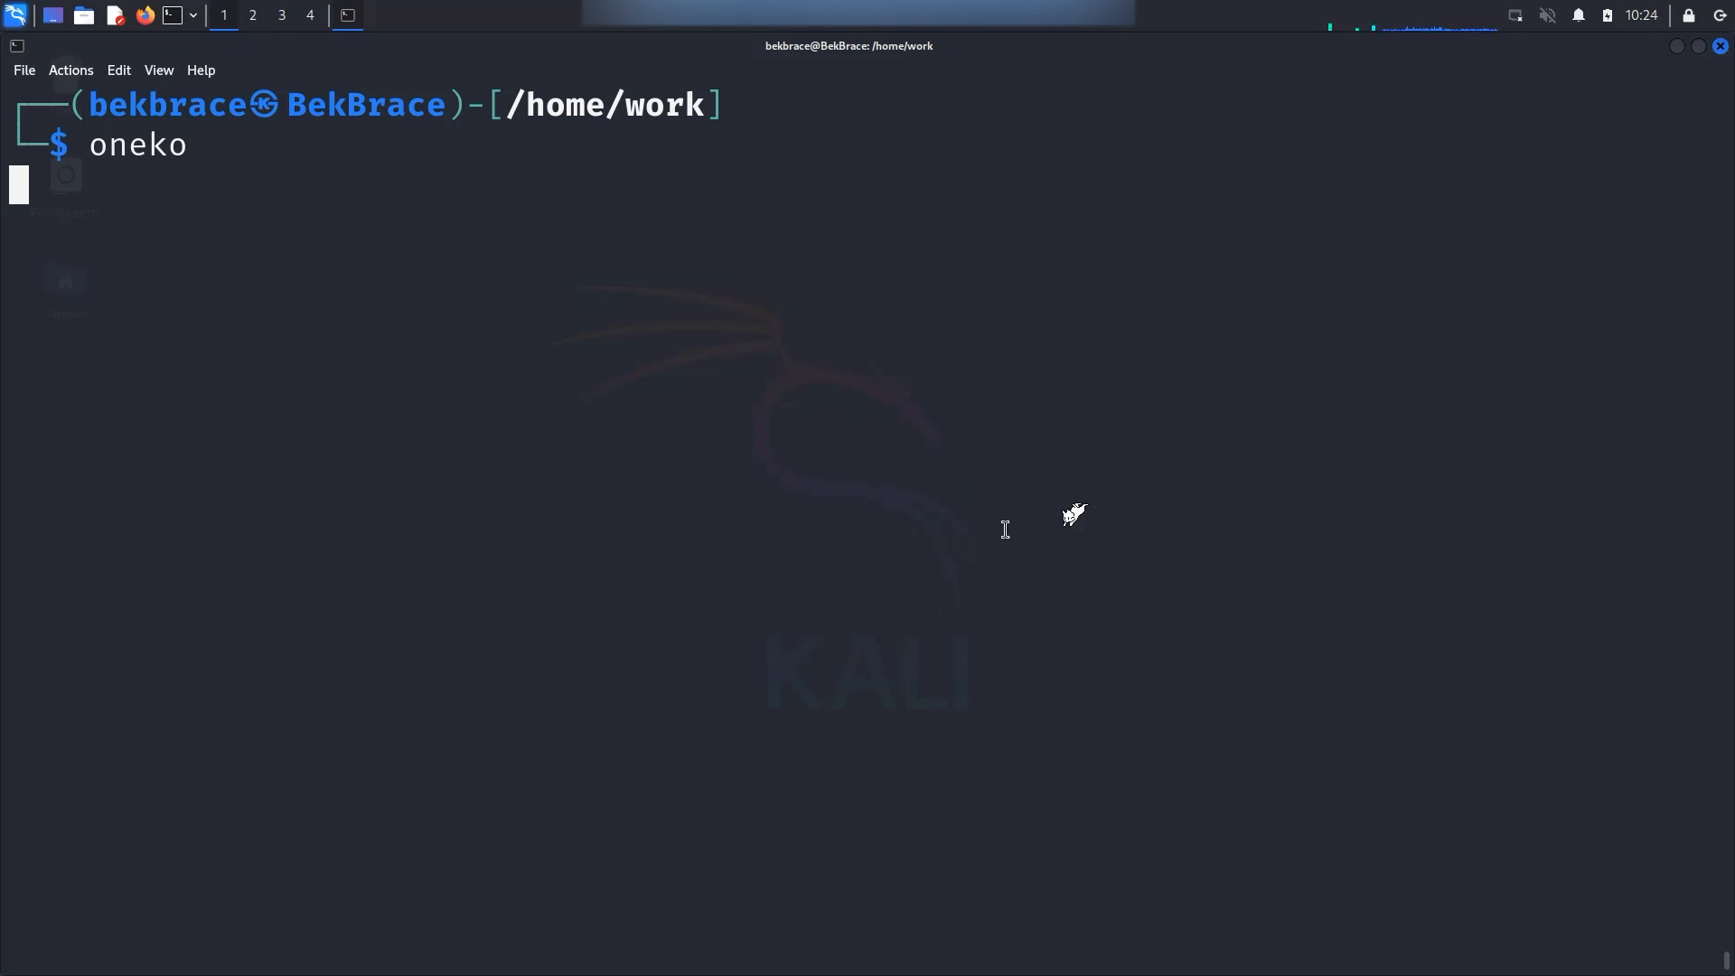
mouse_move(729, 531)
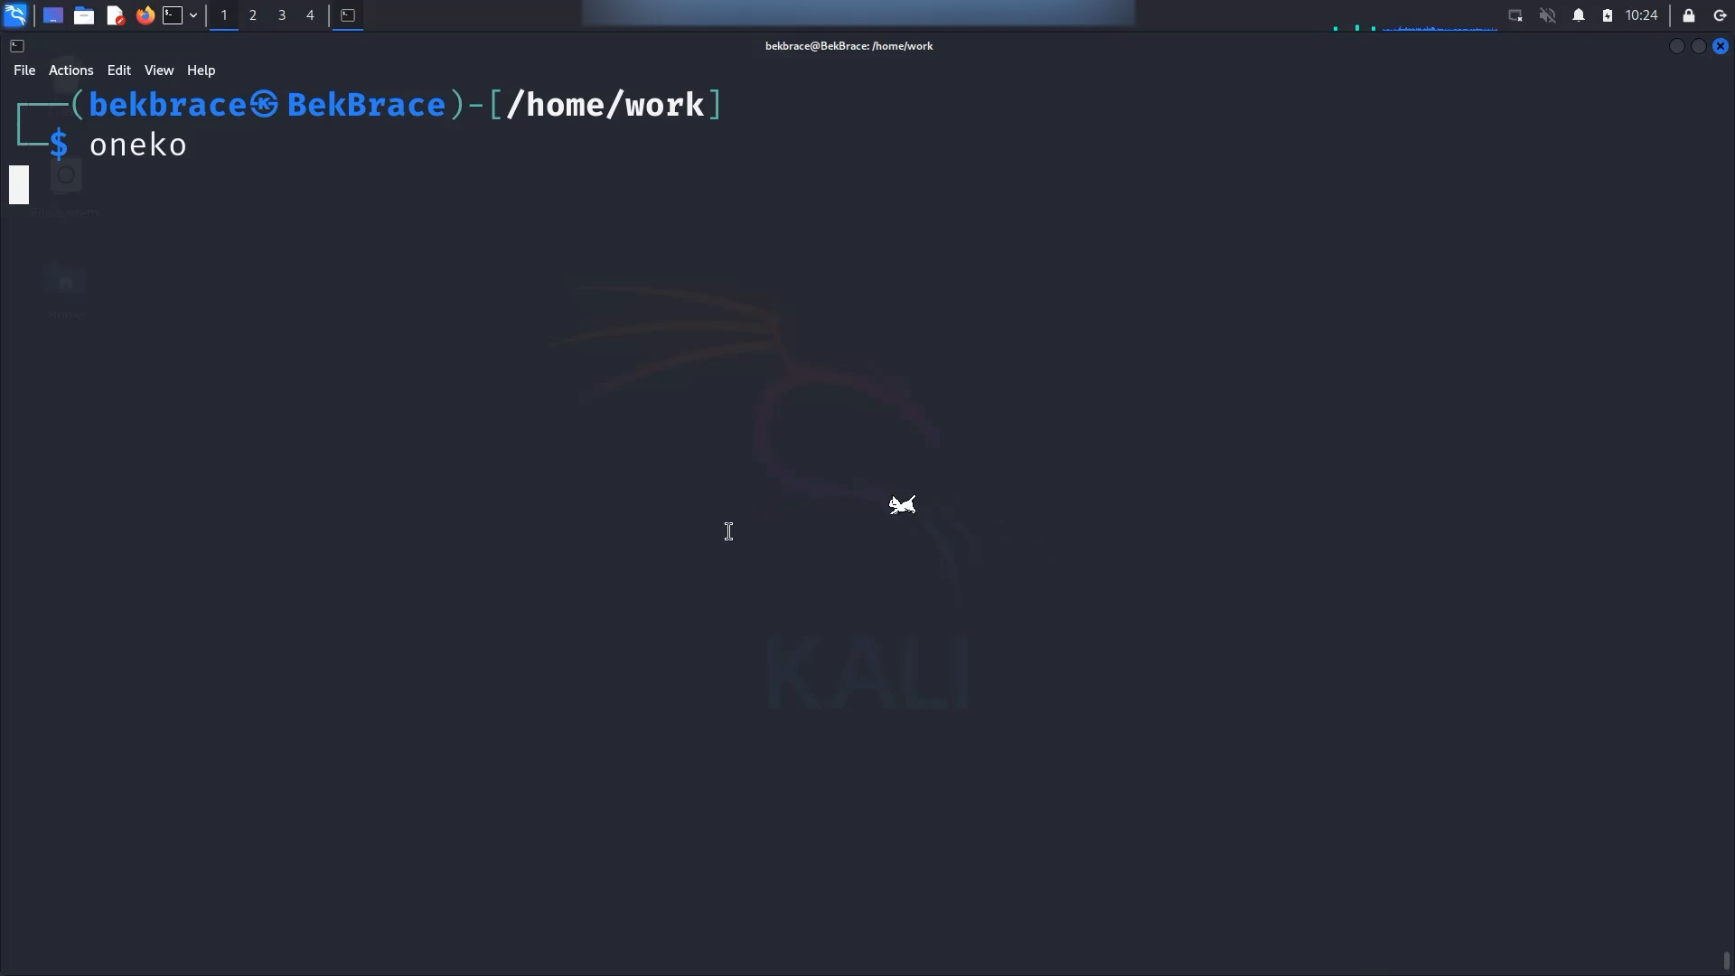
mouse_move(729, 520)
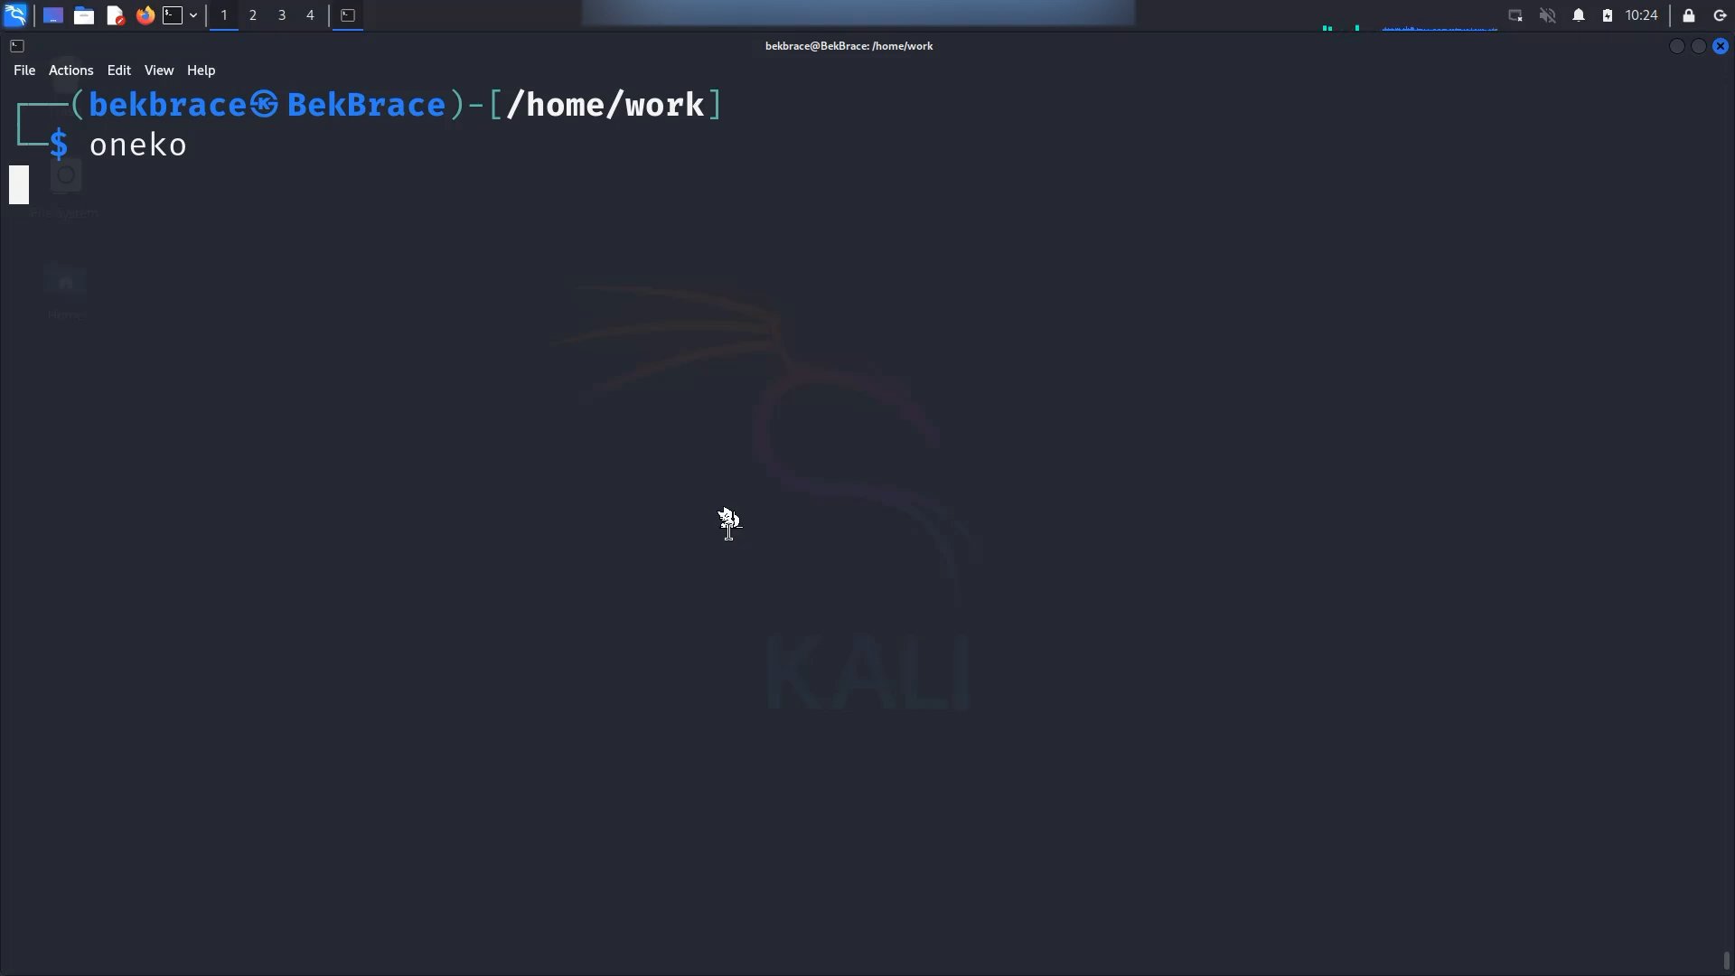
key(ctrl+c)
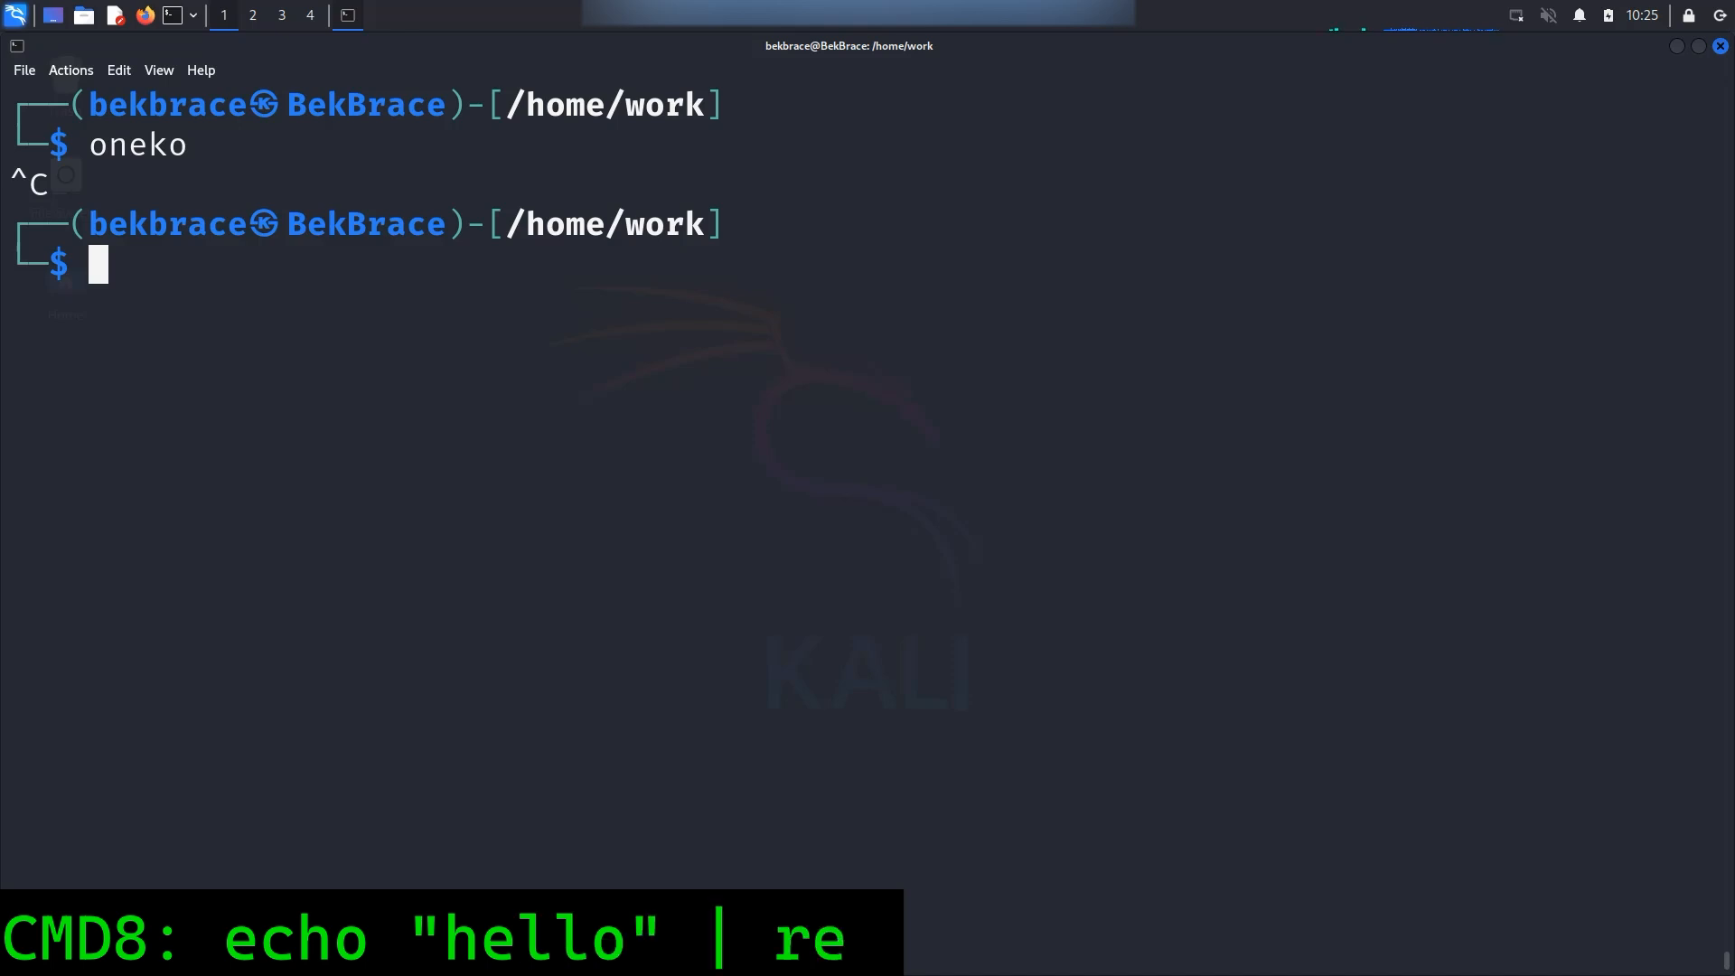
Run echo "Linux is awesome!" | rev to print !emosewa si xuniL
text(echo "Linux)
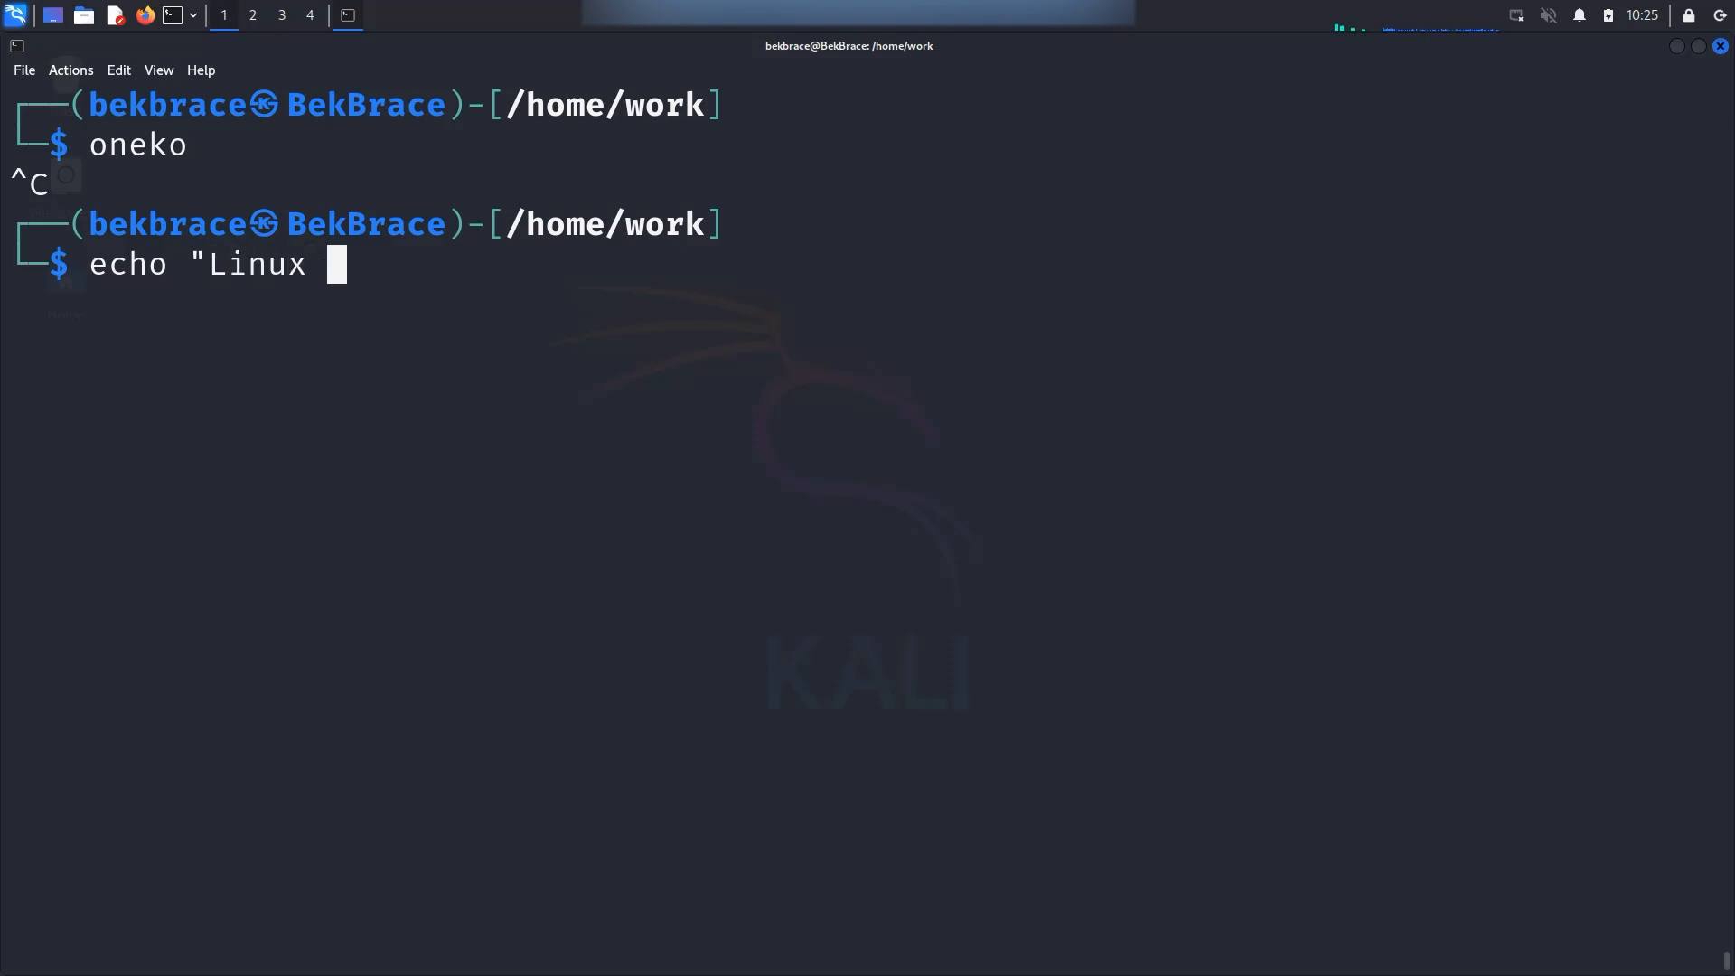
text(is awesome!")
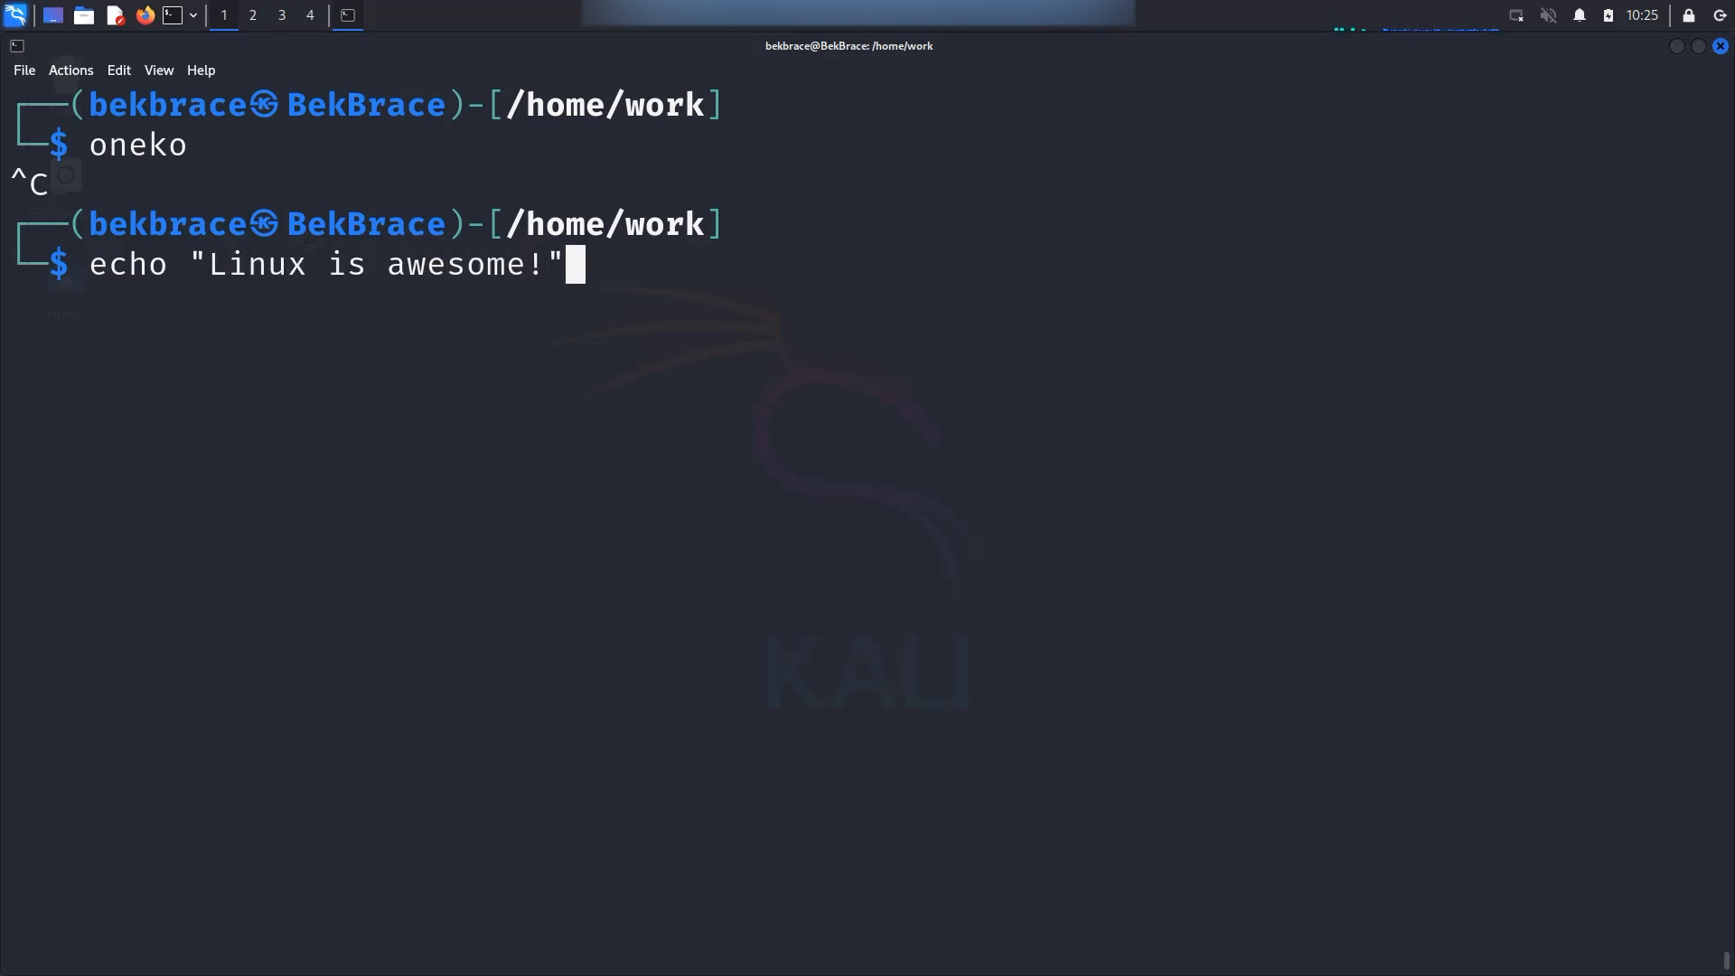
text(| r)
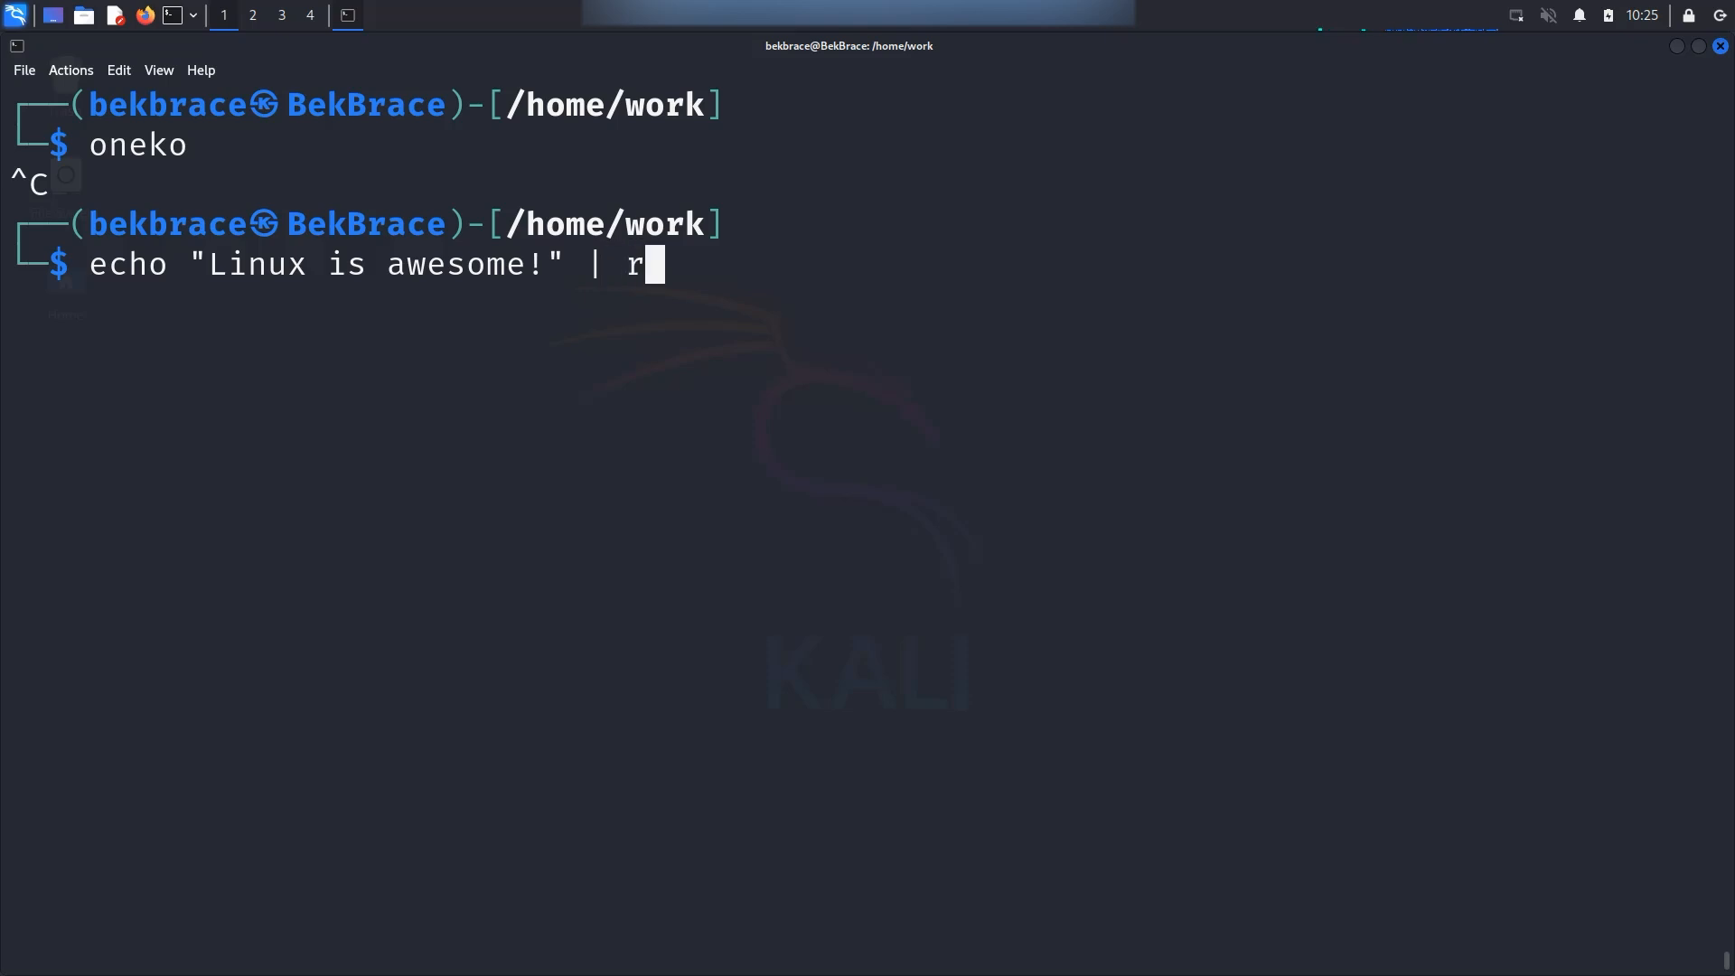
text(ev)
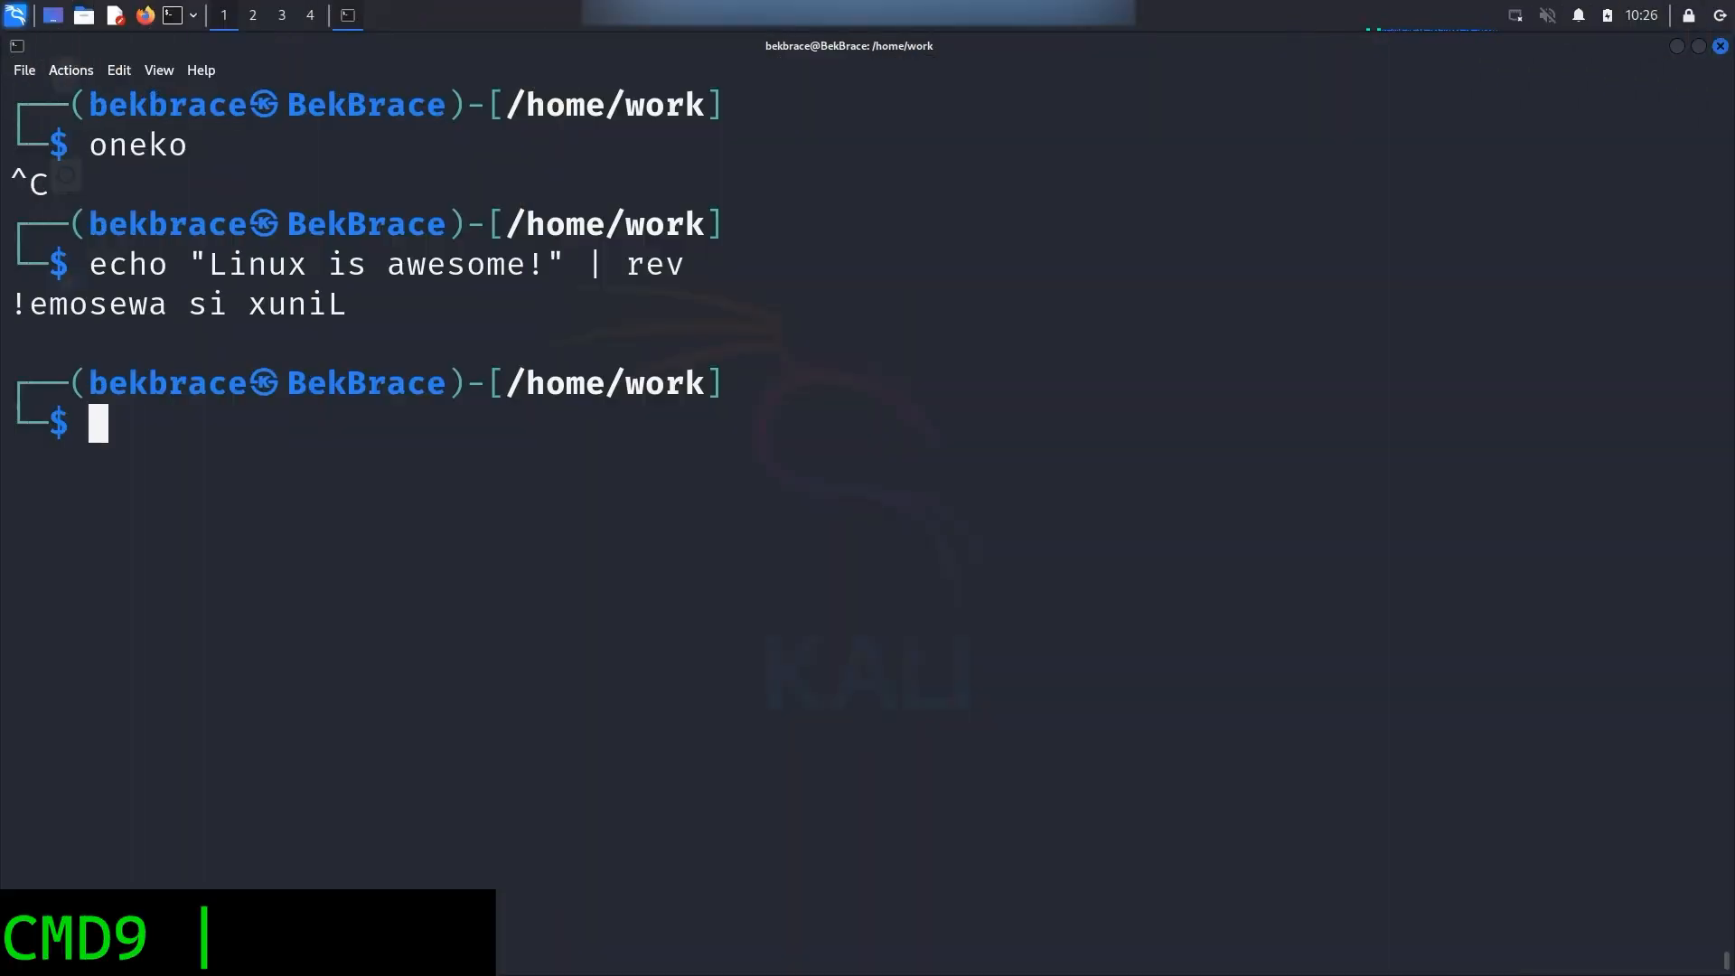
Run factor 2024 to get 2 2 2 11 23, then begin a new command
text(factor 2024)
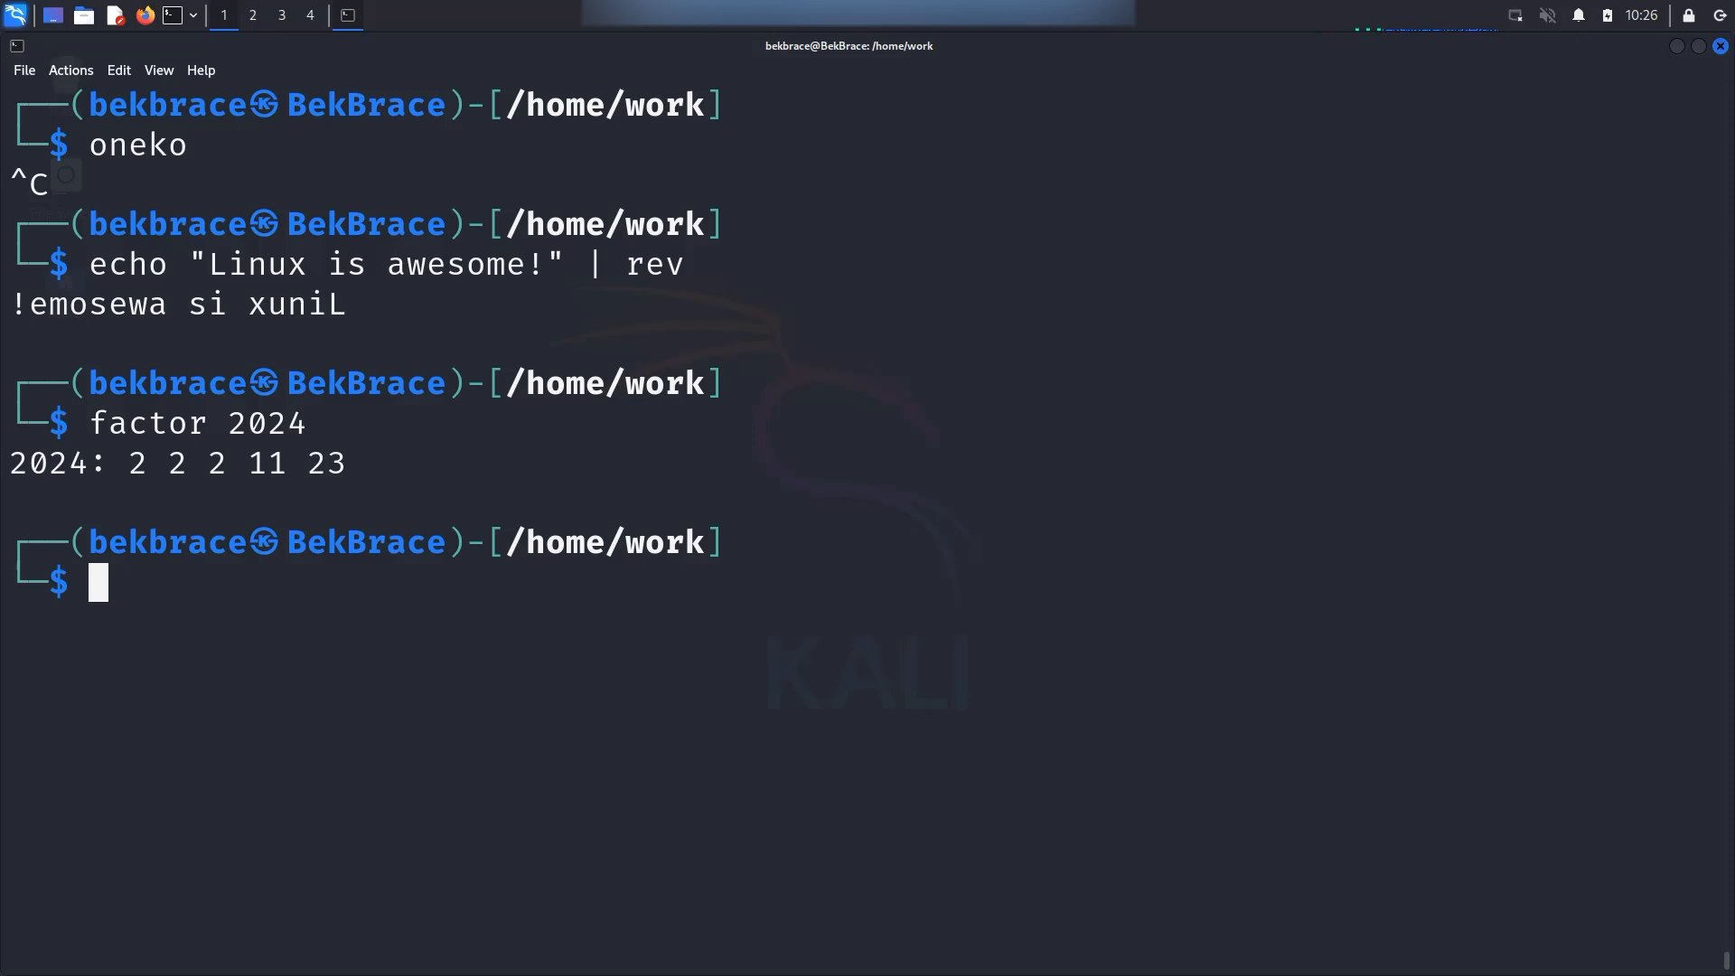
text(t)
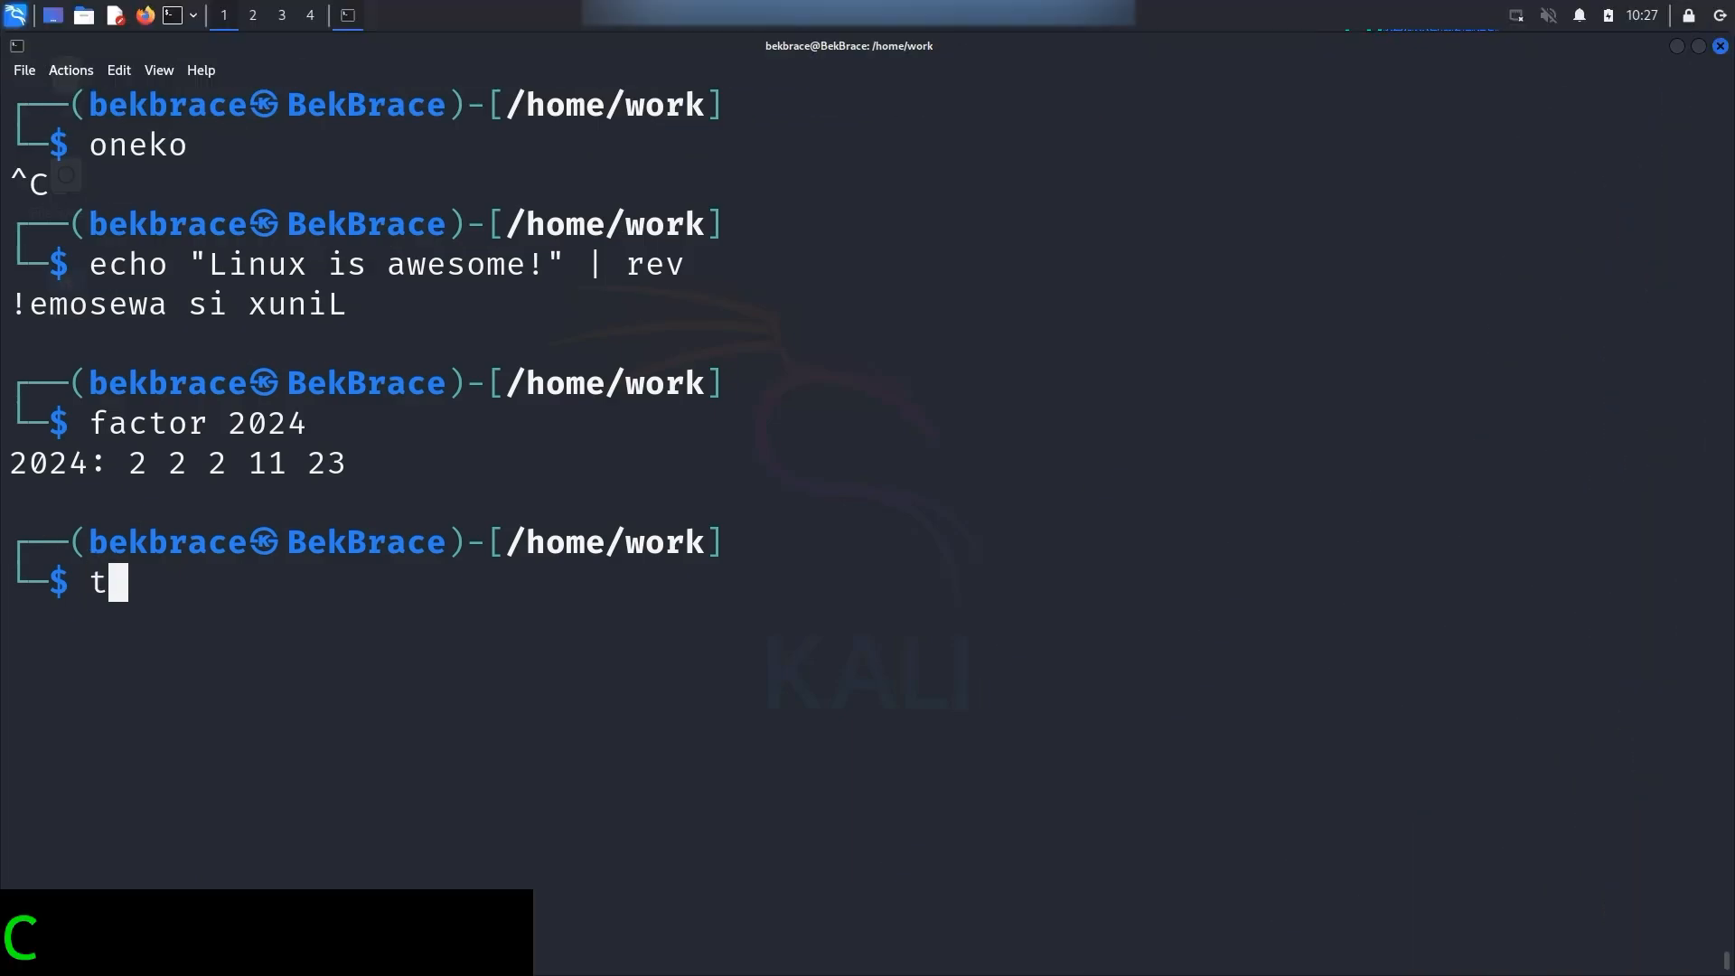
Compose toilet "I love Kali" --gay at the prompt for a rainbow banner
text(oilet)
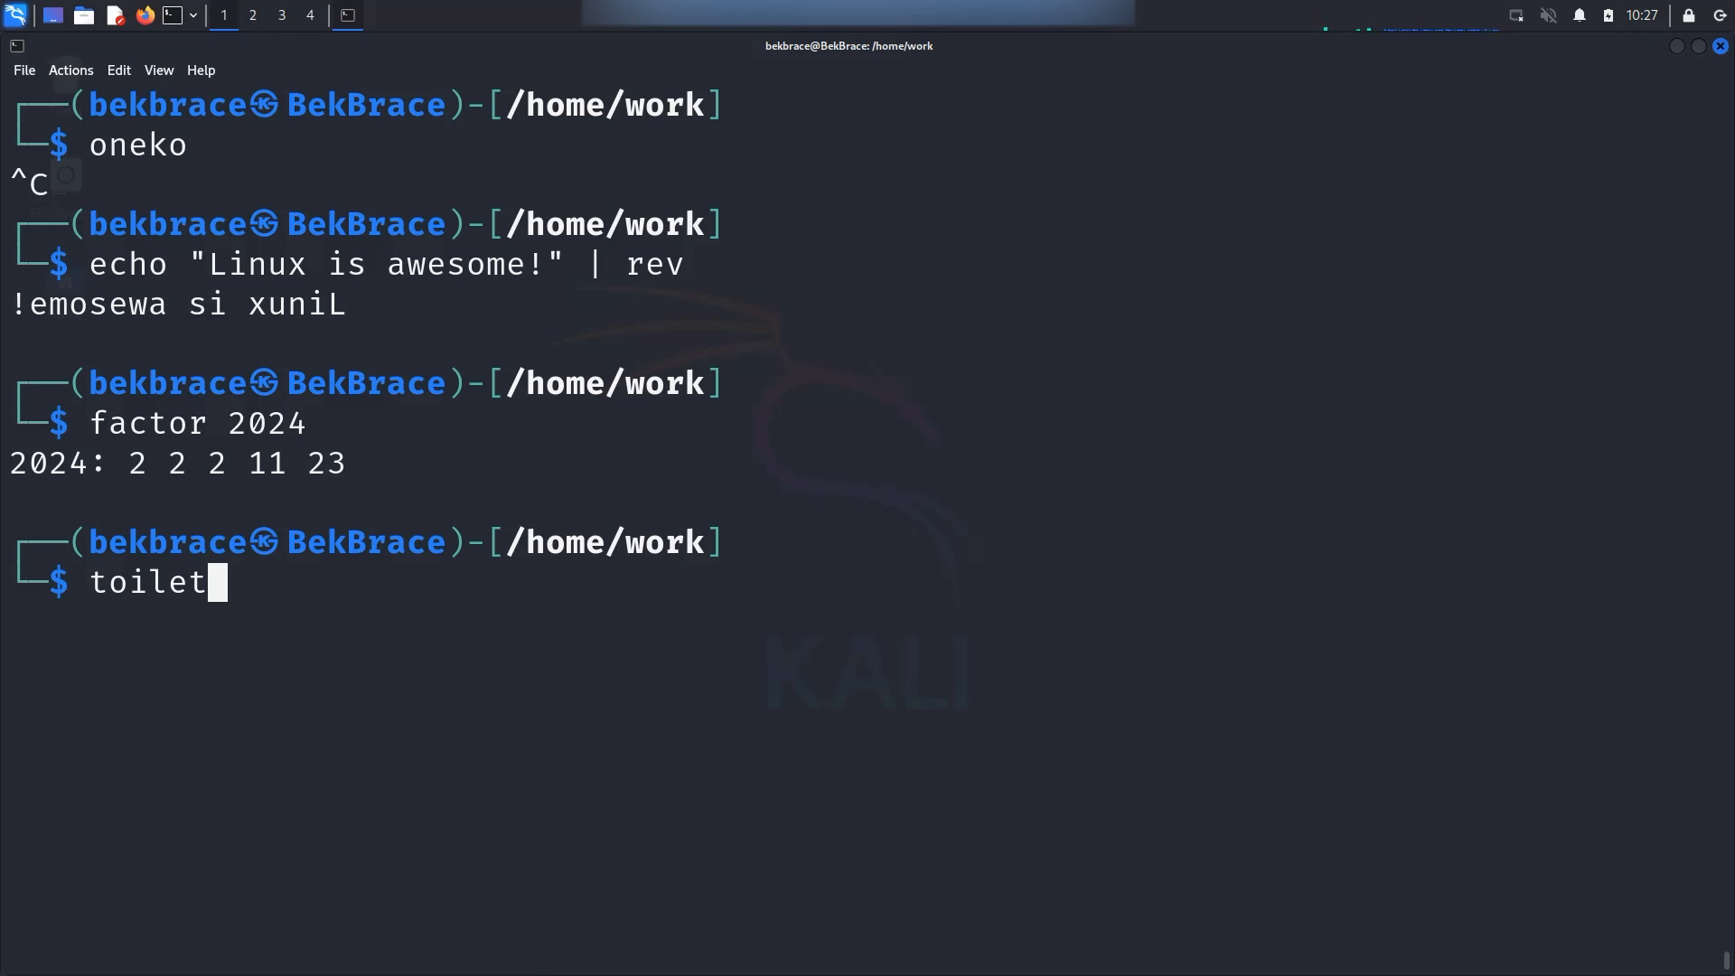
text("I)
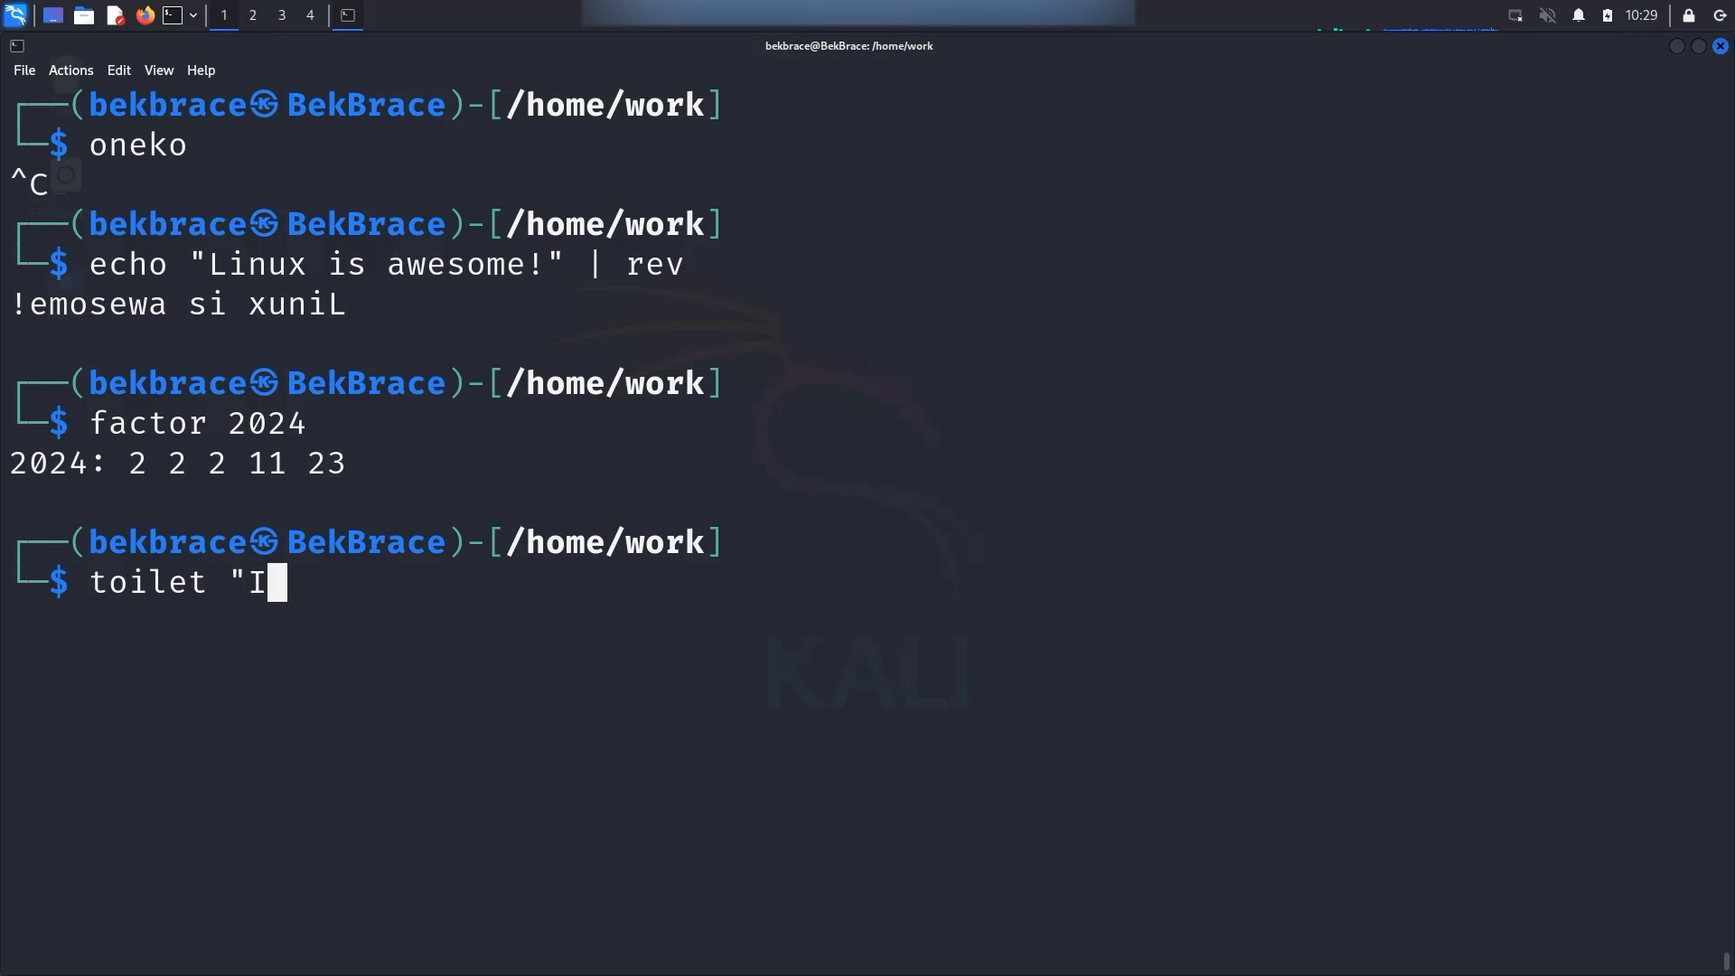
text(love Kali")
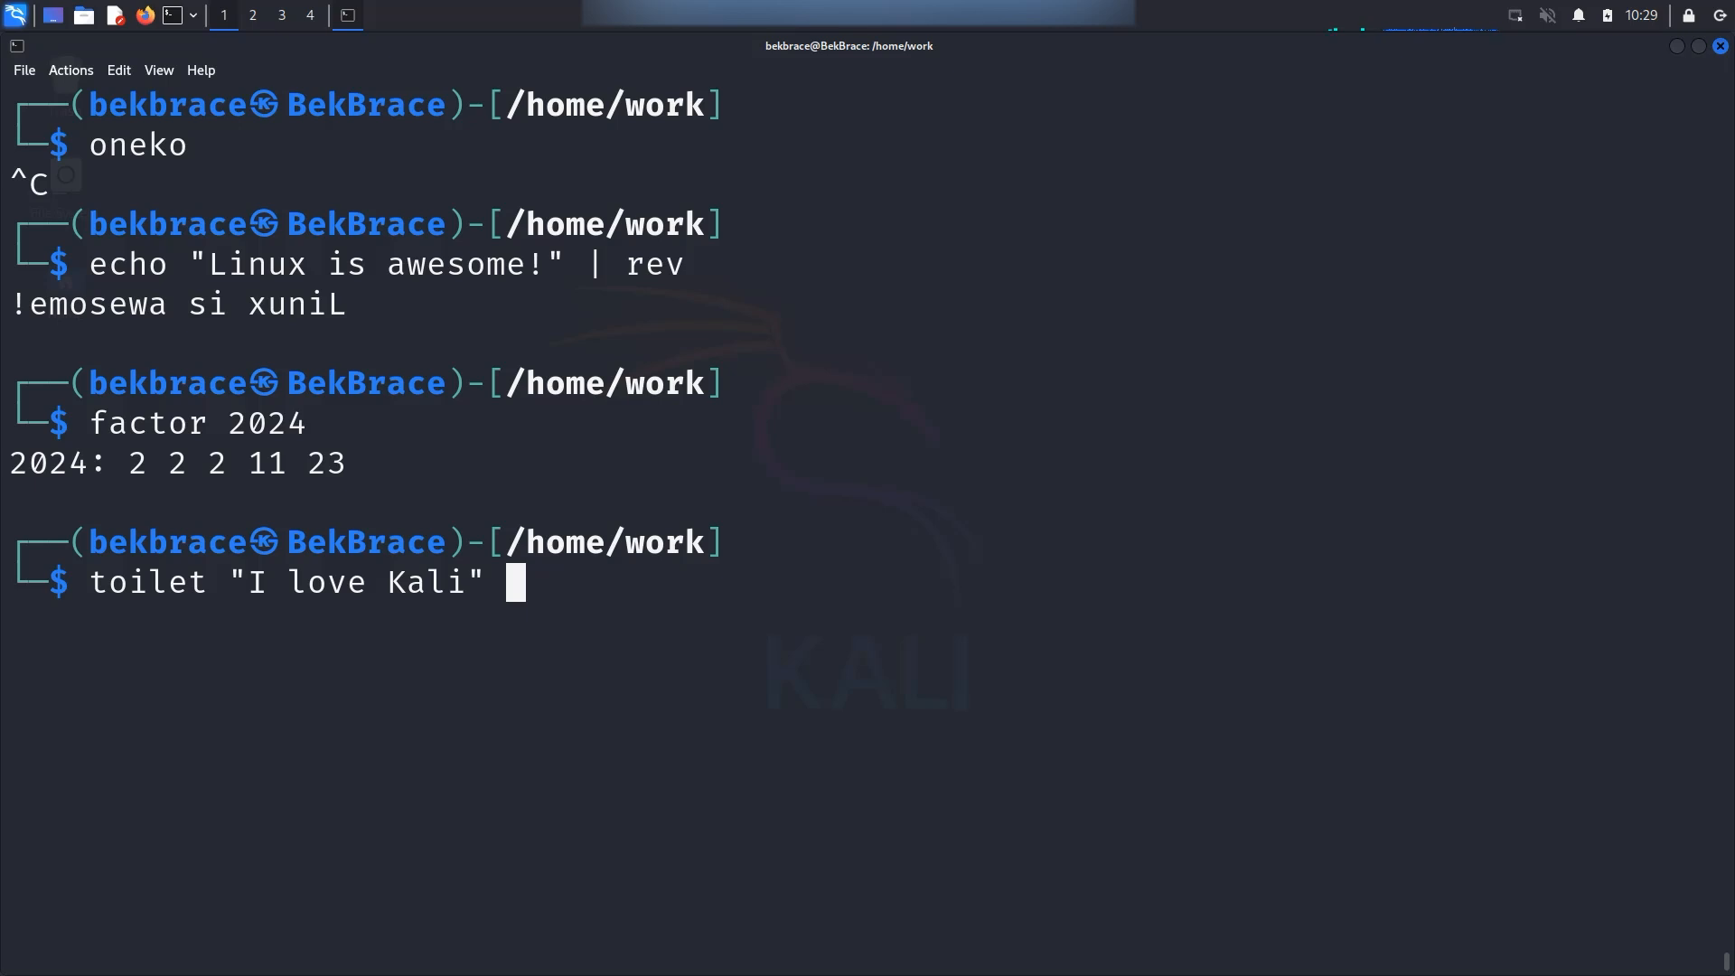
text(--gay)
text(toilet)
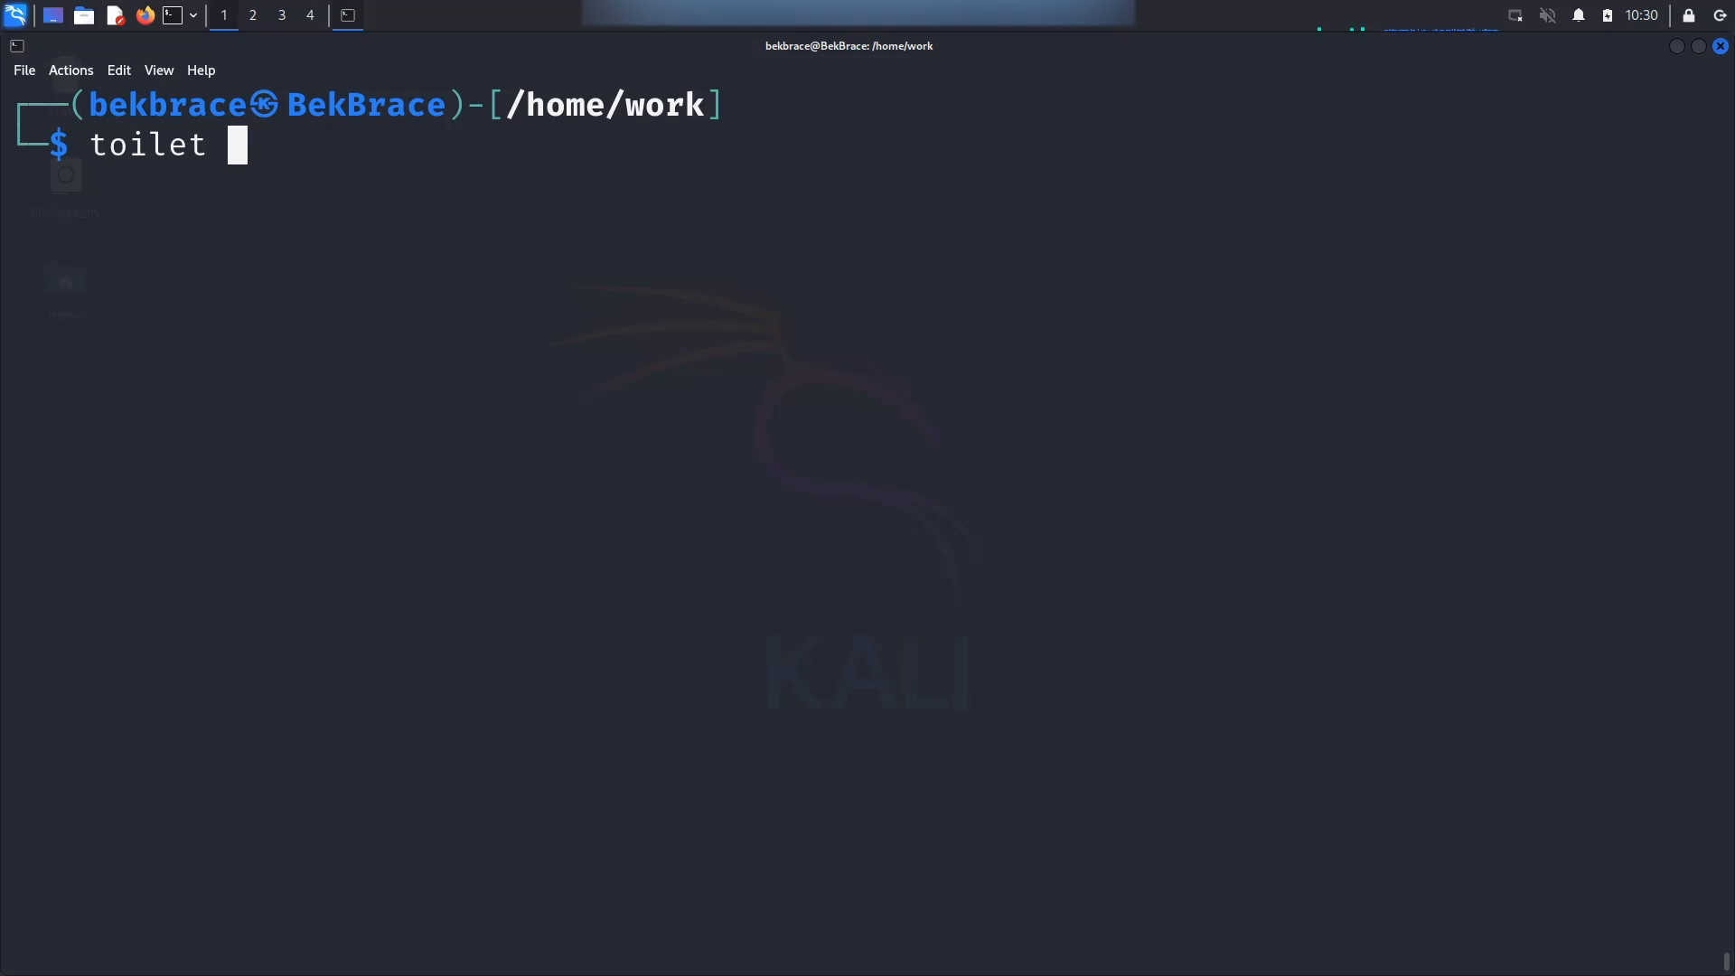
Render "Kali!" in toilet's mono12 font with metal colouring, then type the big-font version
text(-f)
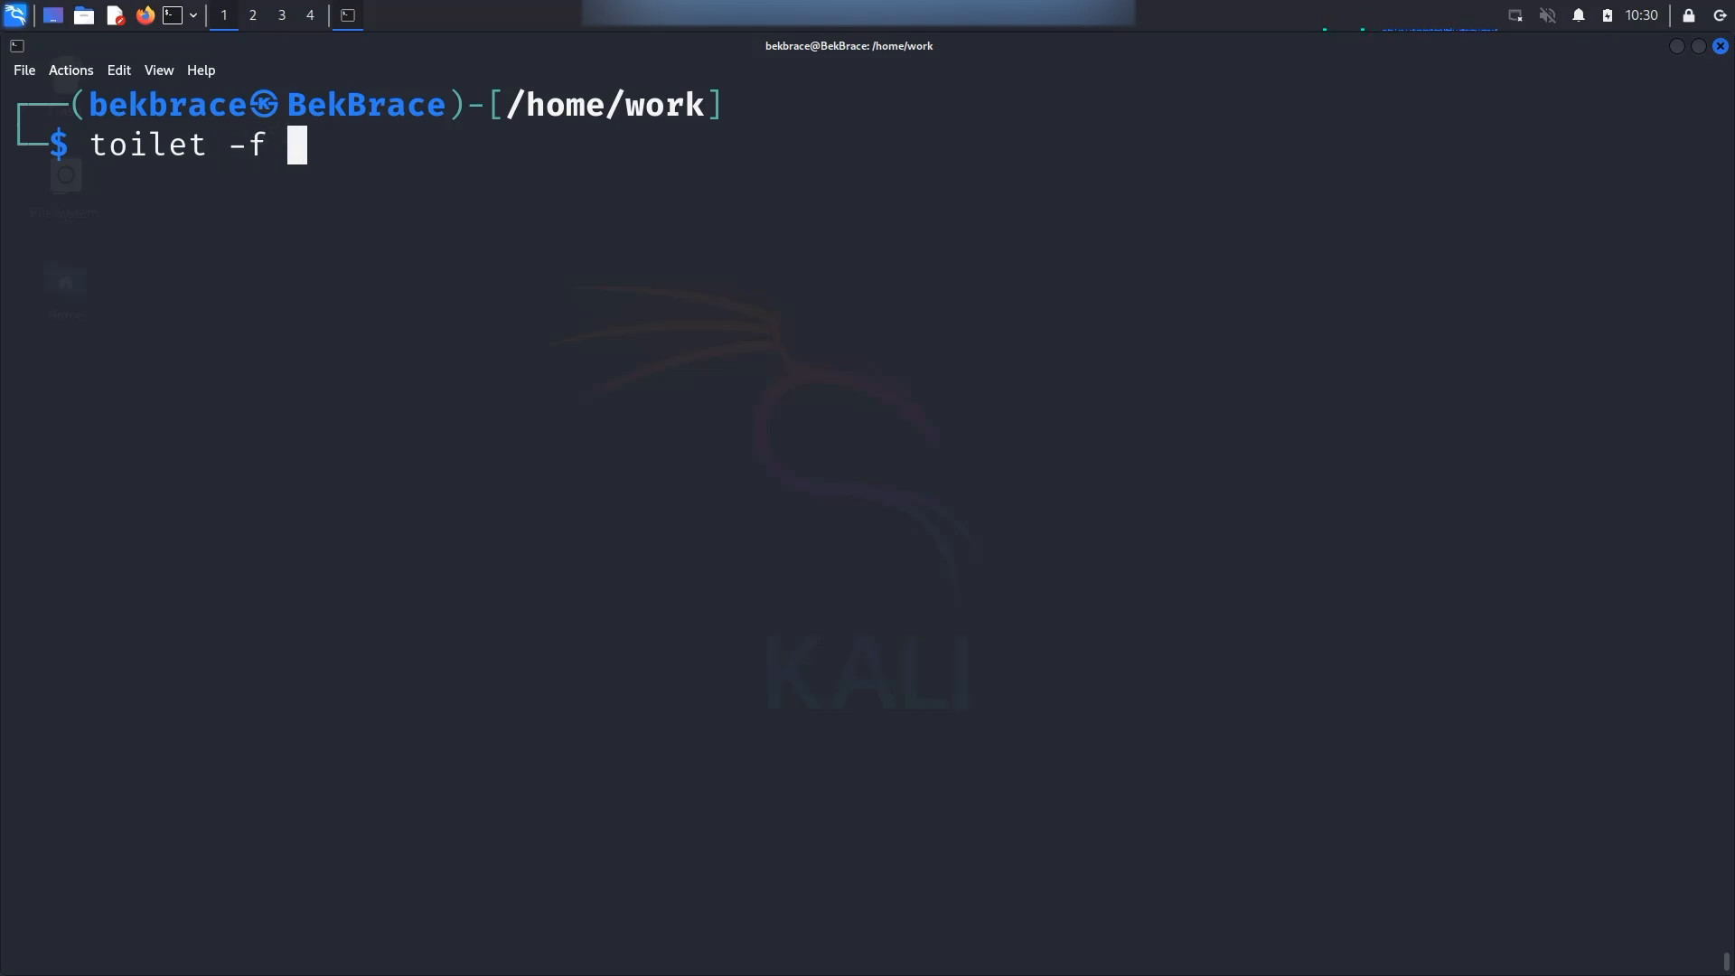
text(mono1)
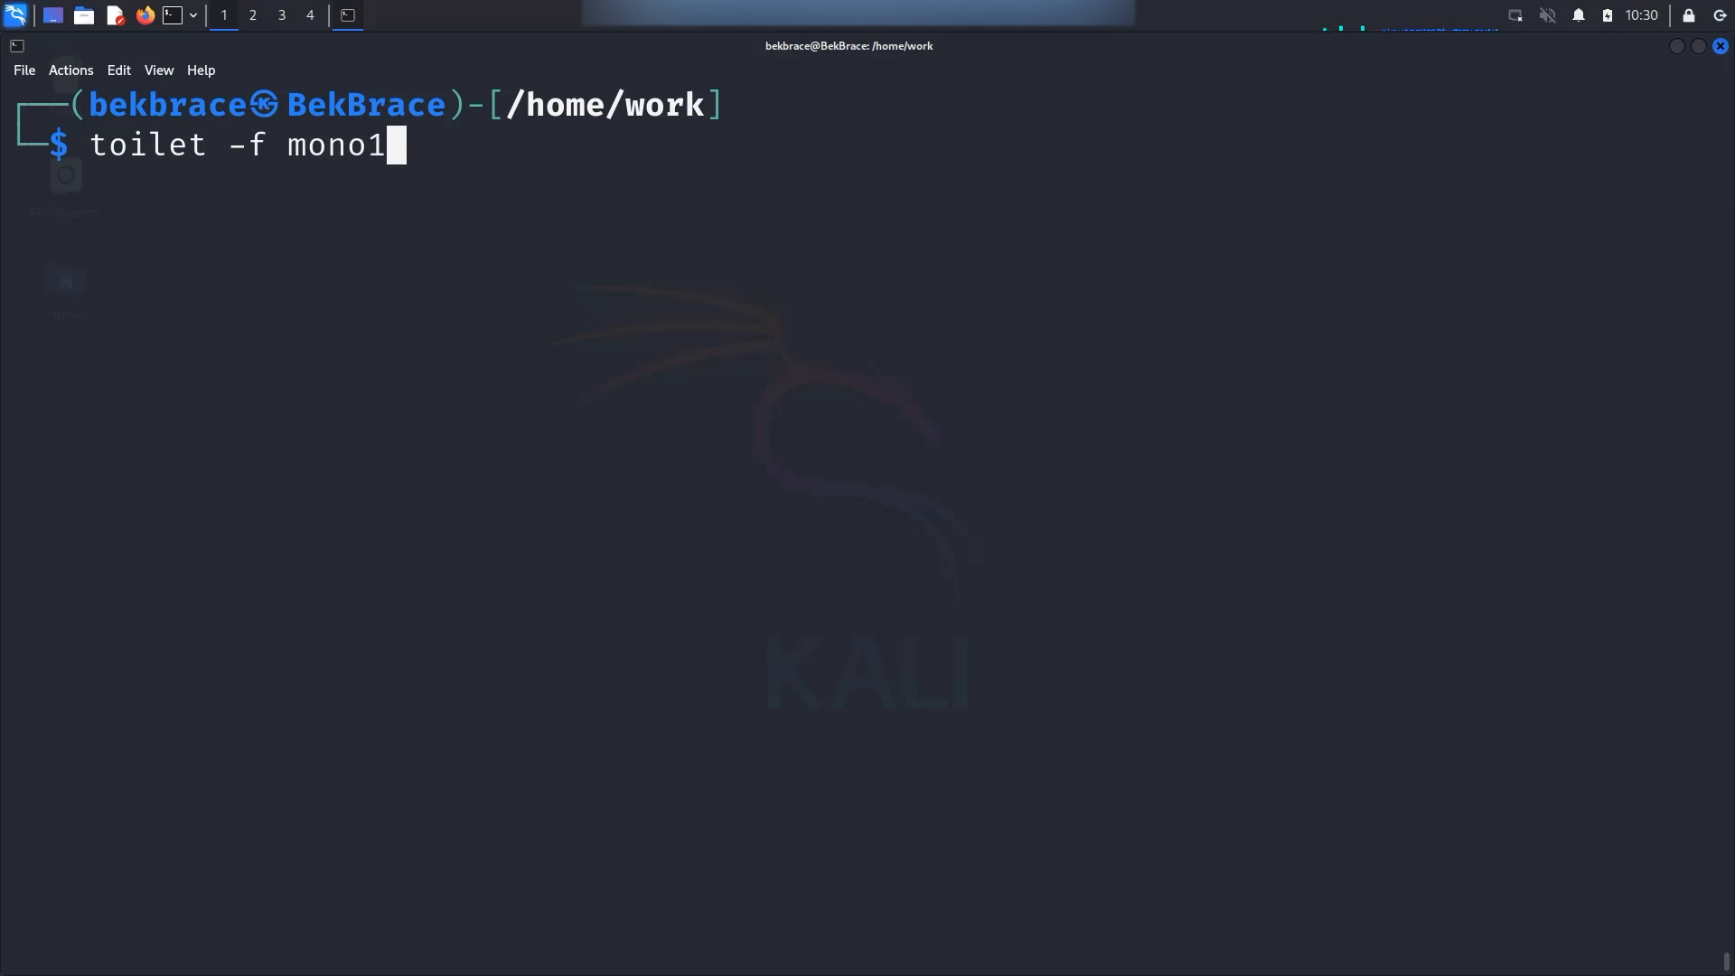
text(2 -)
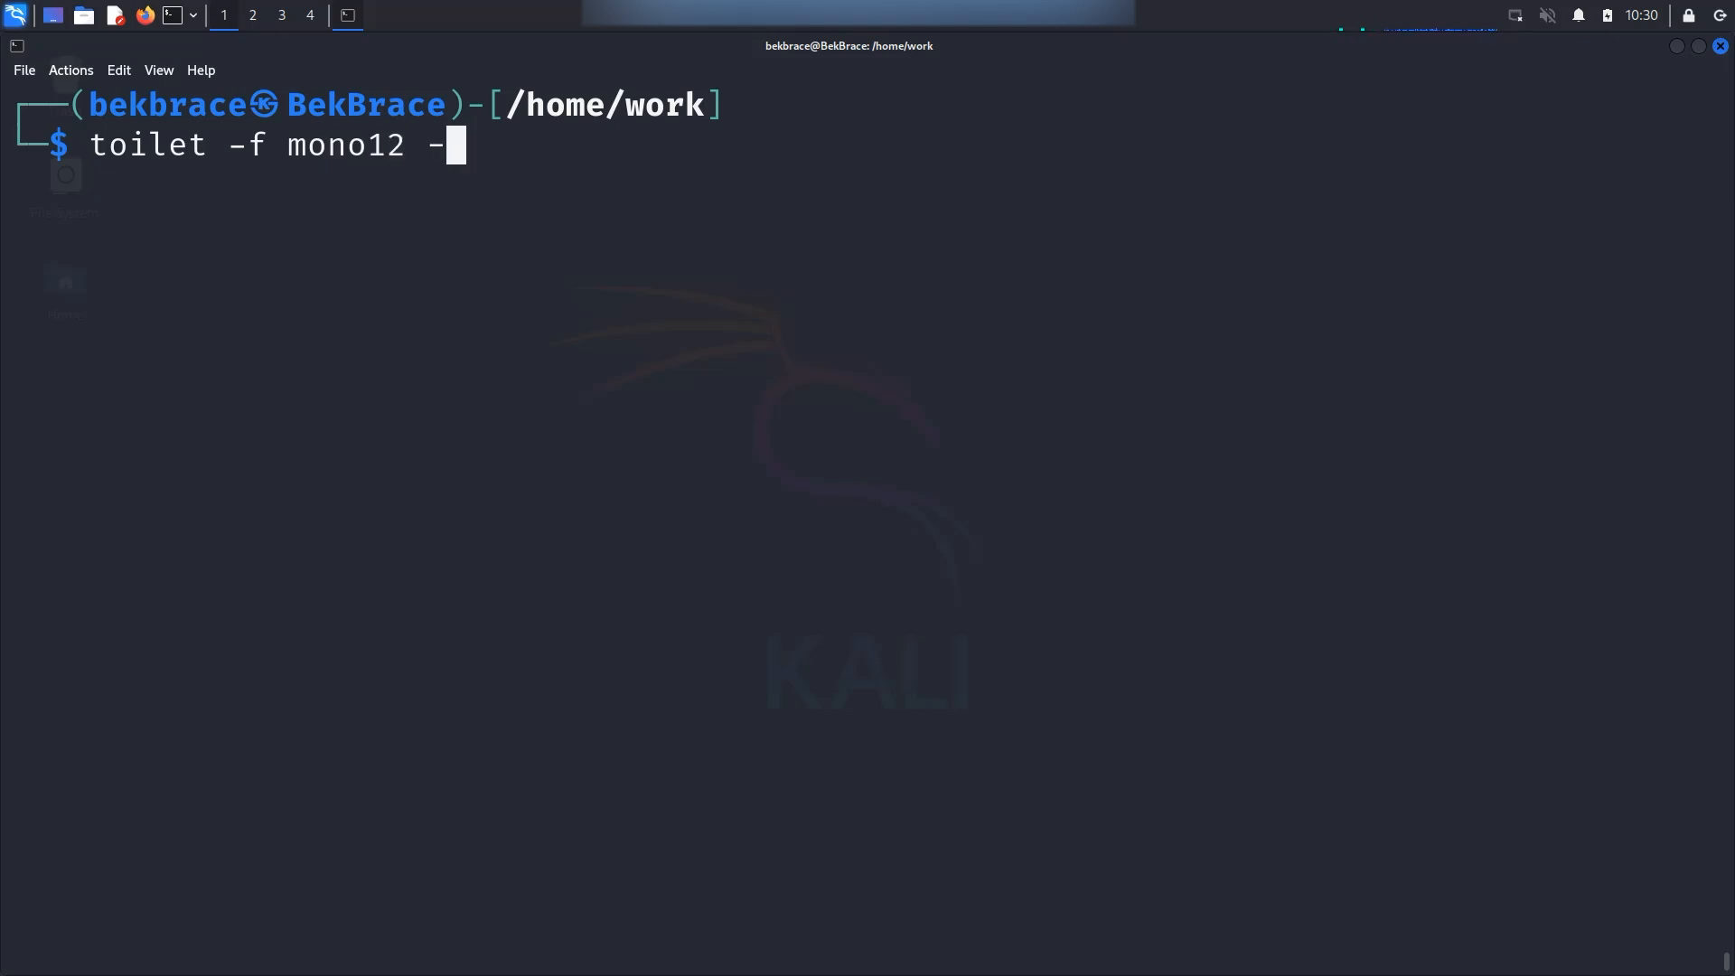
text(F)
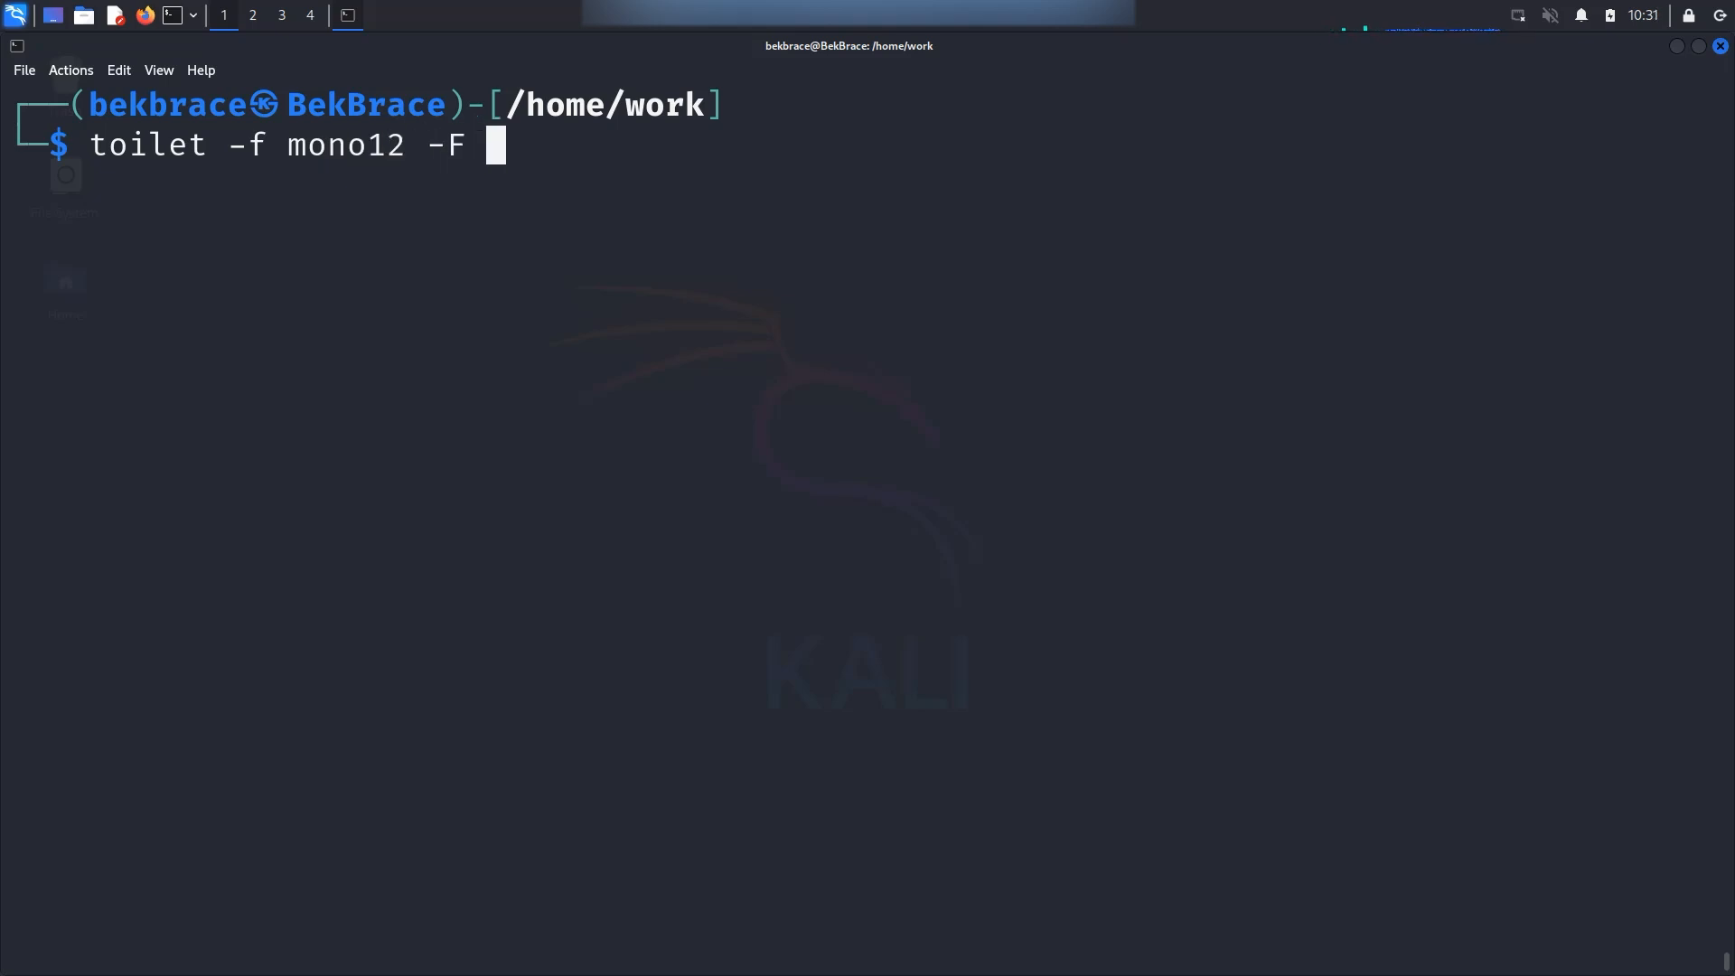
text(metal)
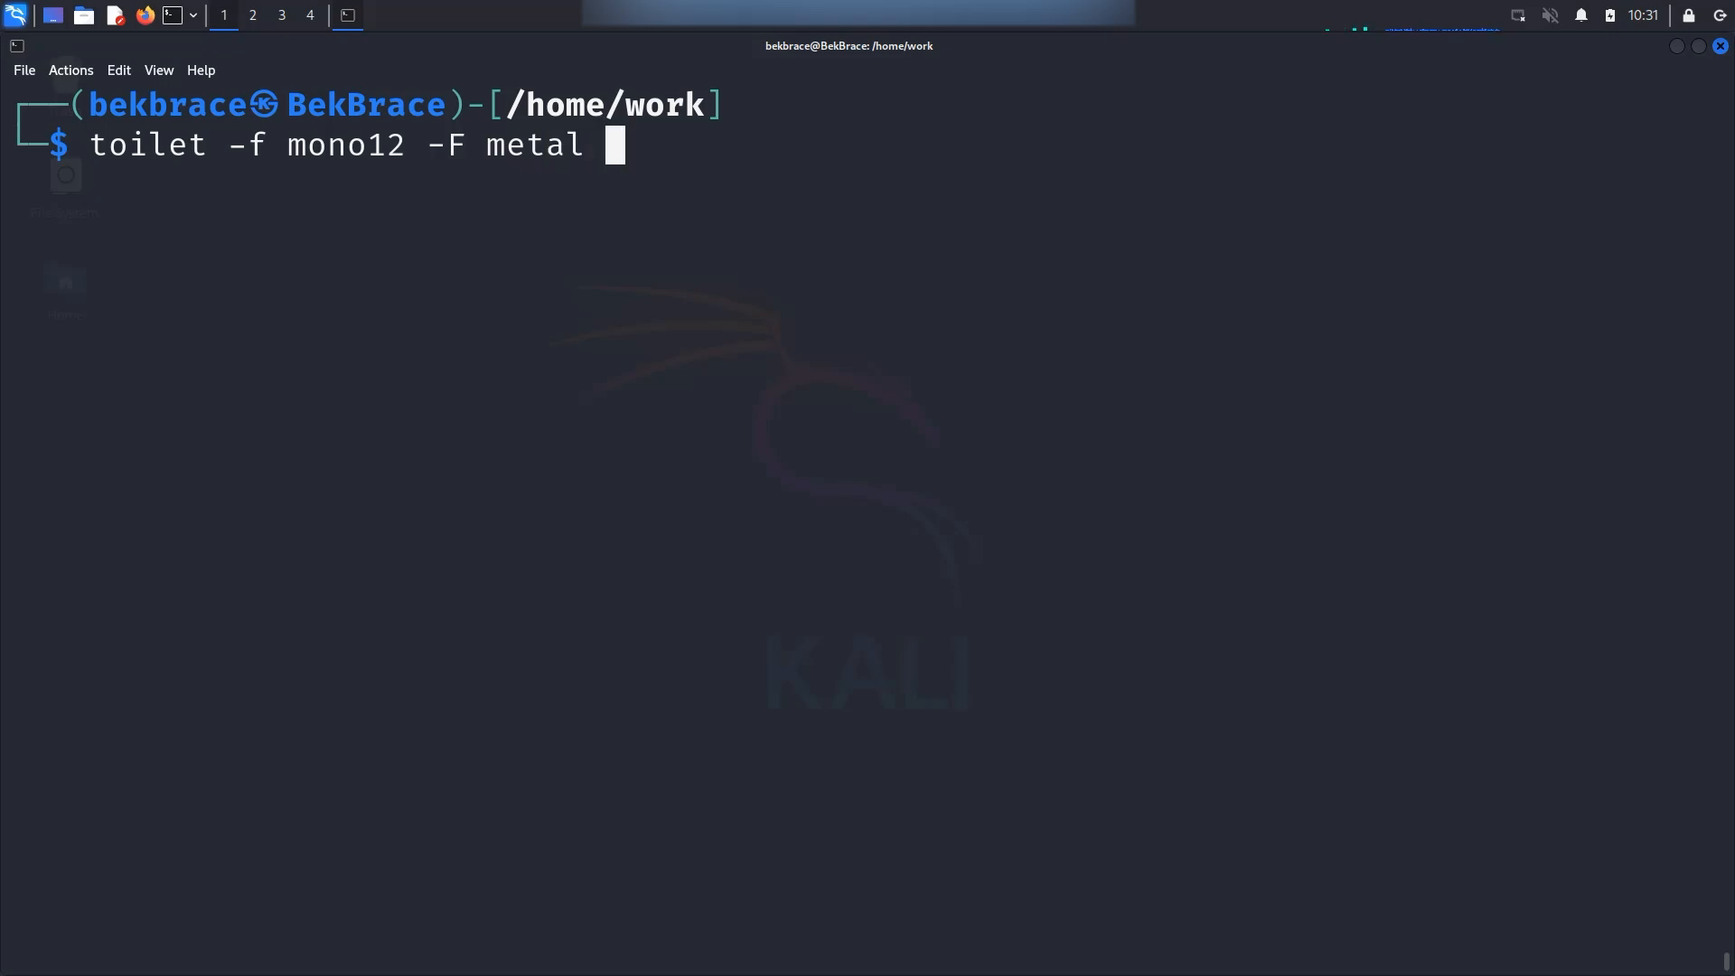
text(")
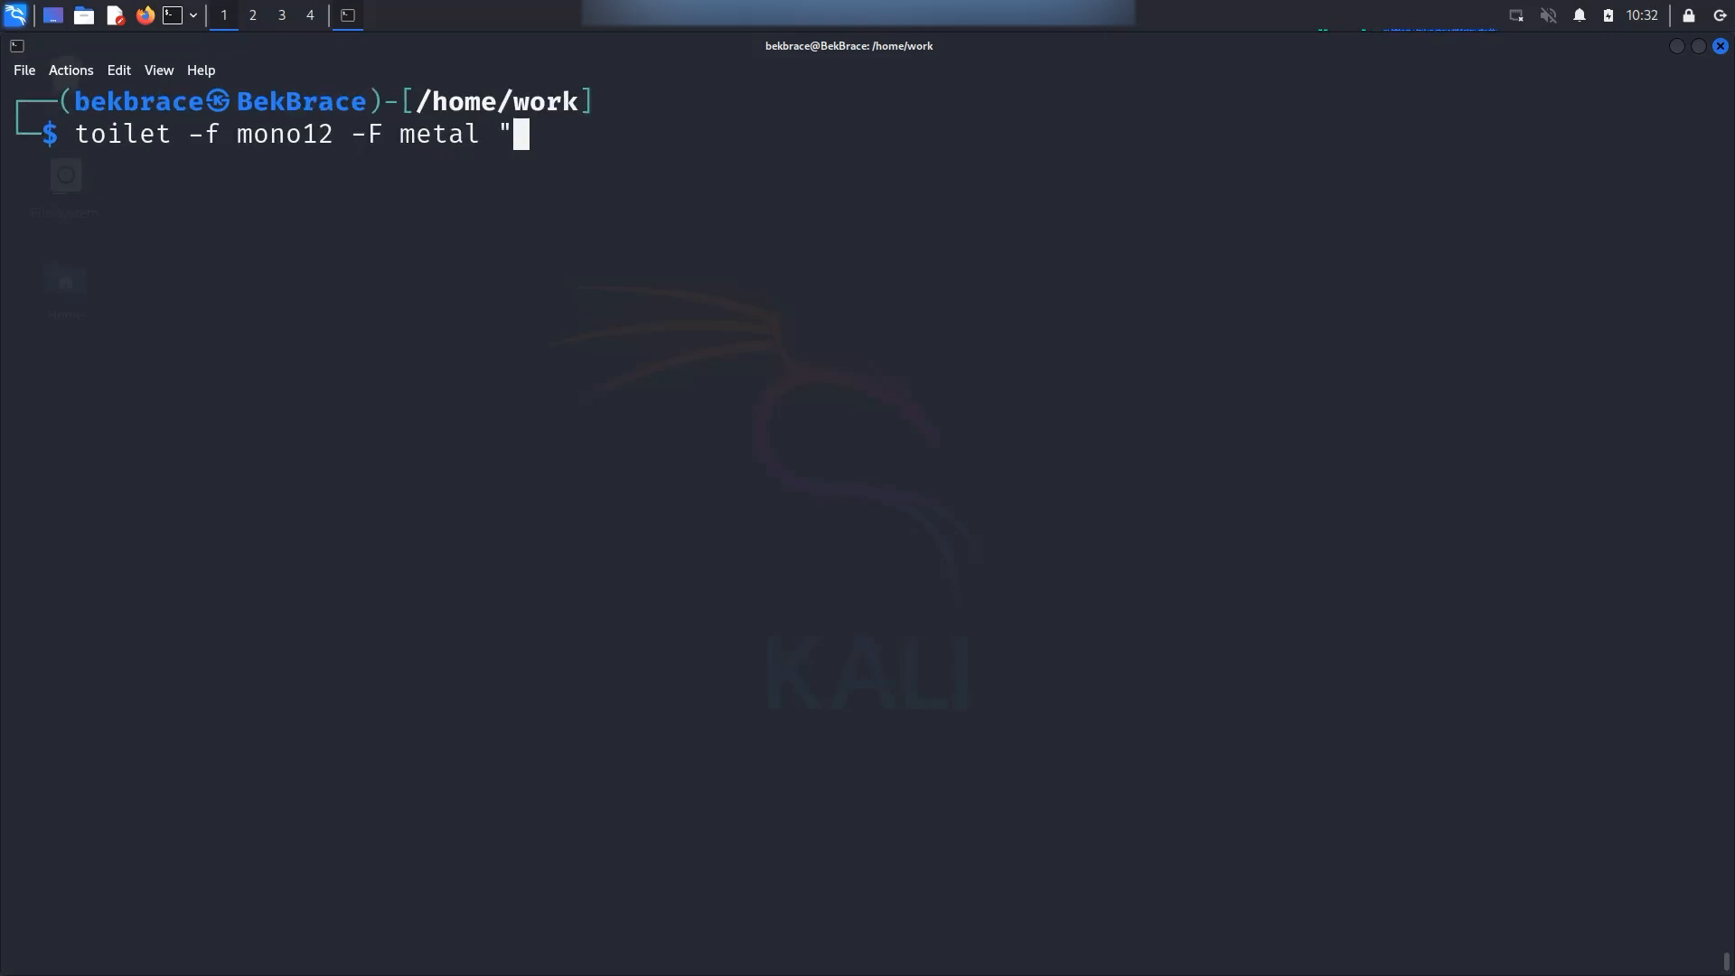
text(Kali!")
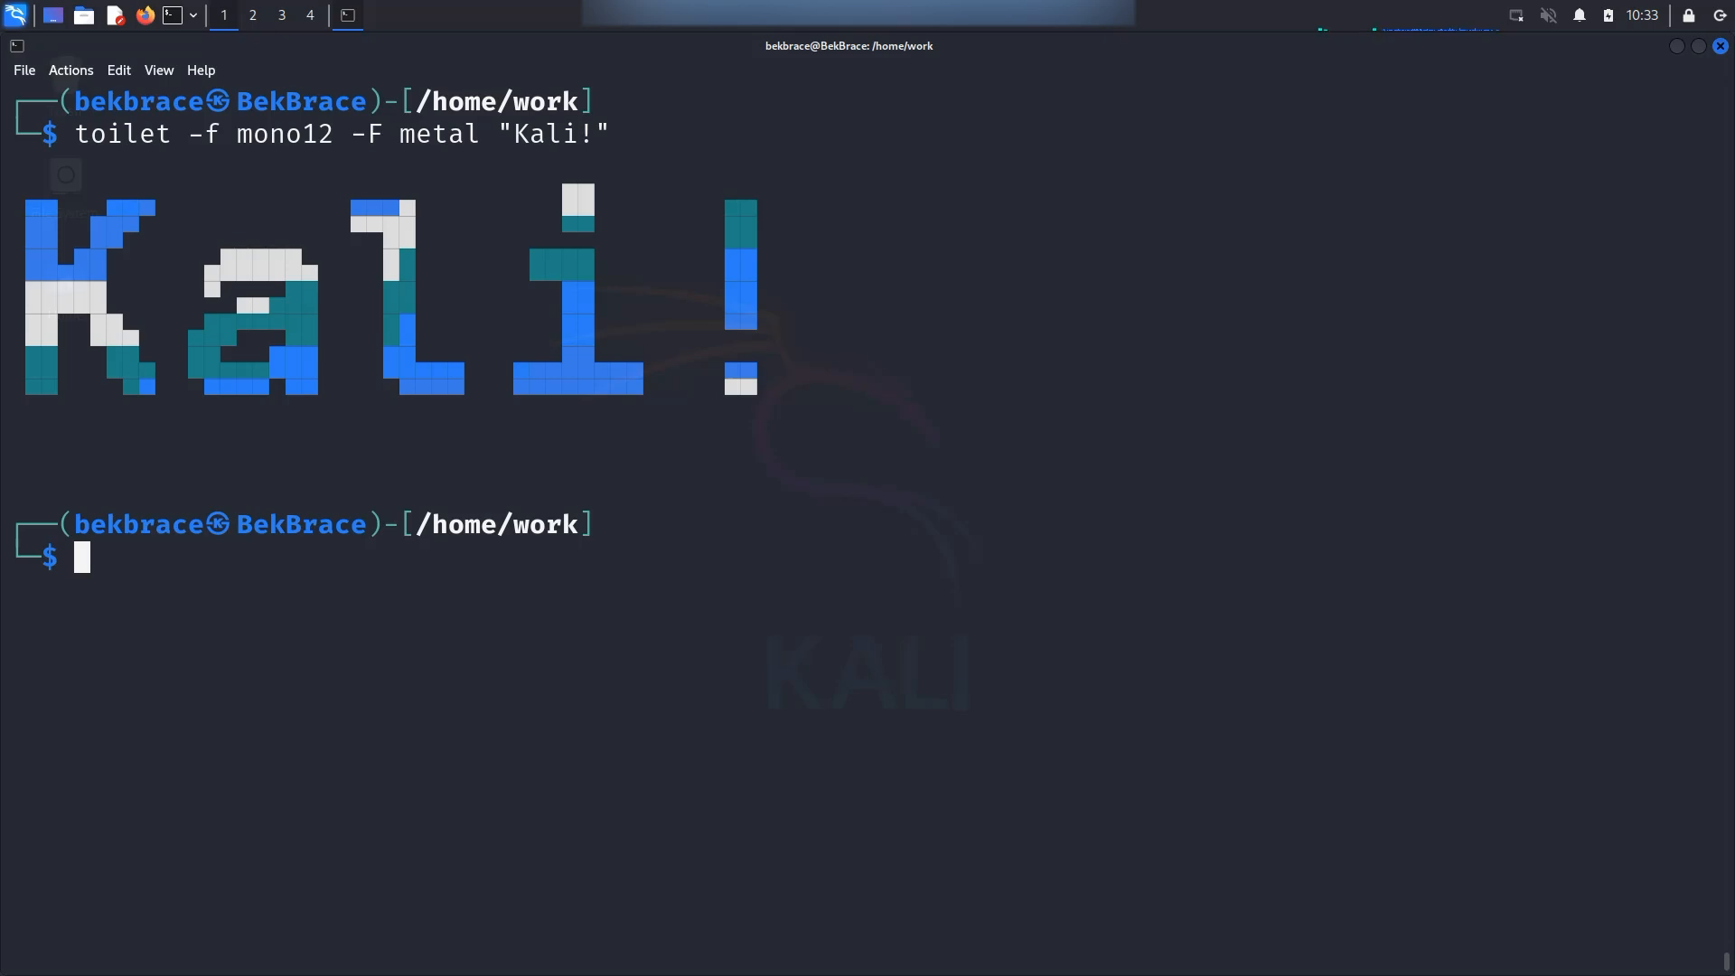
text(toilet -f big "Kali!")
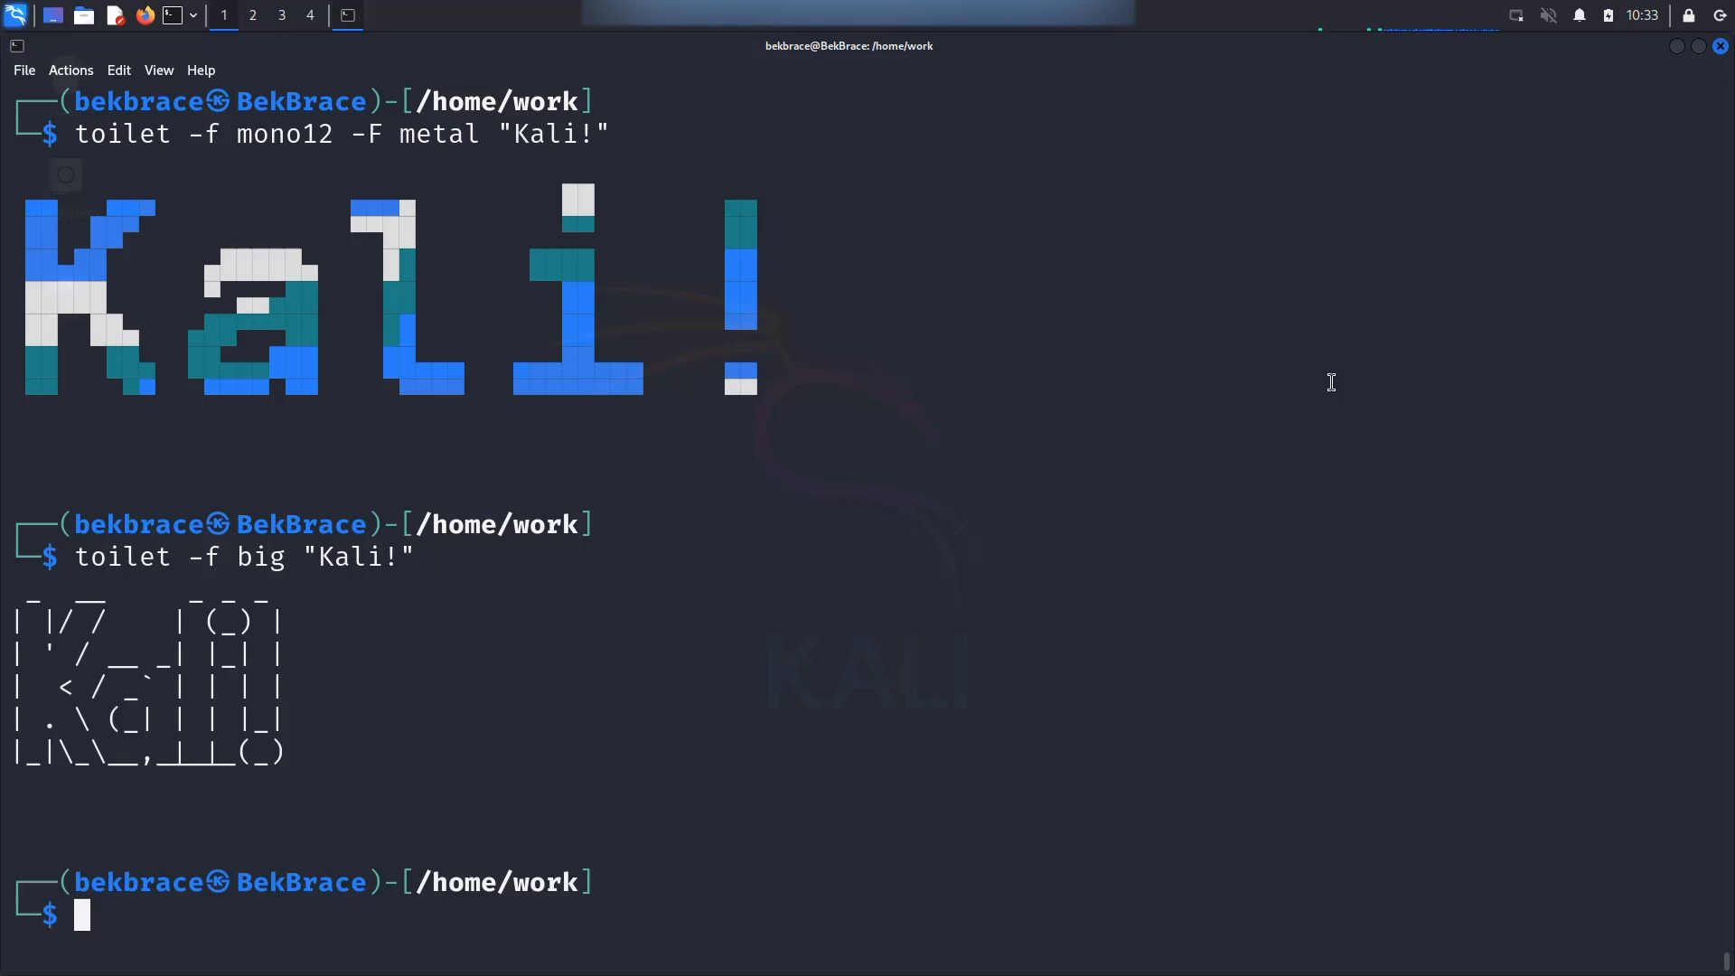
Enter toilet -F border "Linux!" to frame Linux! inside a box
text(toilet -F border "Linux!")
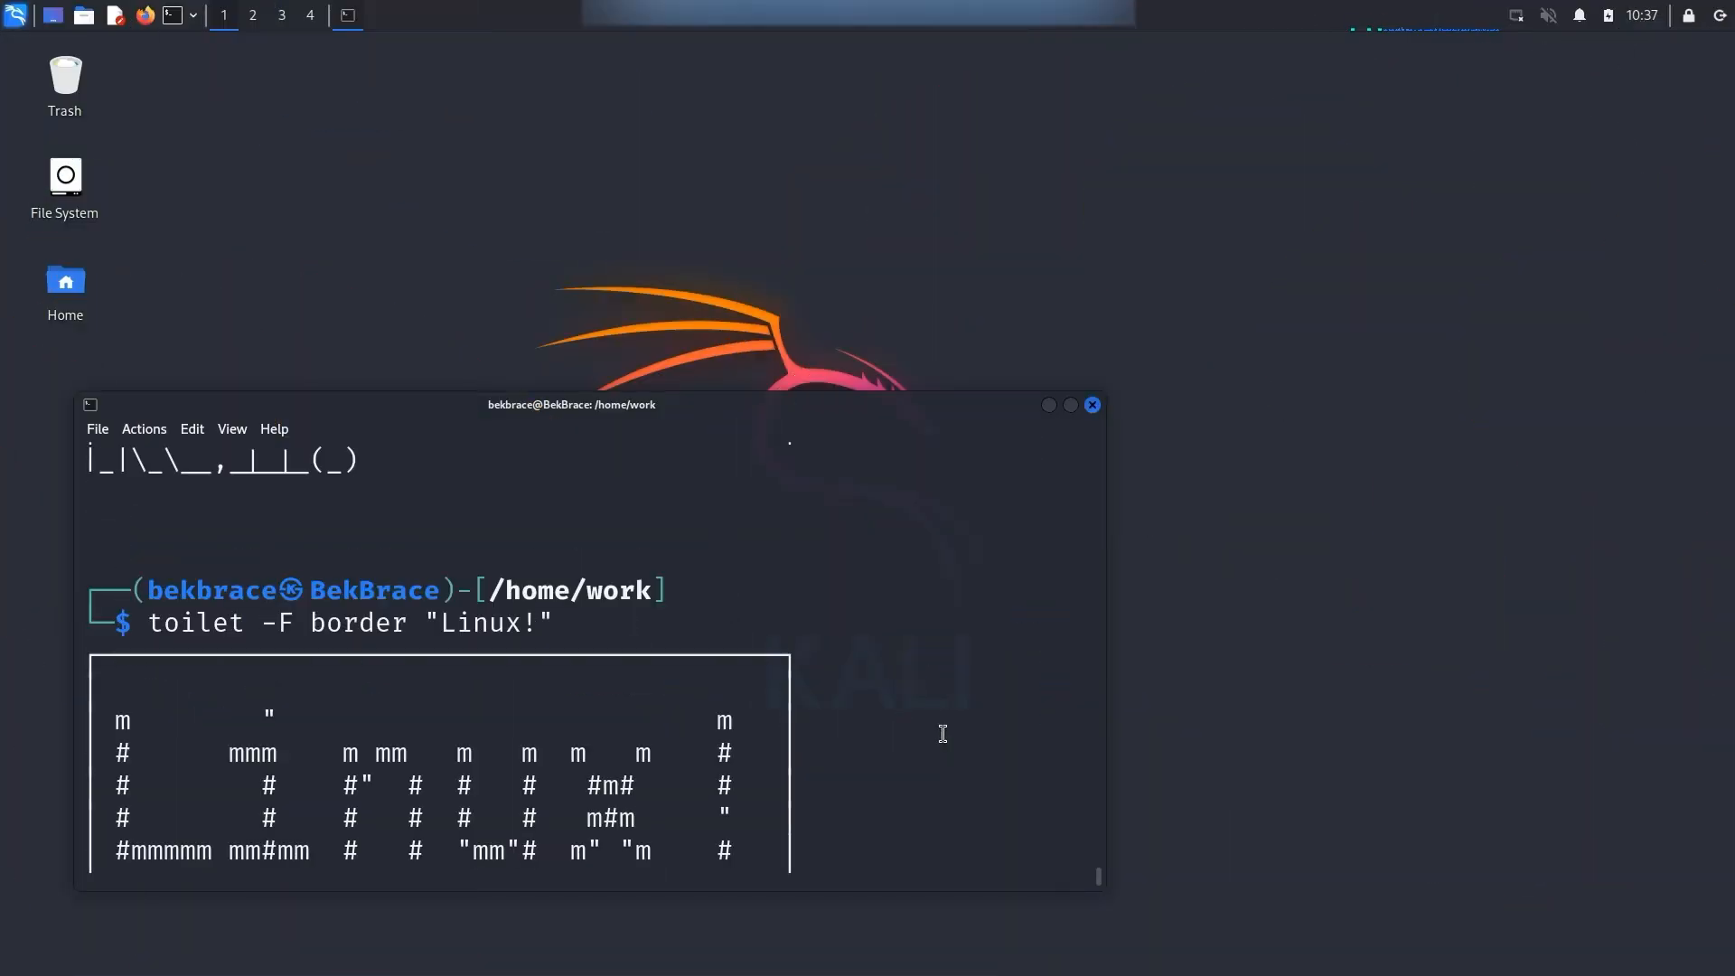
Run the border banner and bring the earlier big-font "Kali!" banner back into view
key(Return)
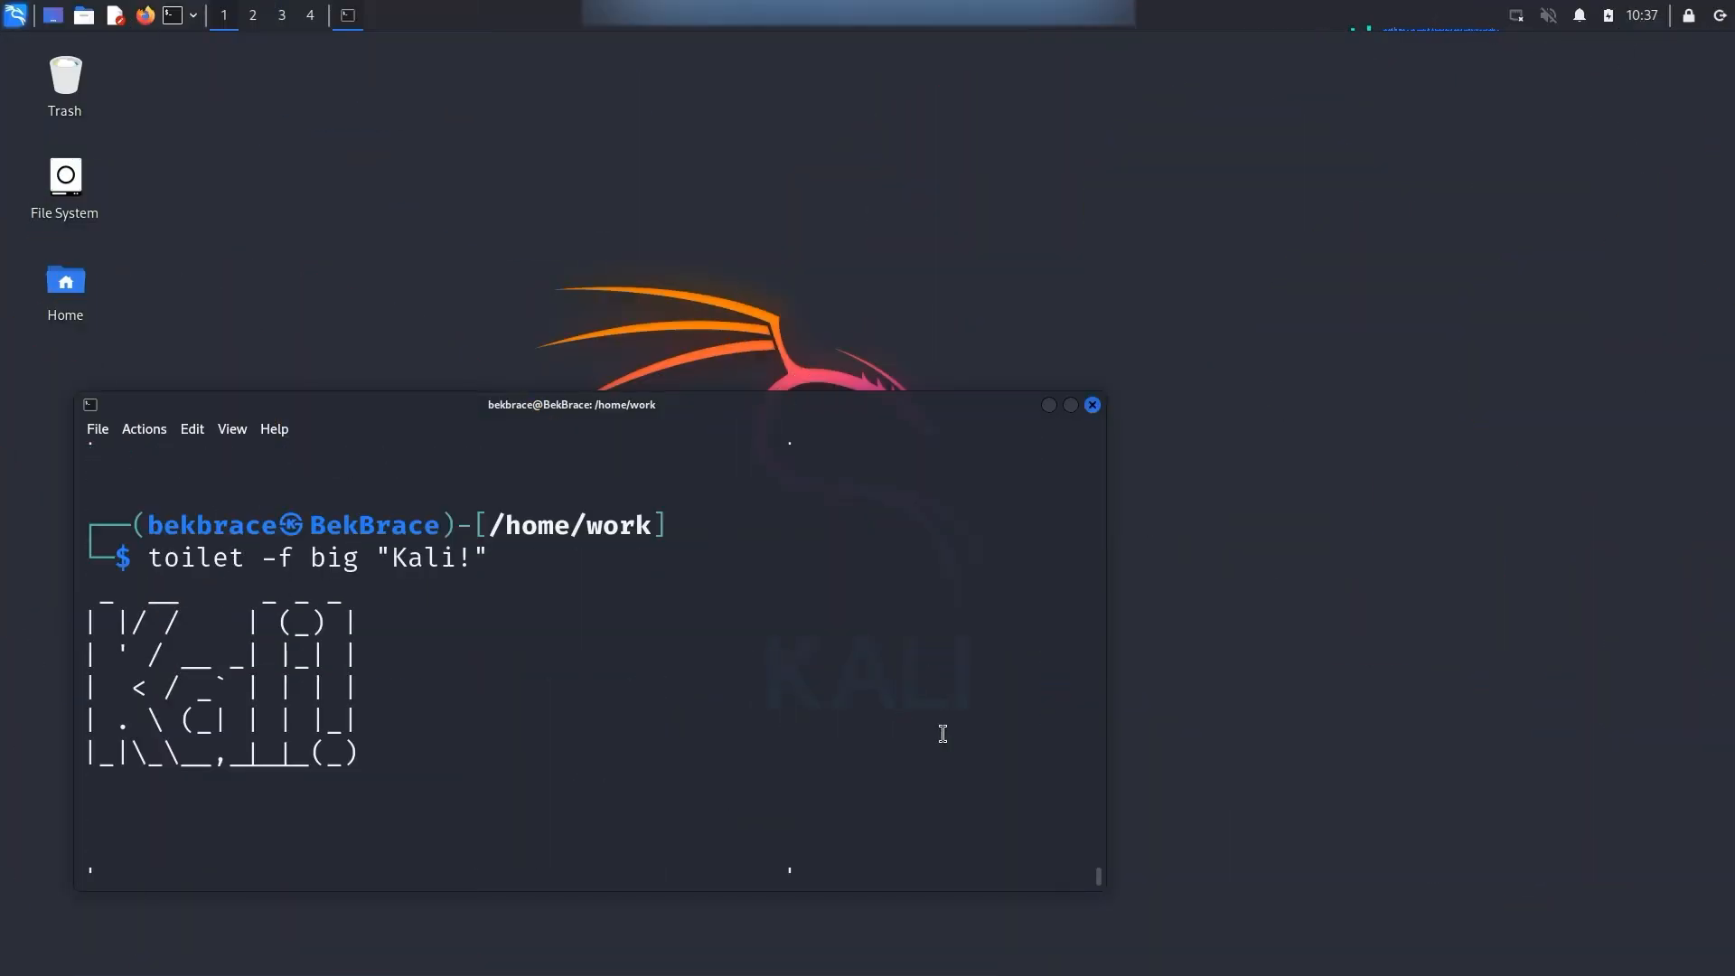